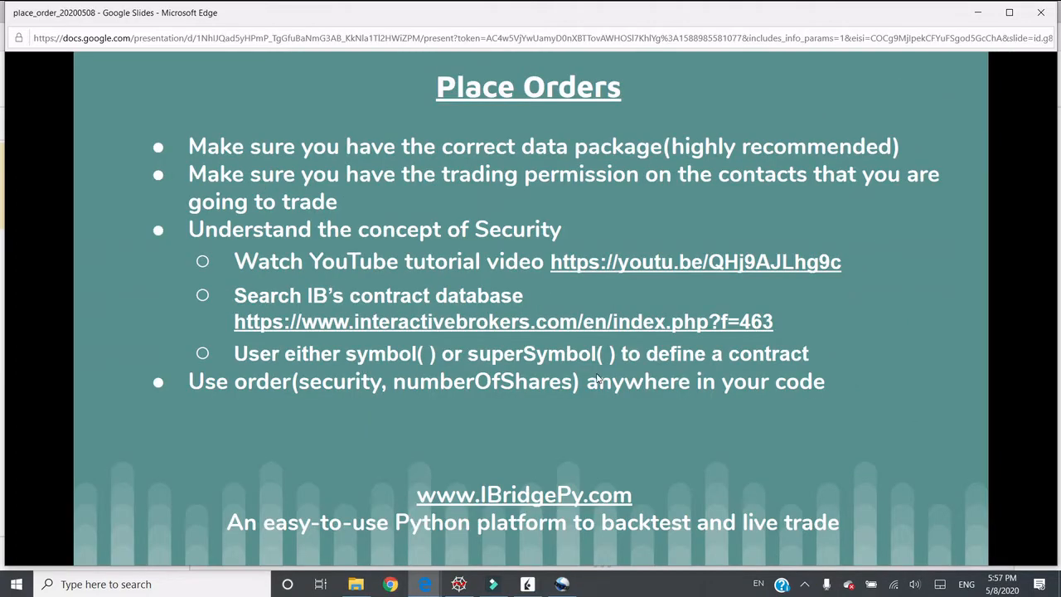
mouse_move(497, 361)
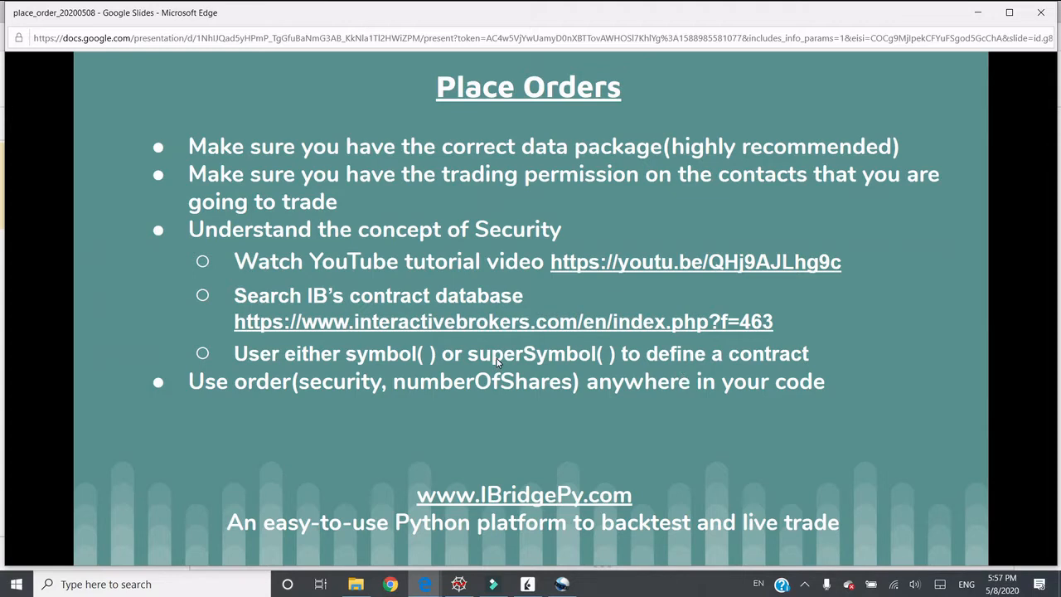
mouse_move(626, 374)
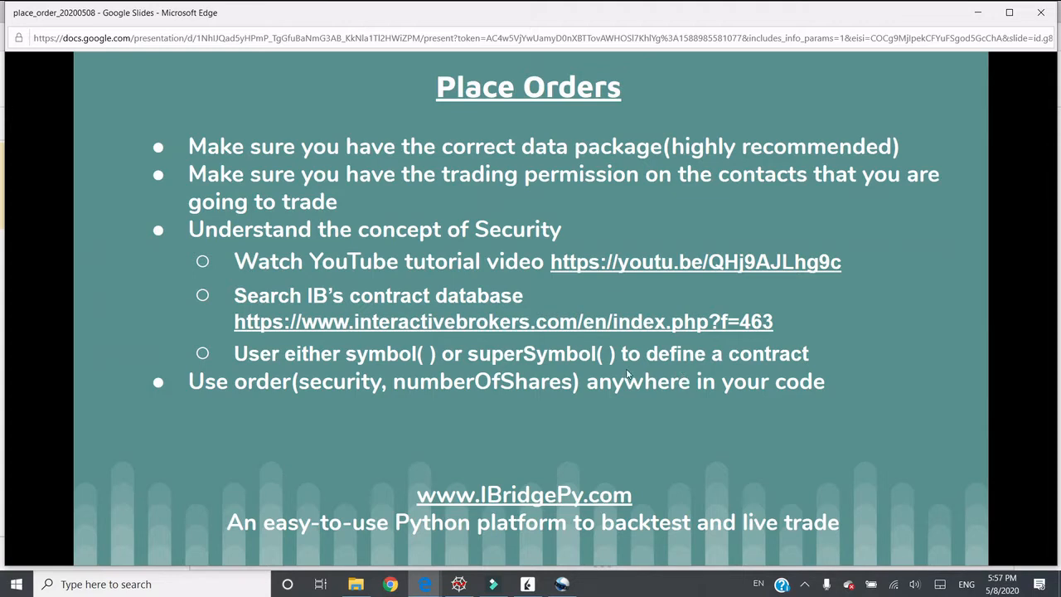
mouse_move(362, 300)
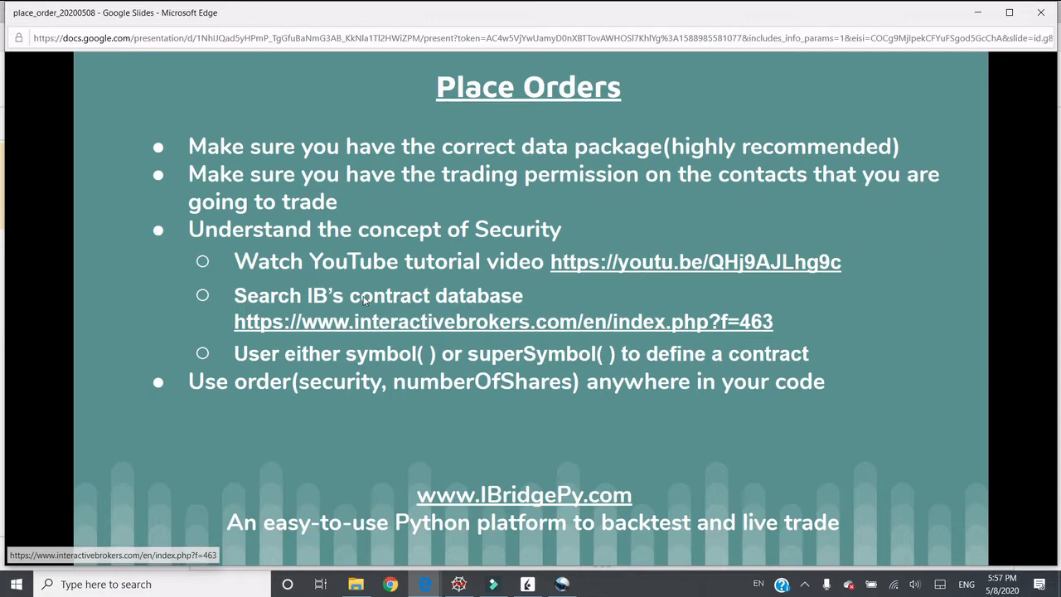
mouse_move(366, 315)
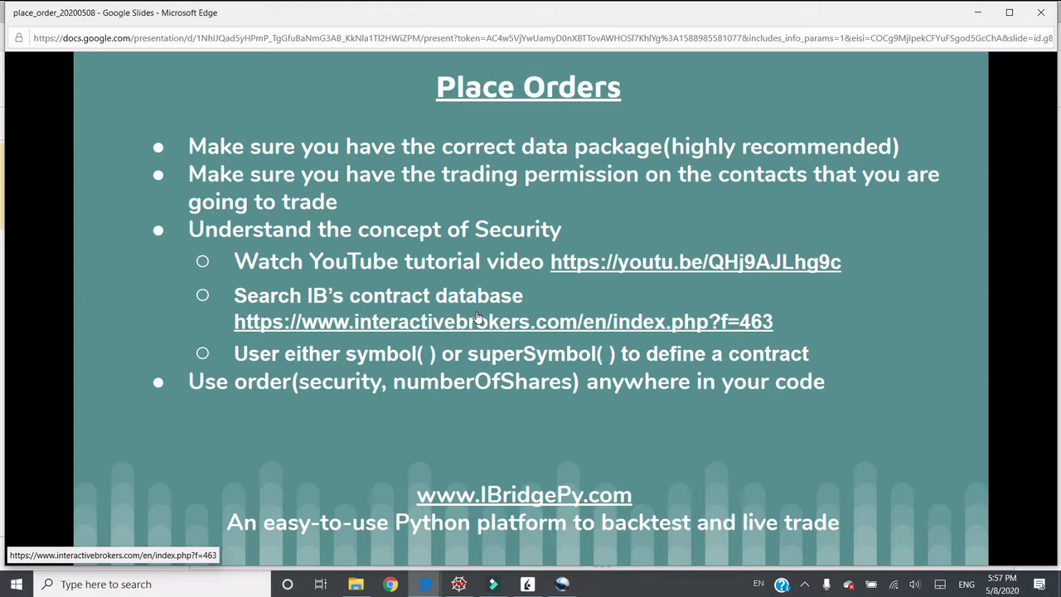
mouse_move(471, 320)
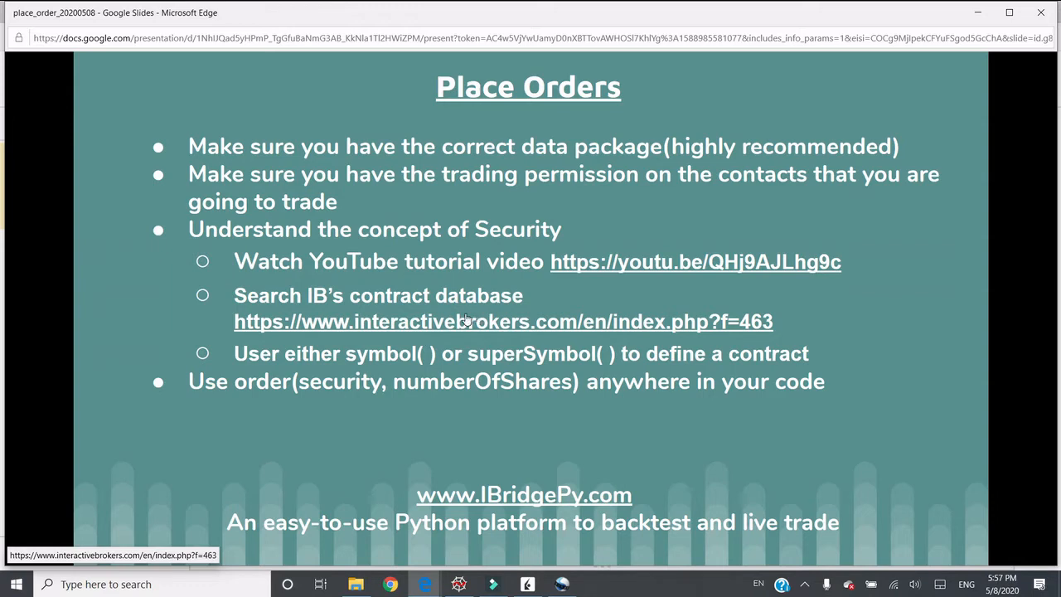
mouse_move(488, 322)
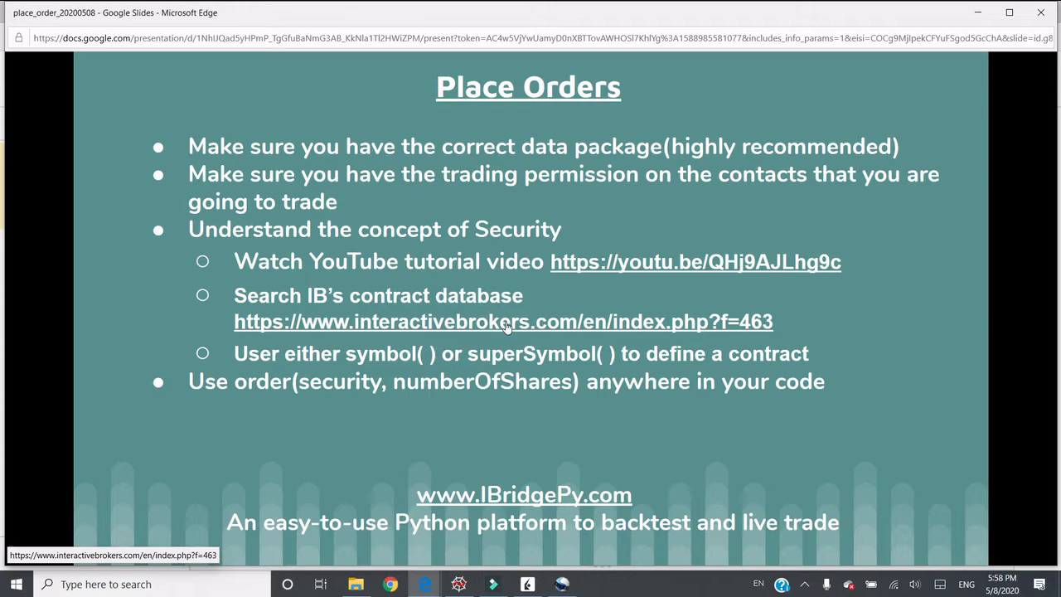
mouse_move(510, 319)
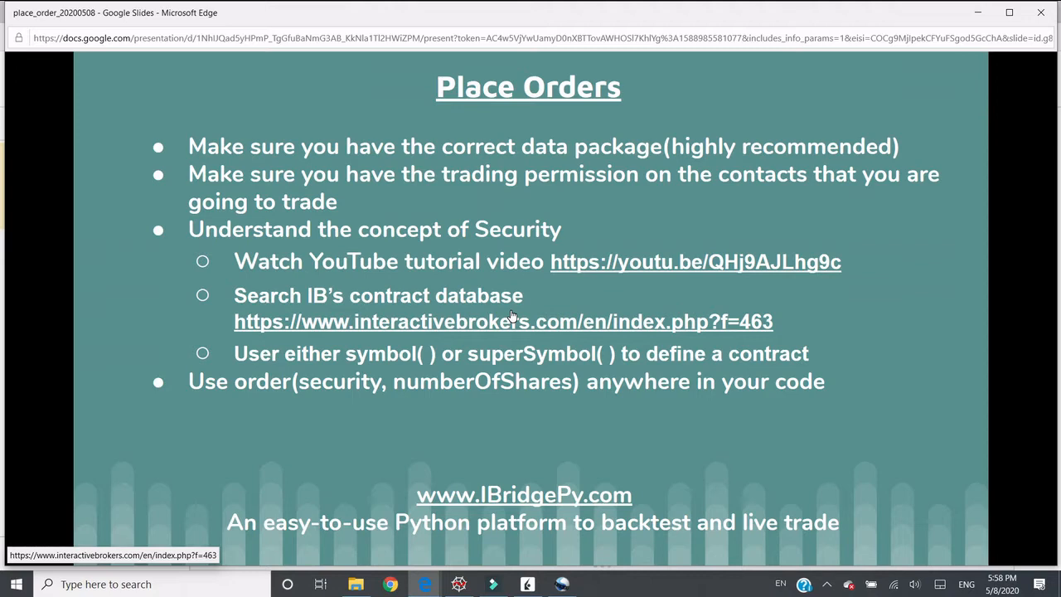
mouse_move(507, 322)
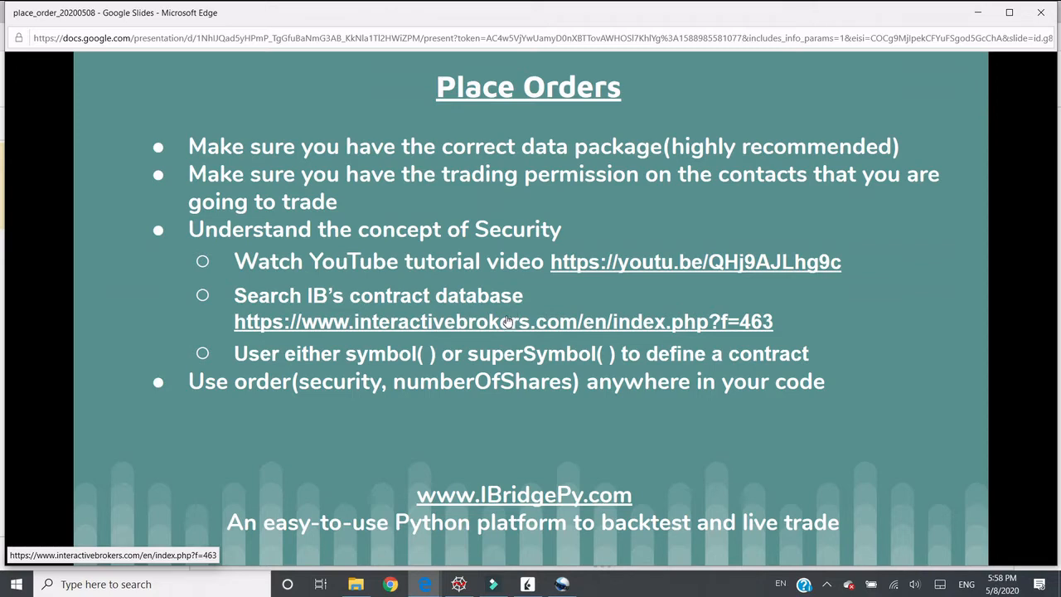
mouse_move(507, 322)
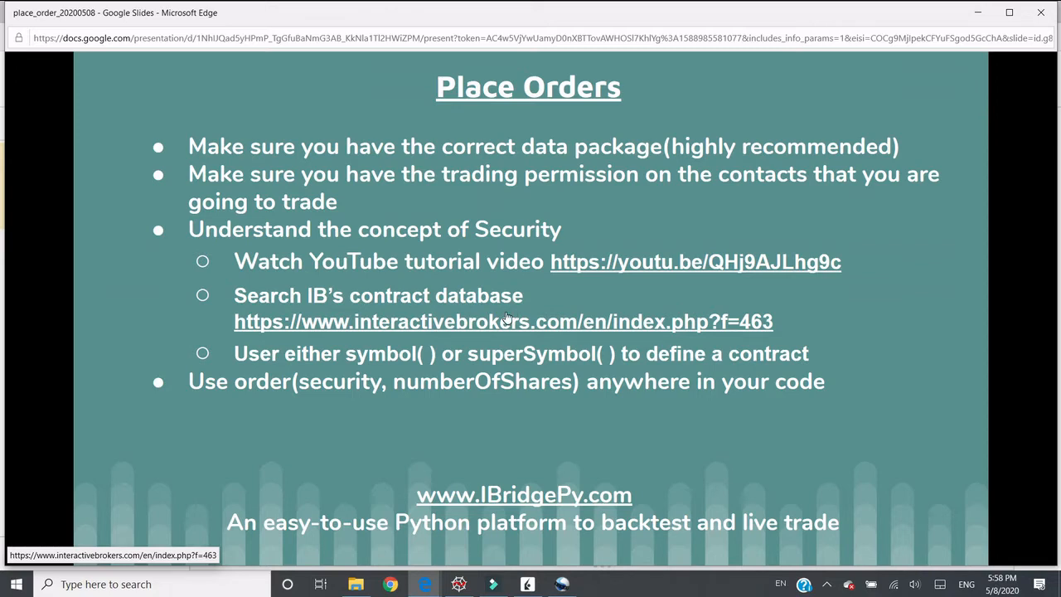
mouse_move(414, 285)
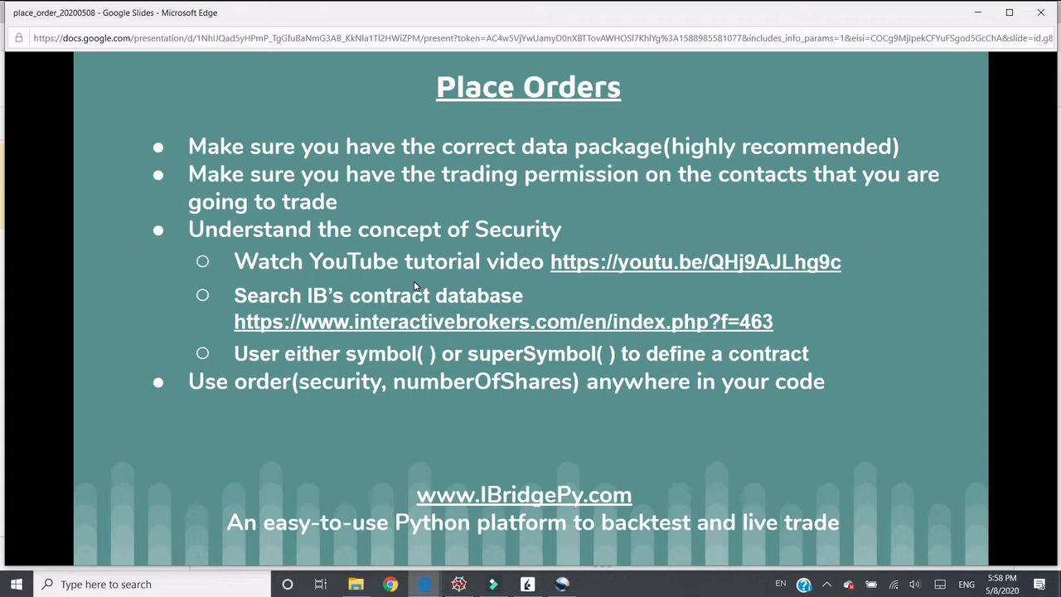
mouse_move(431, 299)
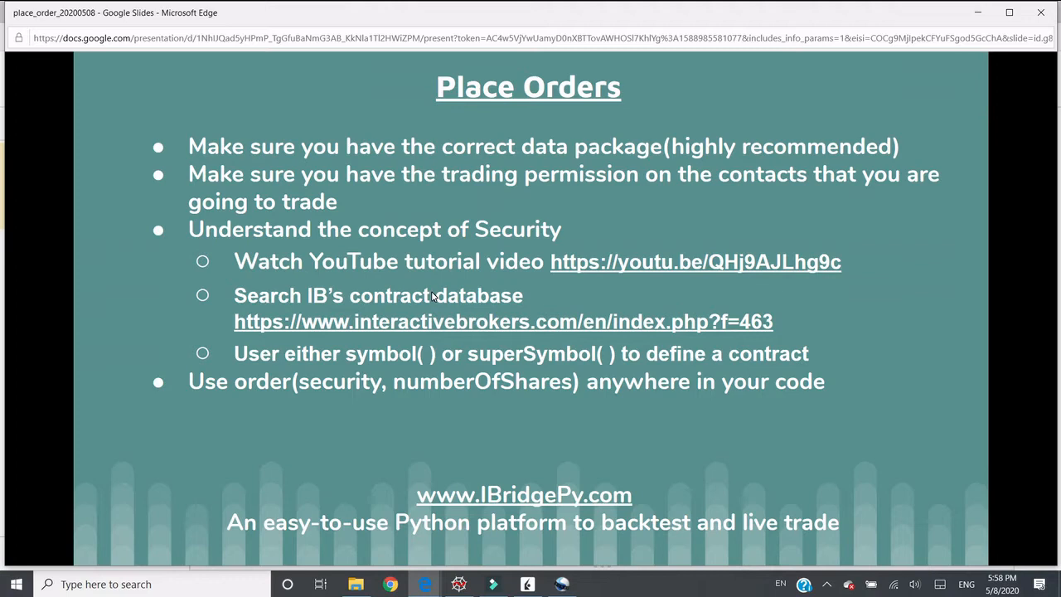
mouse_move(418, 312)
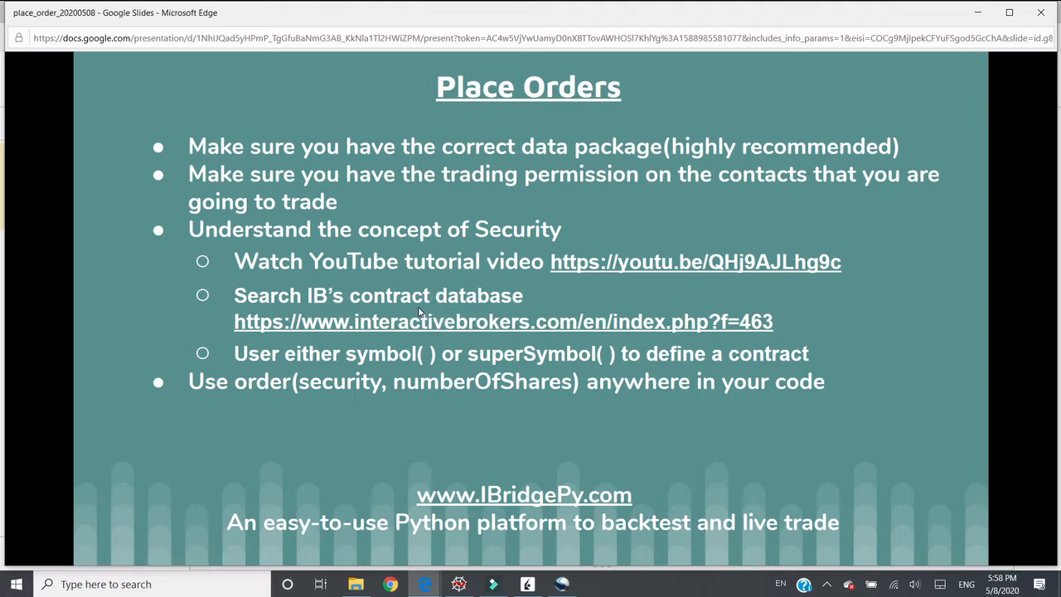
mouse_move(356, 275)
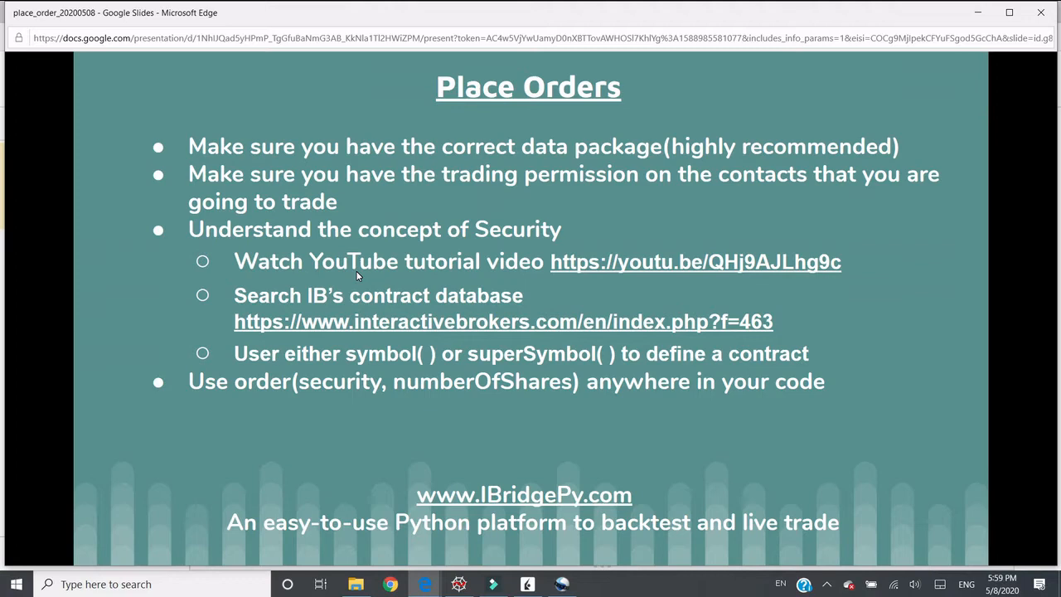
mouse_move(388, 268)
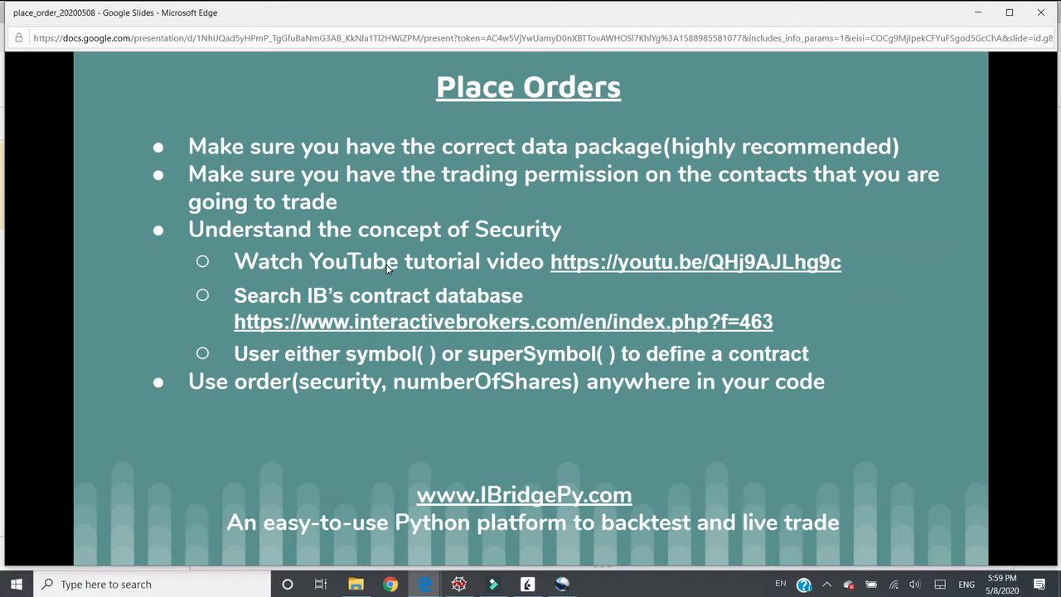
mouse_move(389, 263)
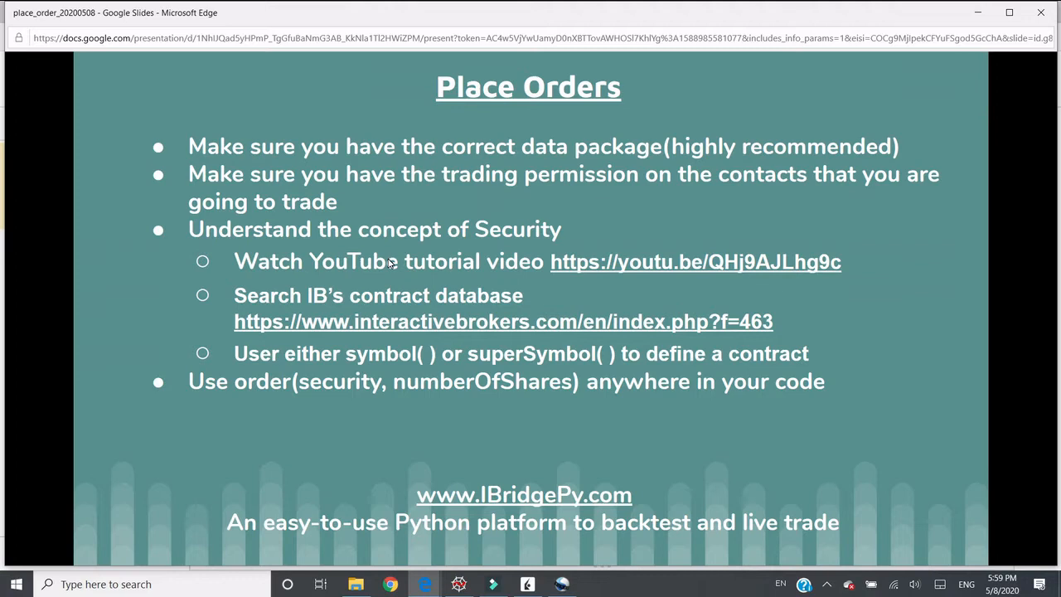
mouse_move(361, 252)
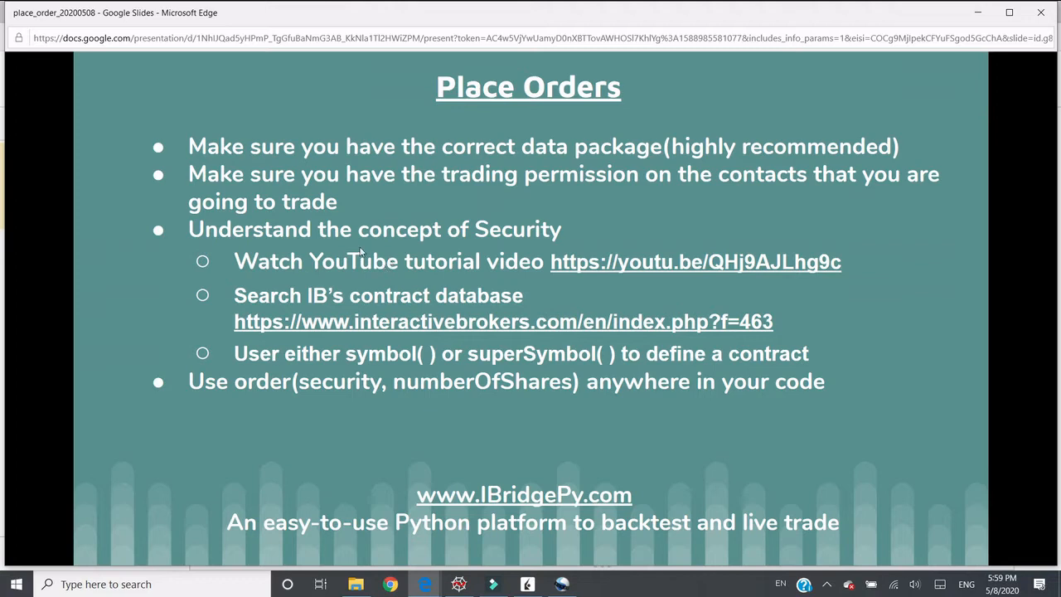
mouse_move(338, 246)
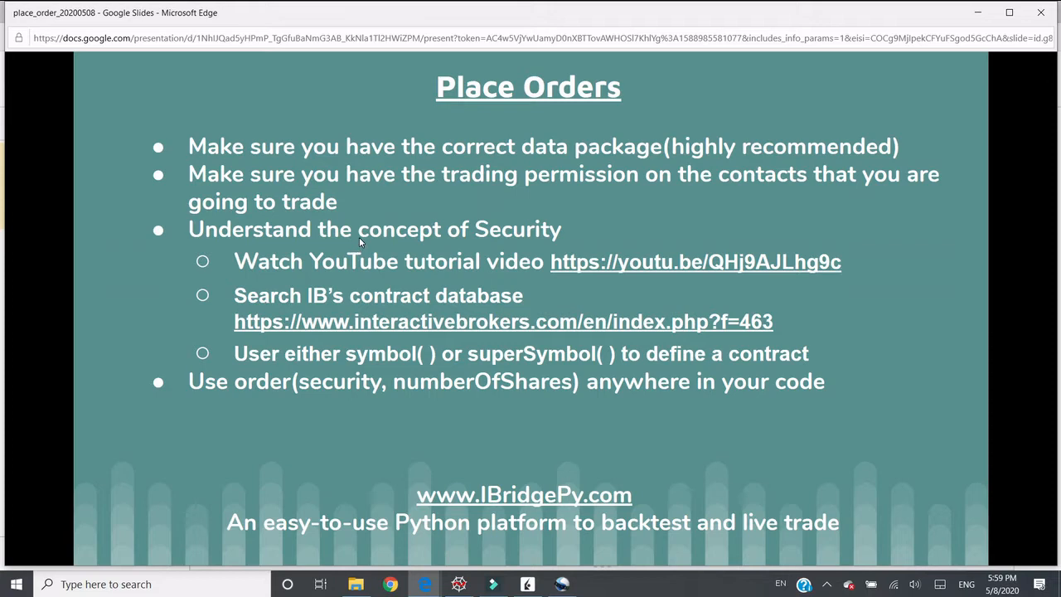
mouse_move(362, 238)
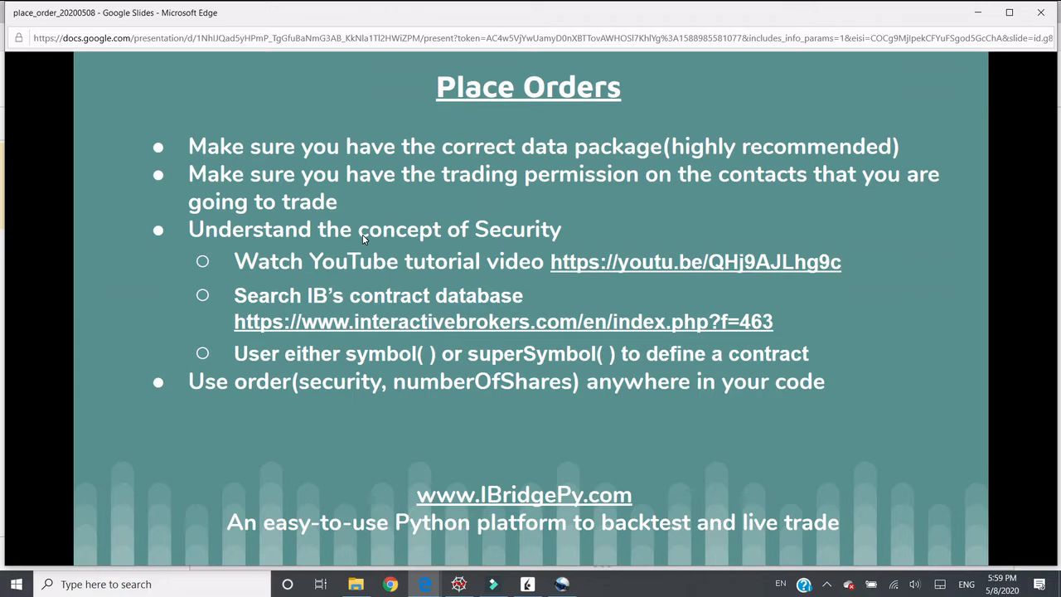
mouse_move(381, 255)
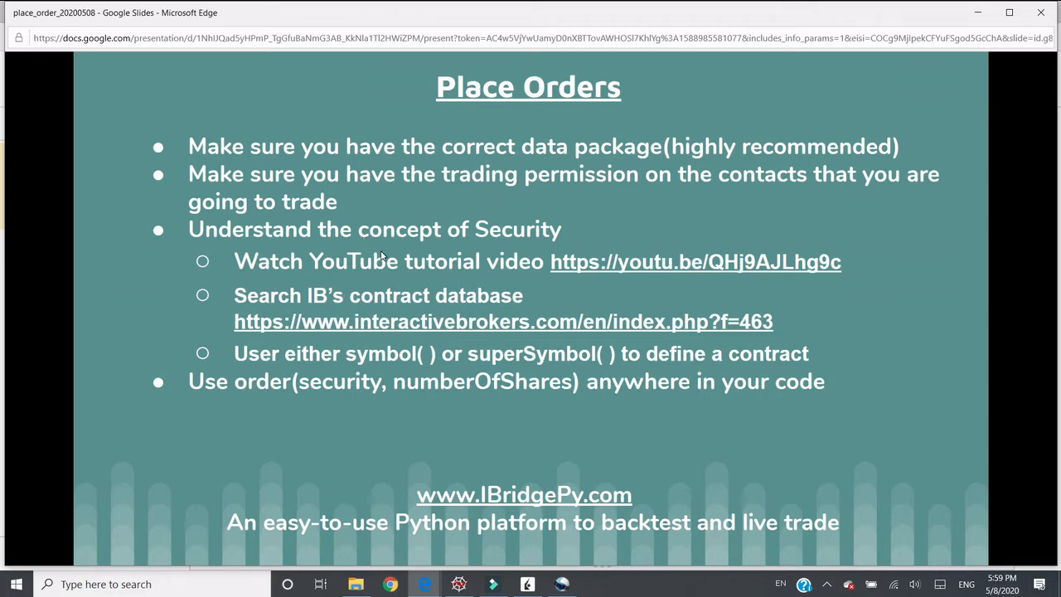
mouse_move(404, 275)
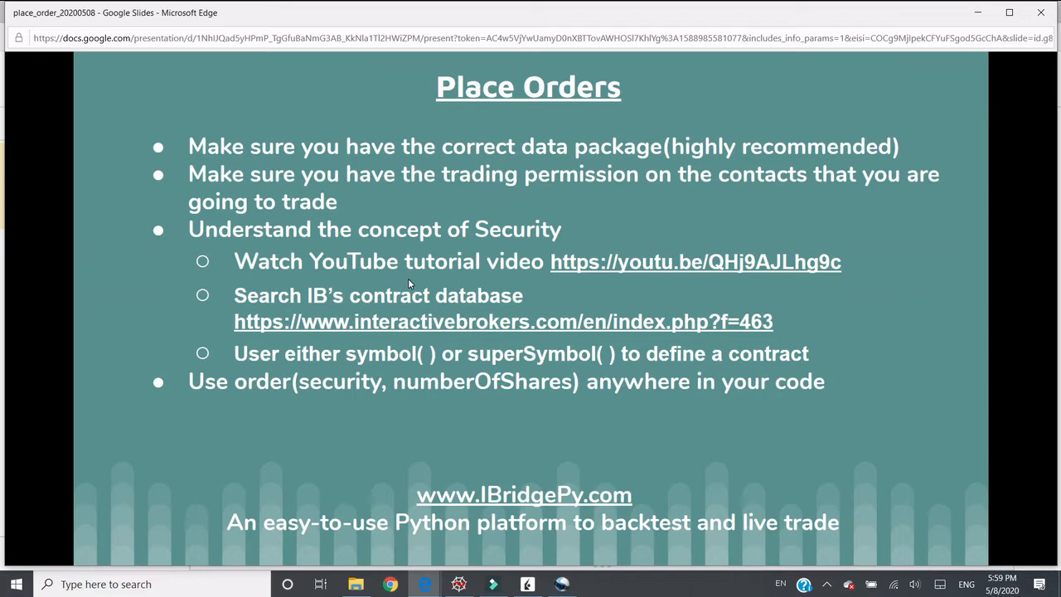
mouse_move(371, 298)
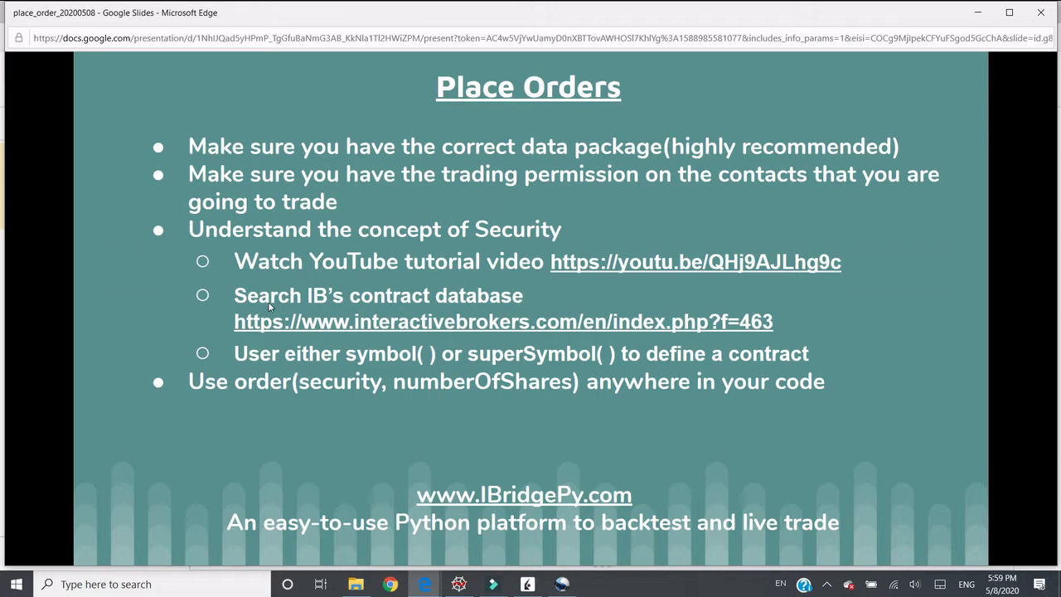
mouse_move(202, 268)
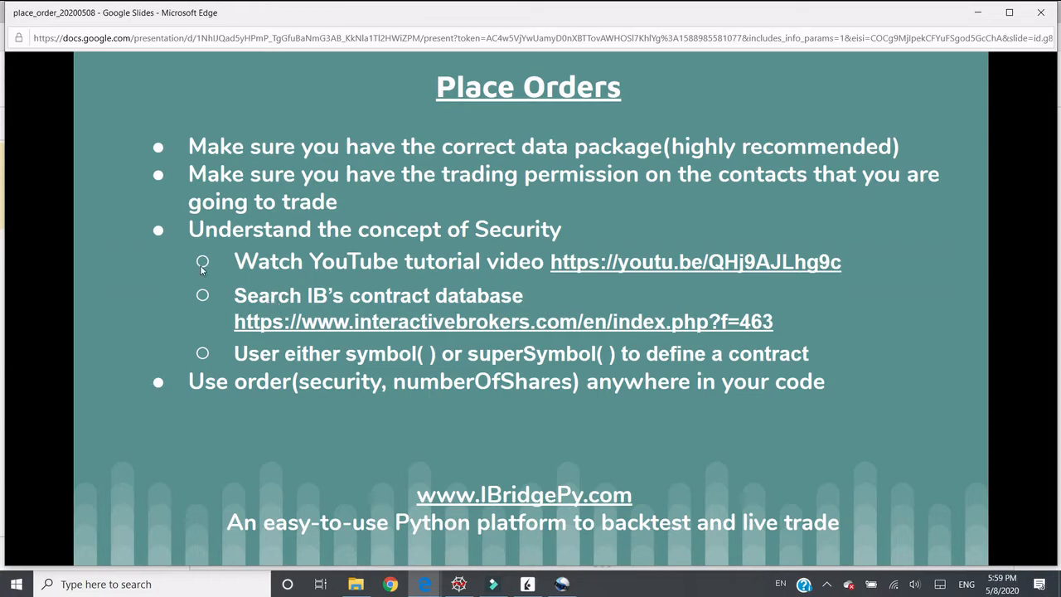
mouse_move(232, 391)
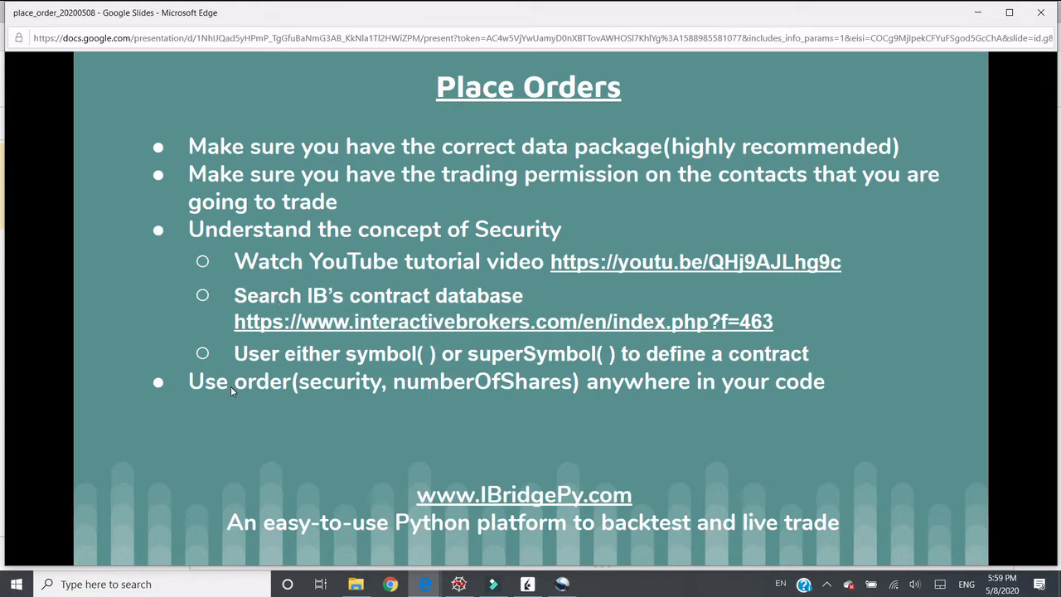
mouse_move(240, 394)
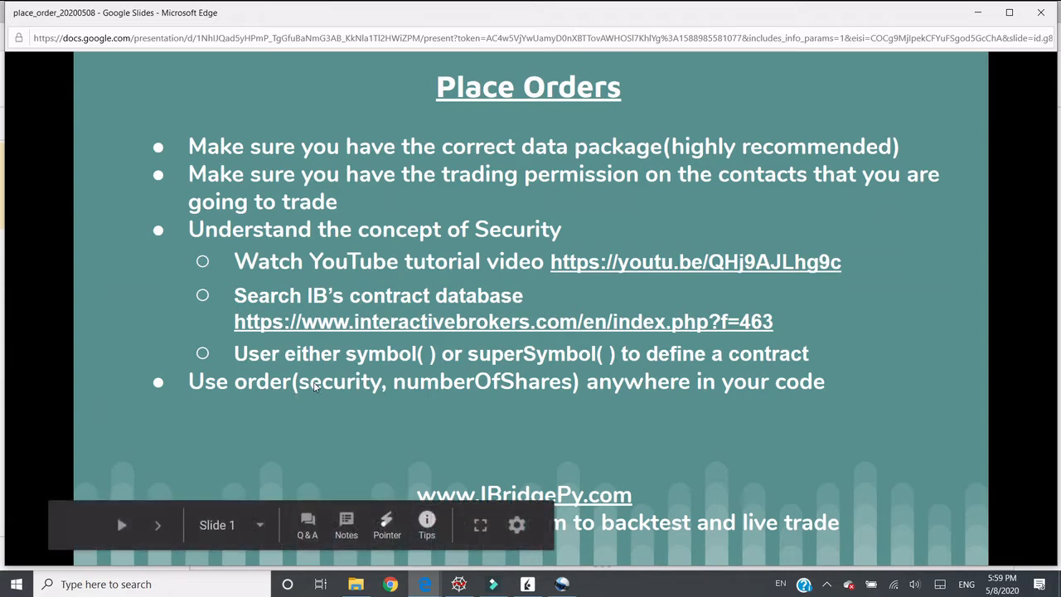
mouse_move(411, 387)
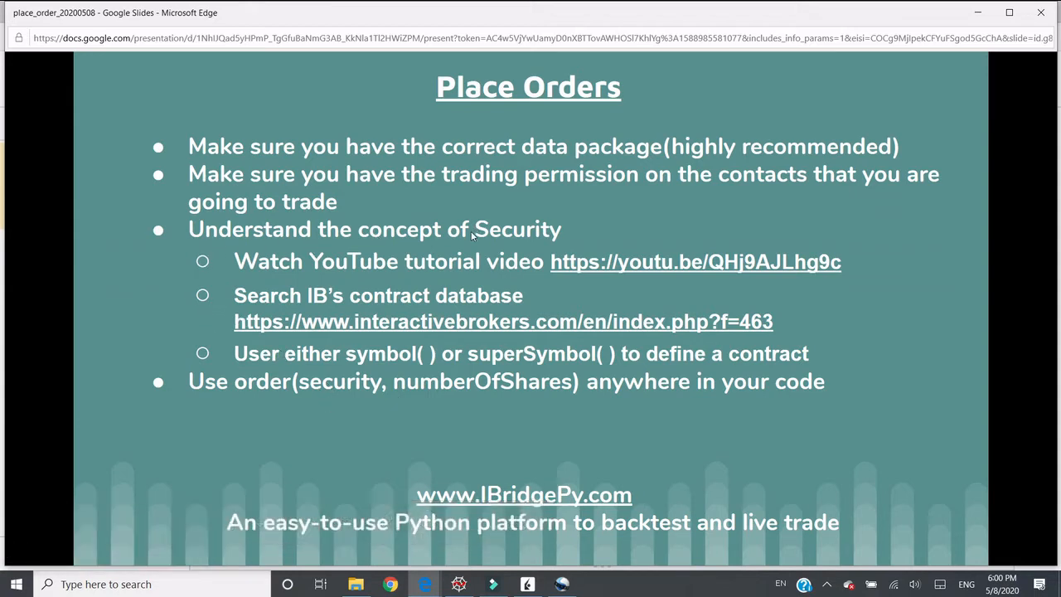
mouse_move(472, 230)
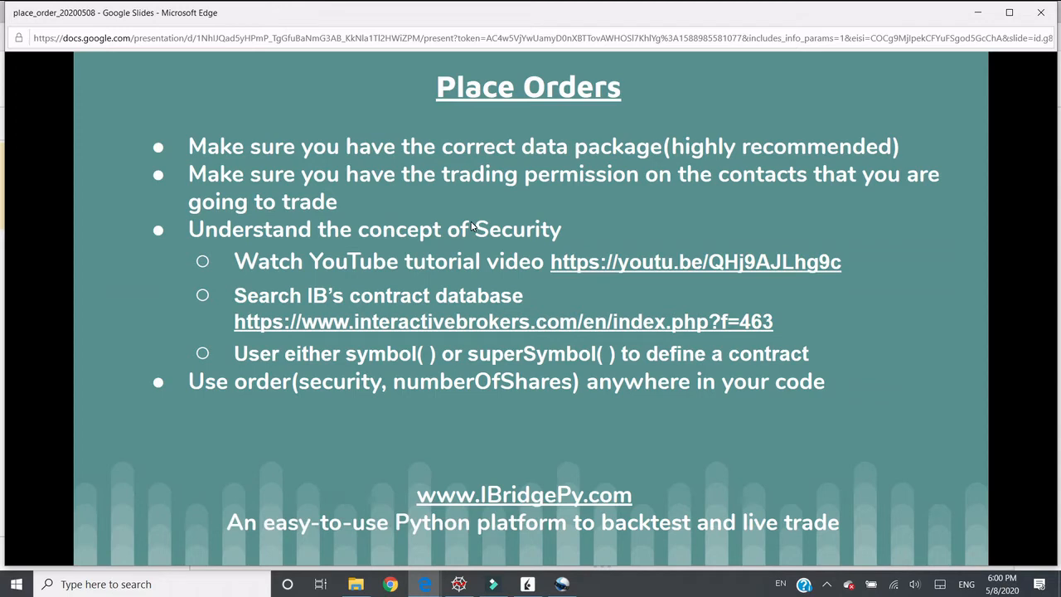
mouse_move(368, 207)
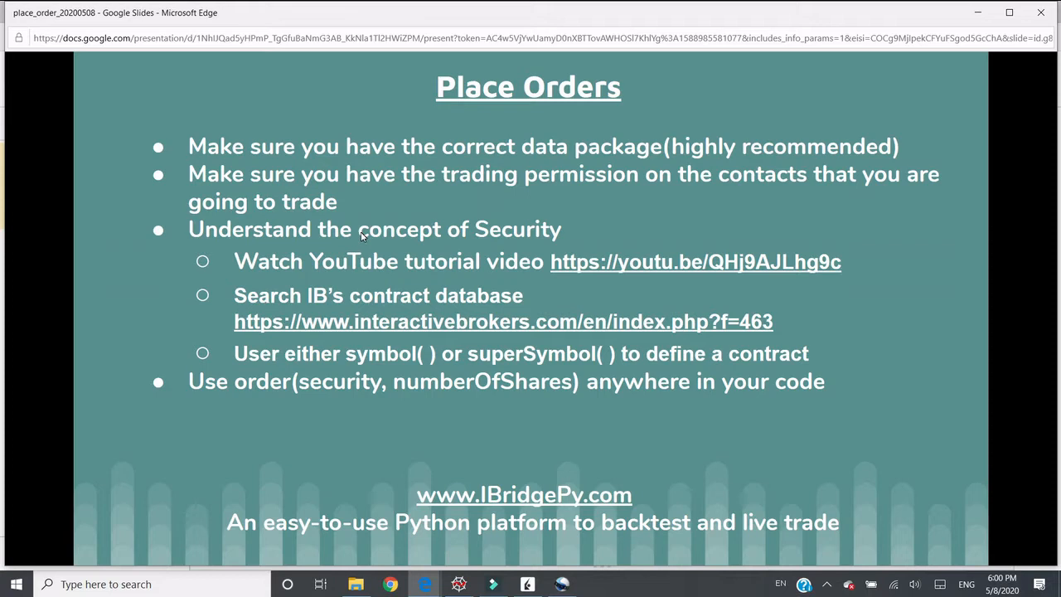
mouse_move(381, 262)
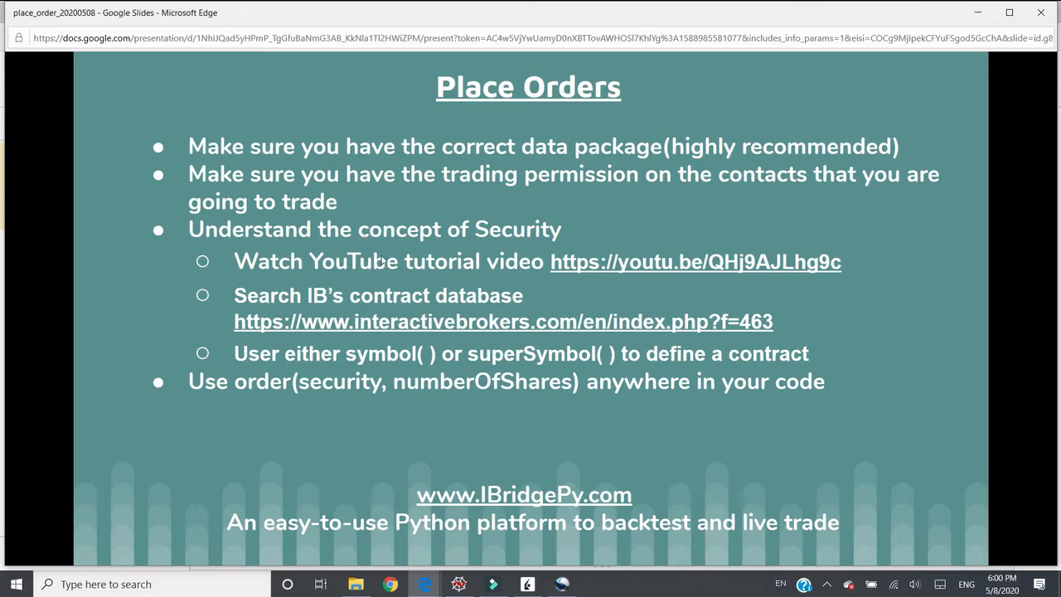
mouse_move(382, 259)
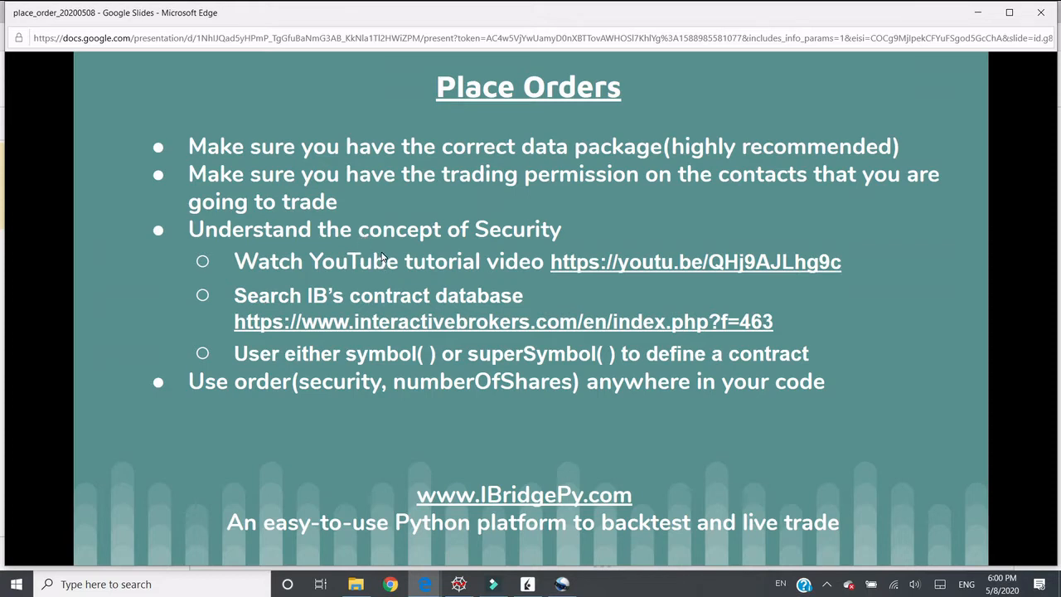
mouse_move(346, 307)
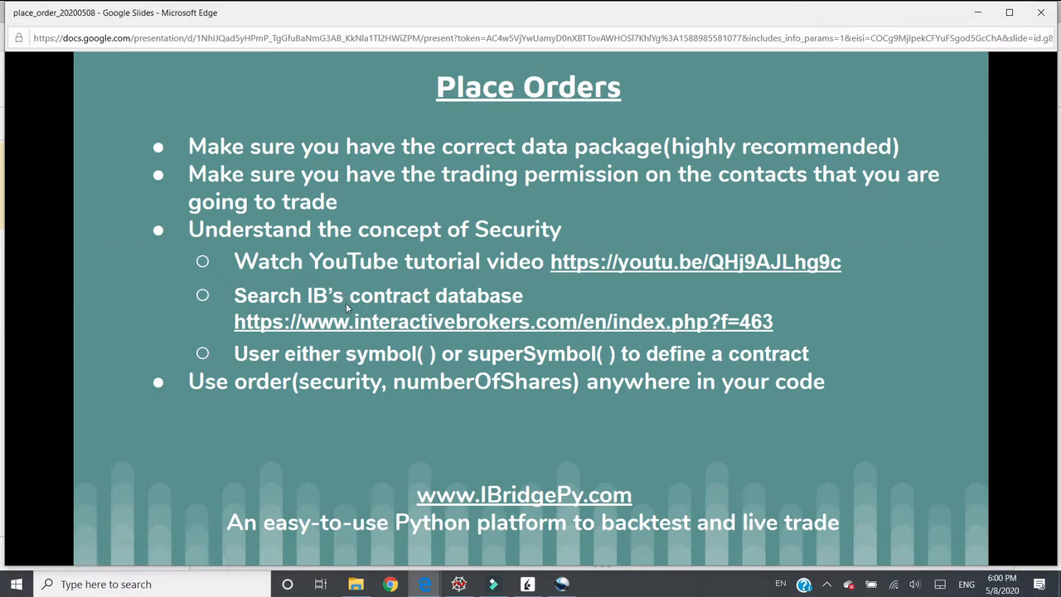
mouse_move(431, 302)
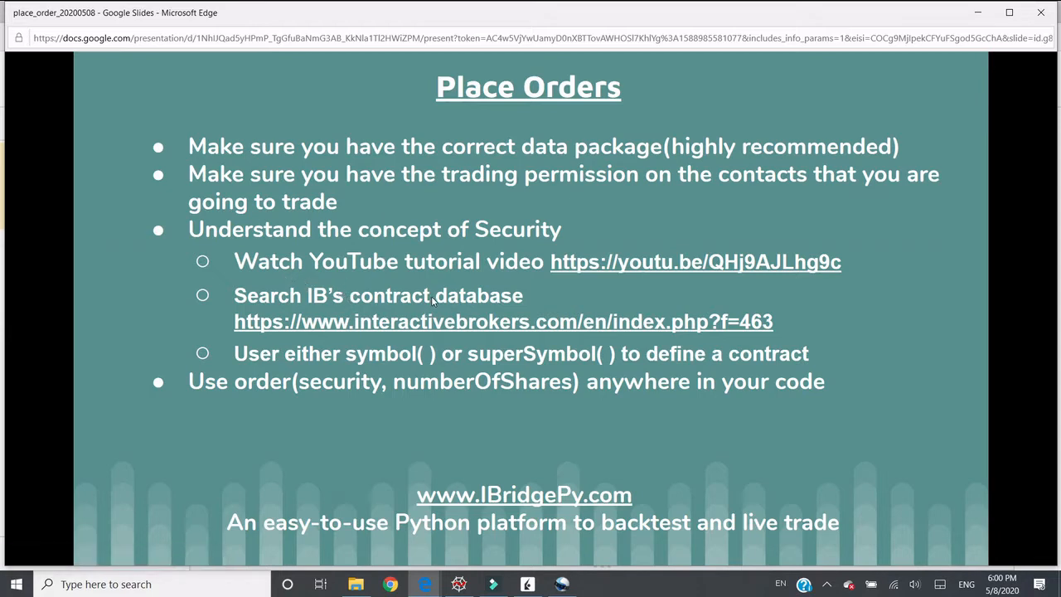
mouse_move(633, 278)
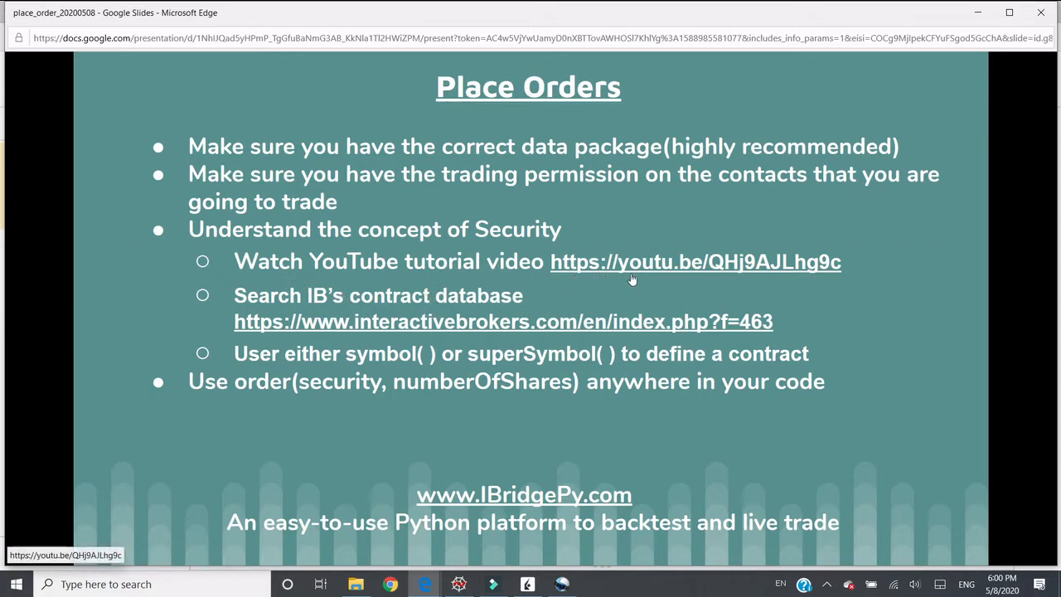
mouse_move(593, 282)
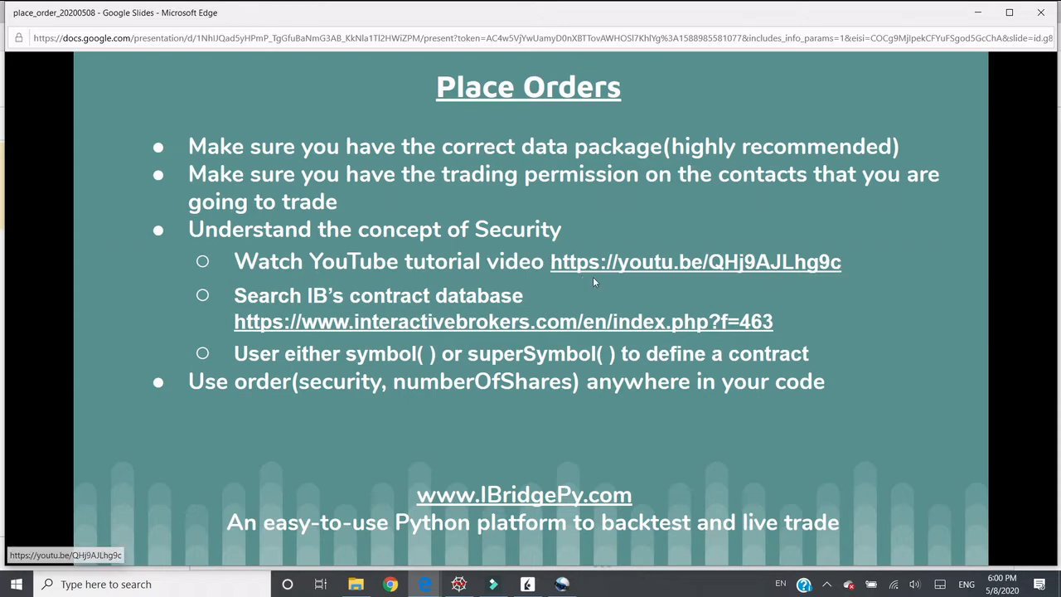
mouse_move(484, 250)
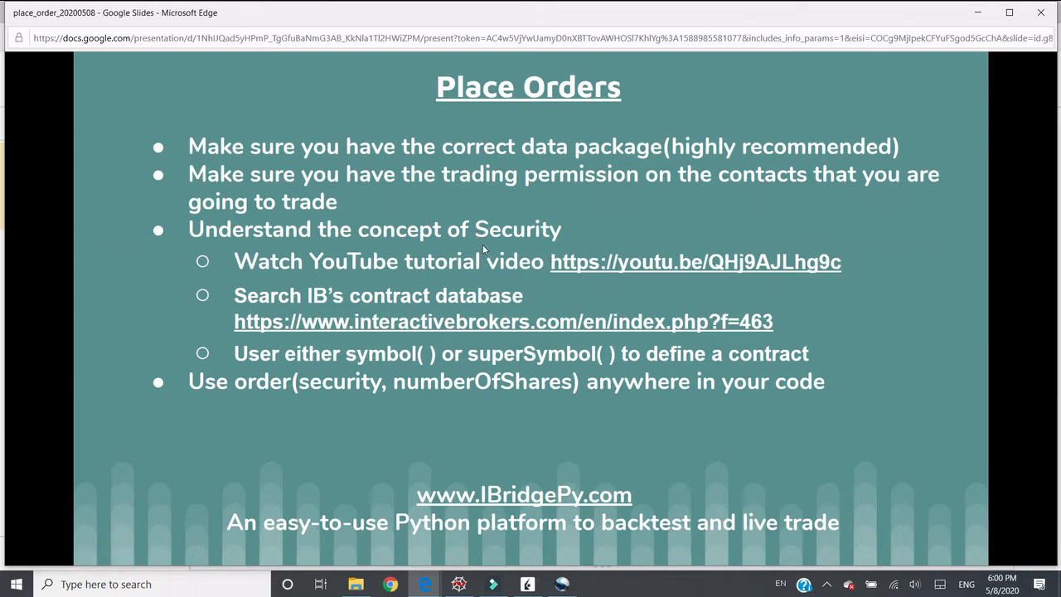
mouse_move(272, 318)
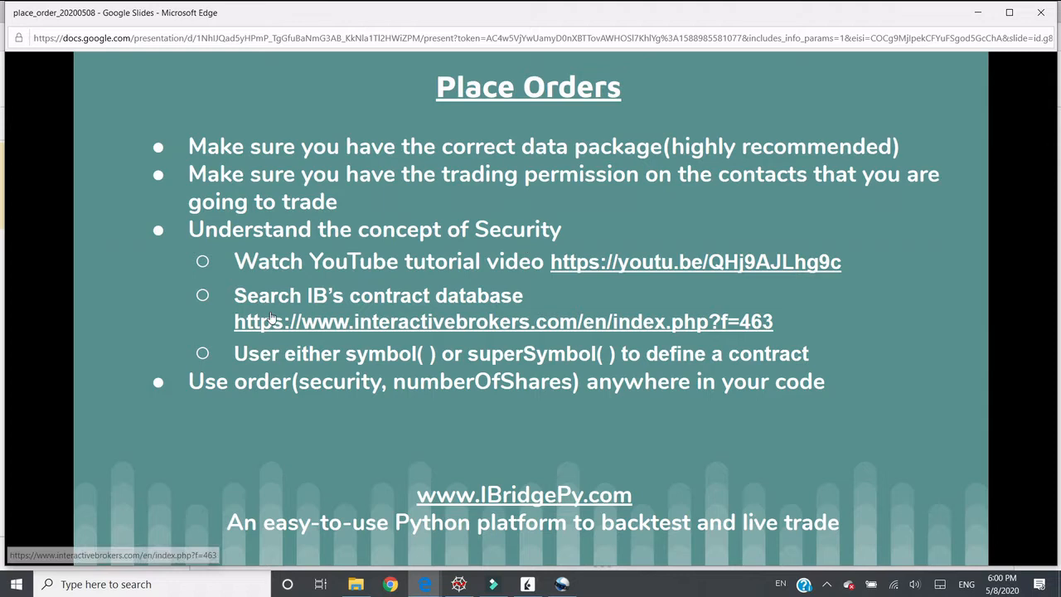
mouse_move(497, 312)
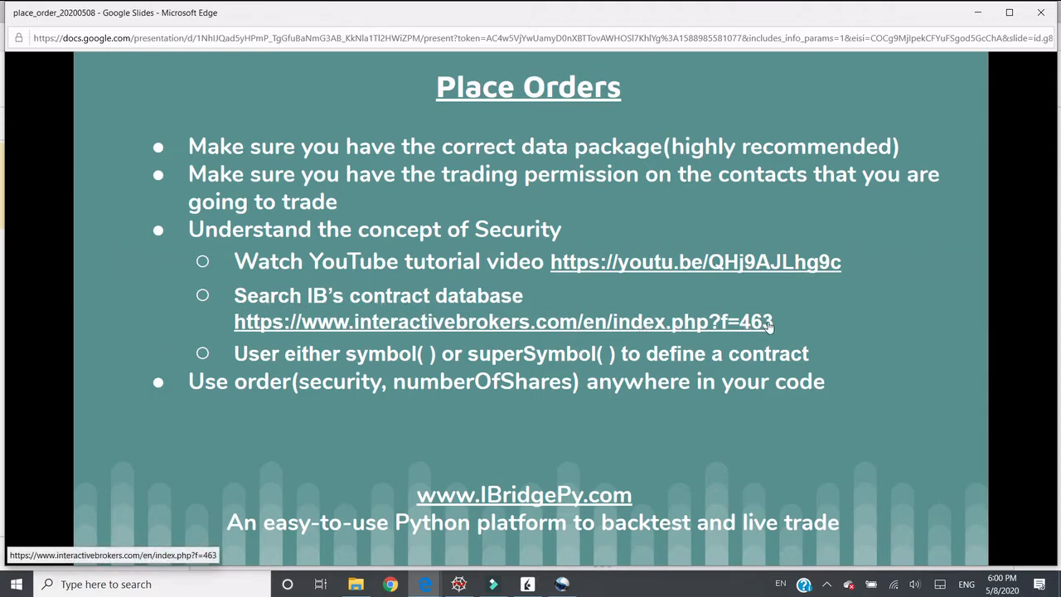
mouse_move(318, 383)
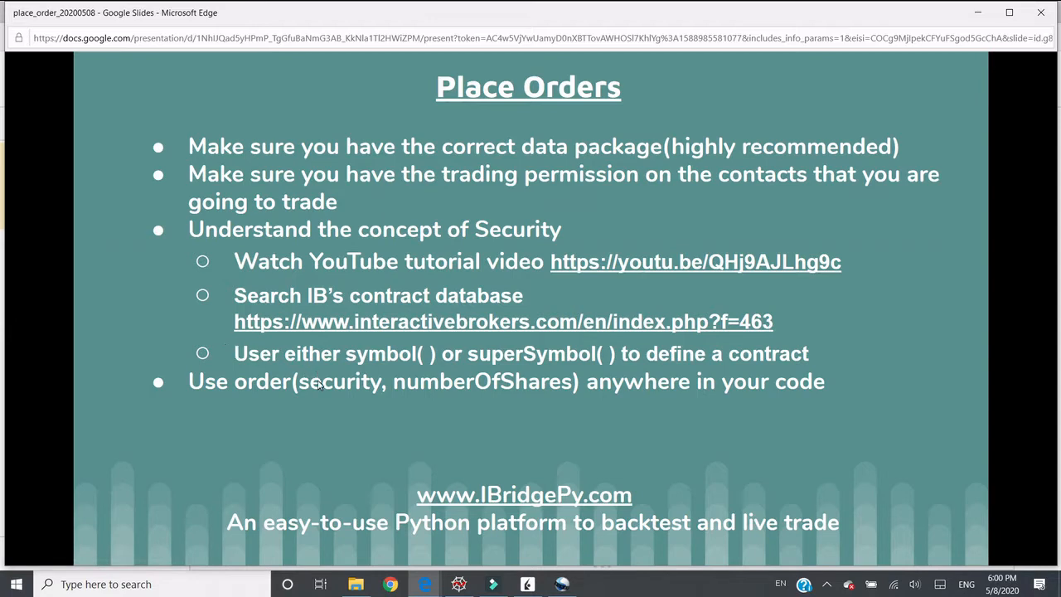
mouse_move(530, 378)
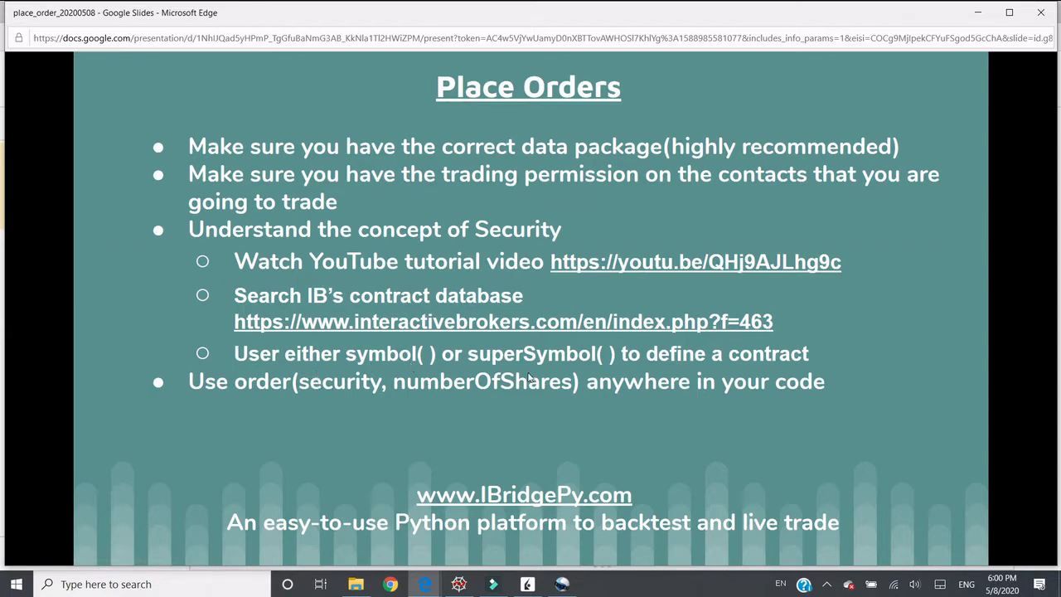
mouse_move(656, 351)
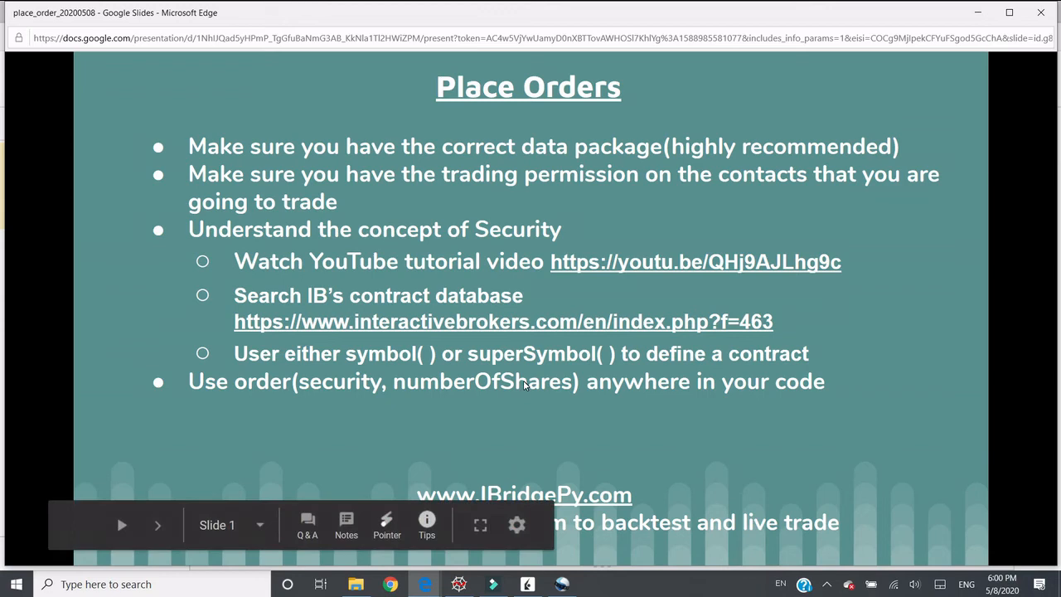
mouse_move(427, 388)
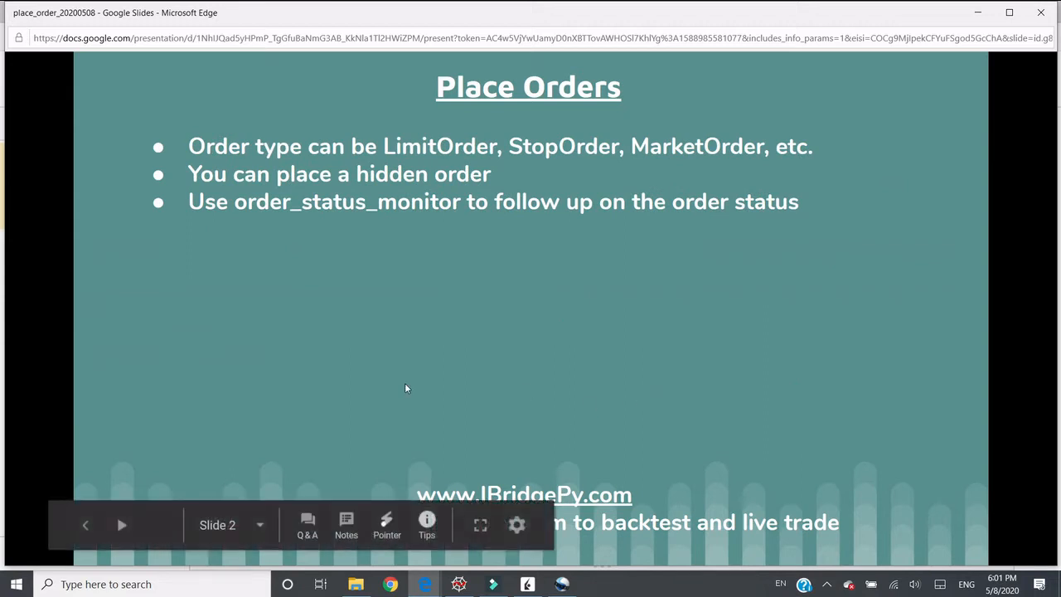
mouse_move(279, 225)
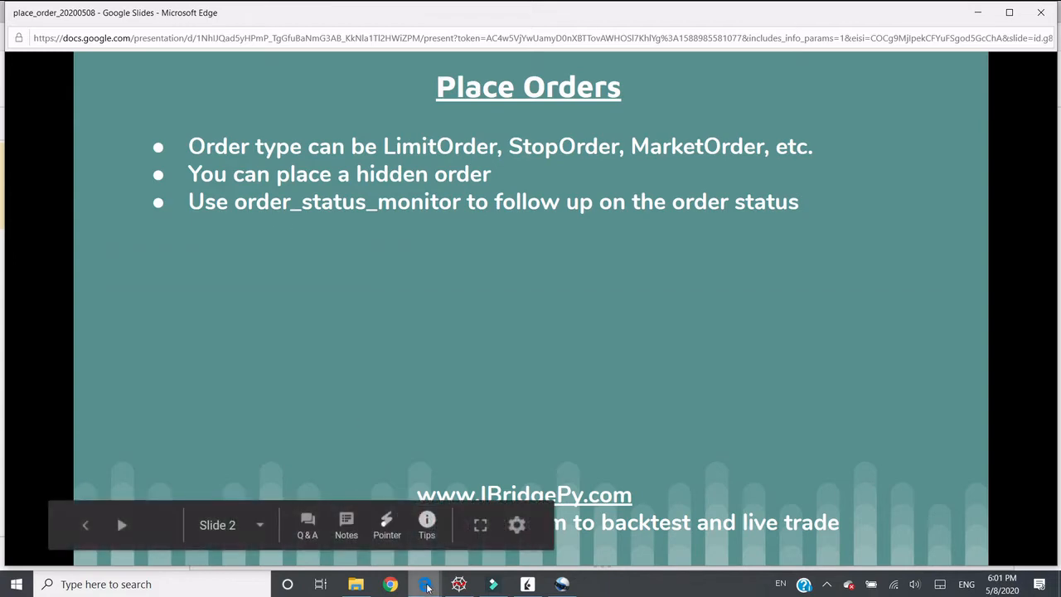
From ibridgepy.com's Download menu, reach the IBridgePy documentation page and its table of contents.
left_click(424, 583)
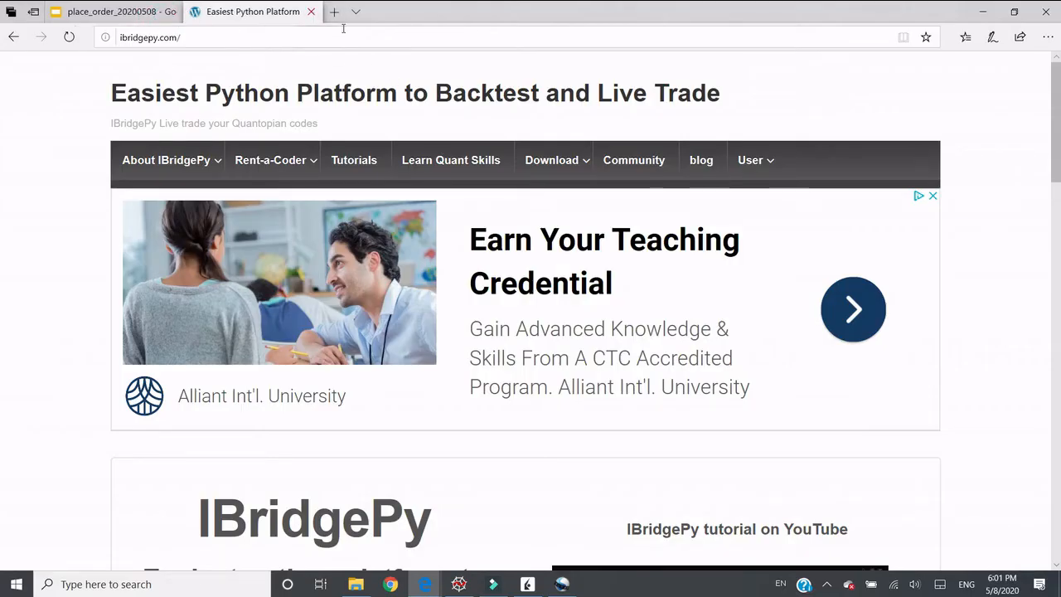
left_click(550, 159)
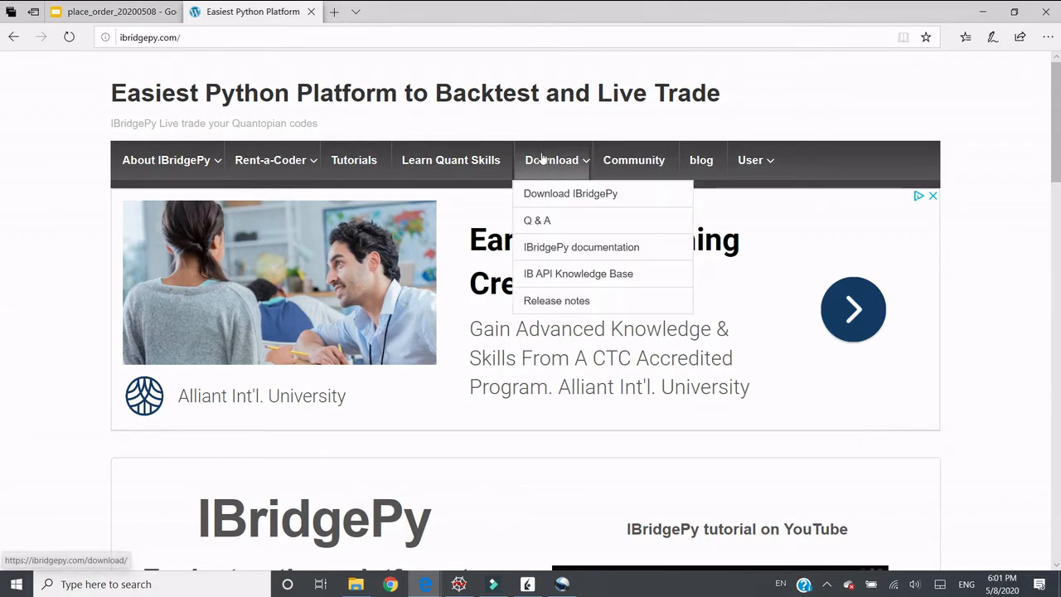
left_click(580, 247)
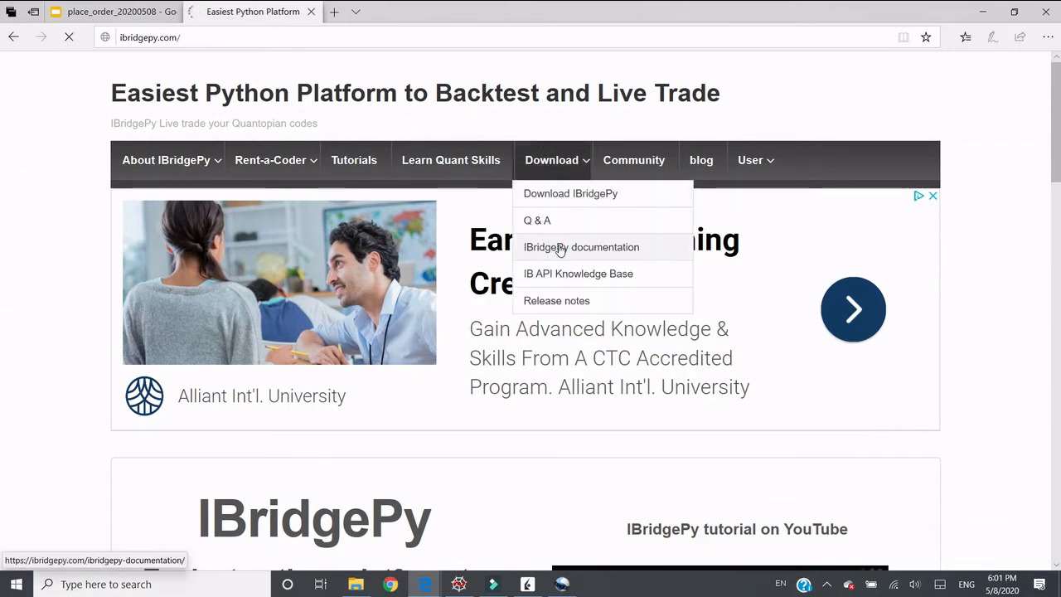
left_click(580, 247)
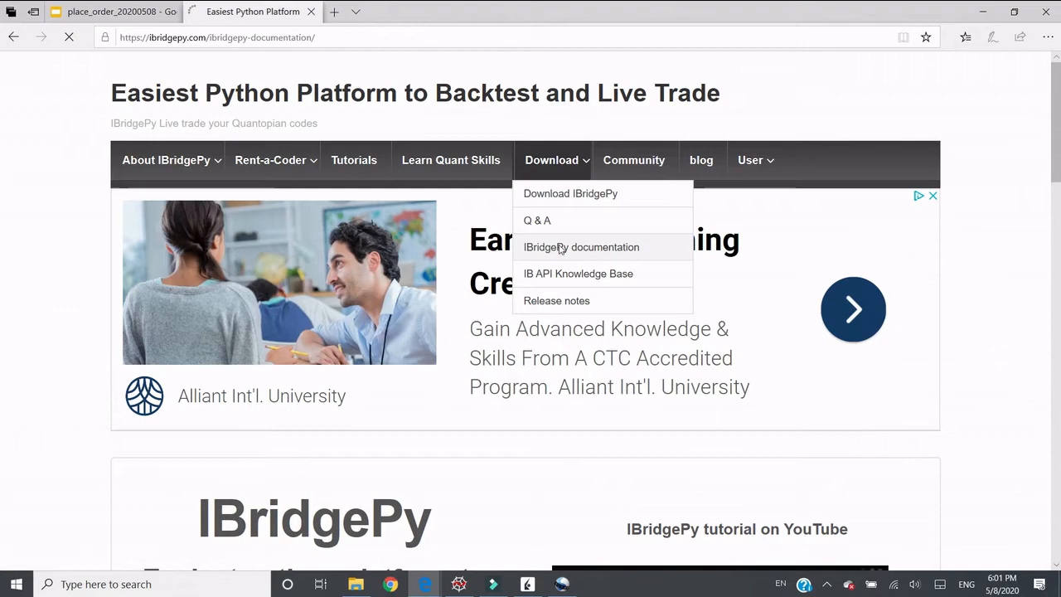
left_click(580, 247)
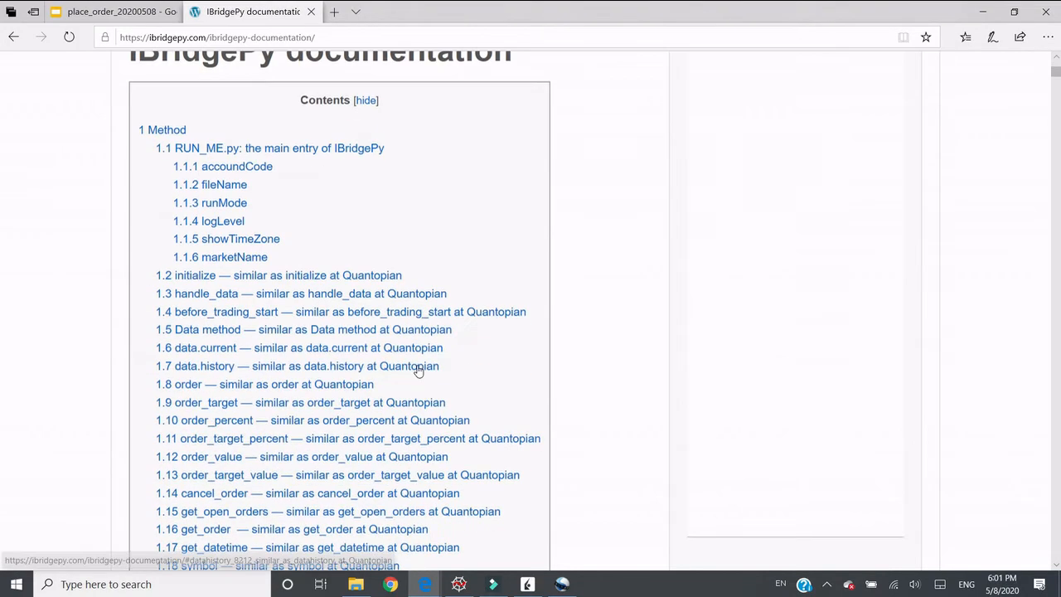
scroll("down", 3)
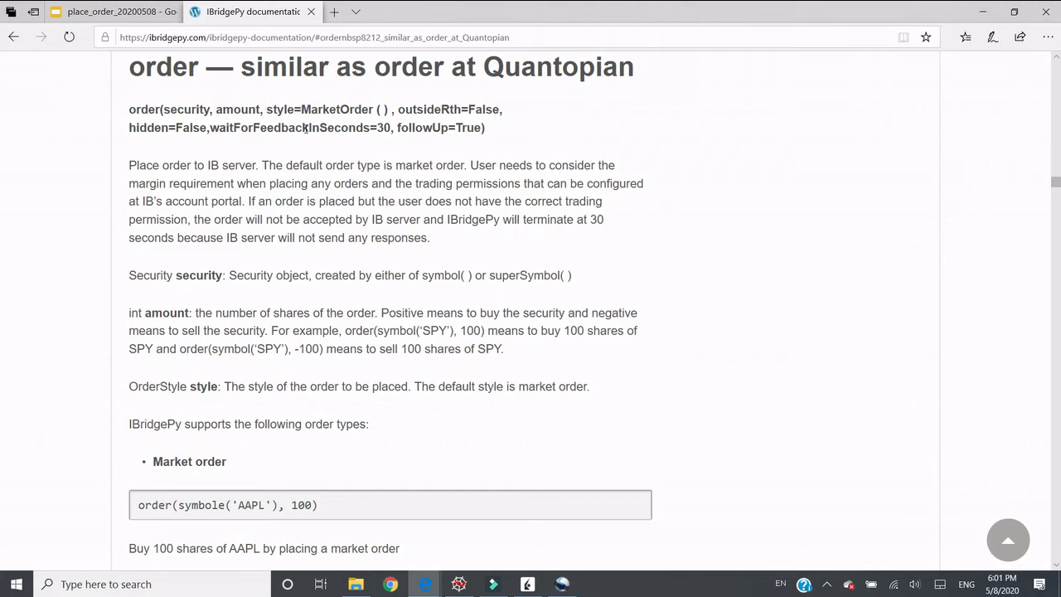
mouse_move(292, 222)
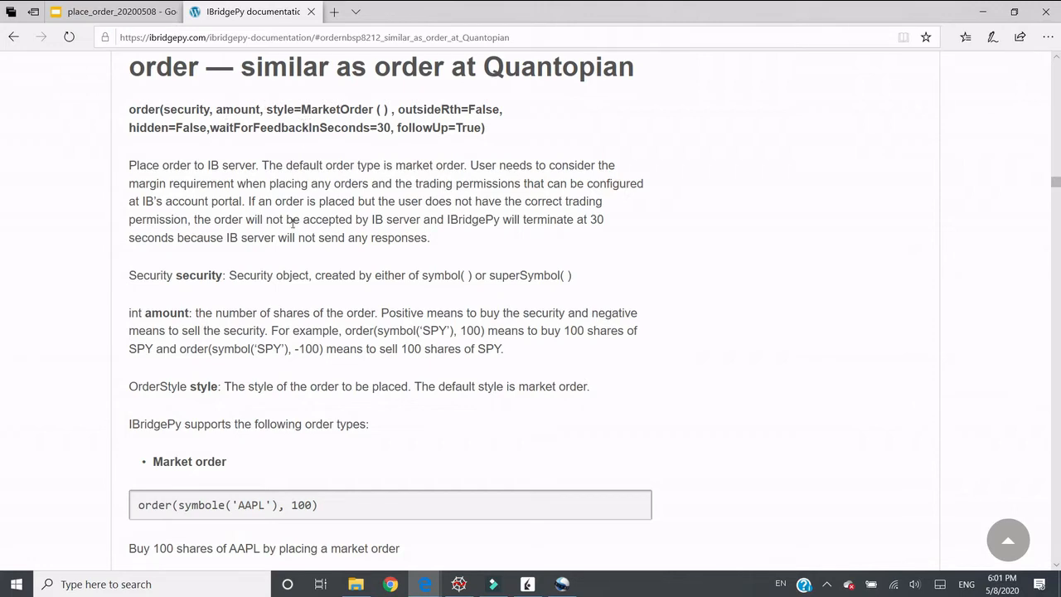
Scroll the order docs to the trailing stop example and the outsideRth and hidden parameters.
scroll("down", 3)
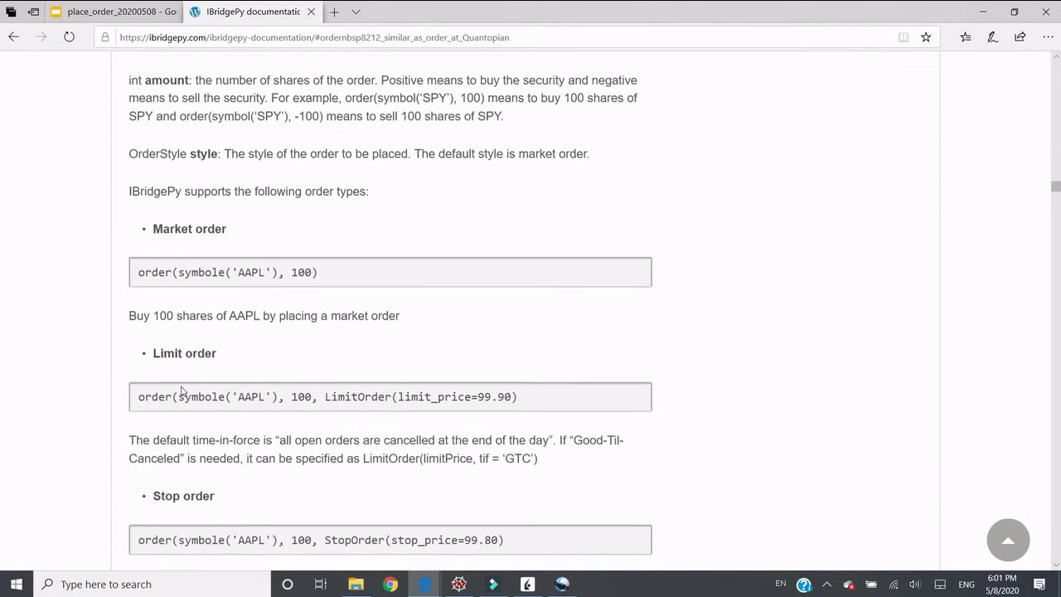
scroll("down", 3)
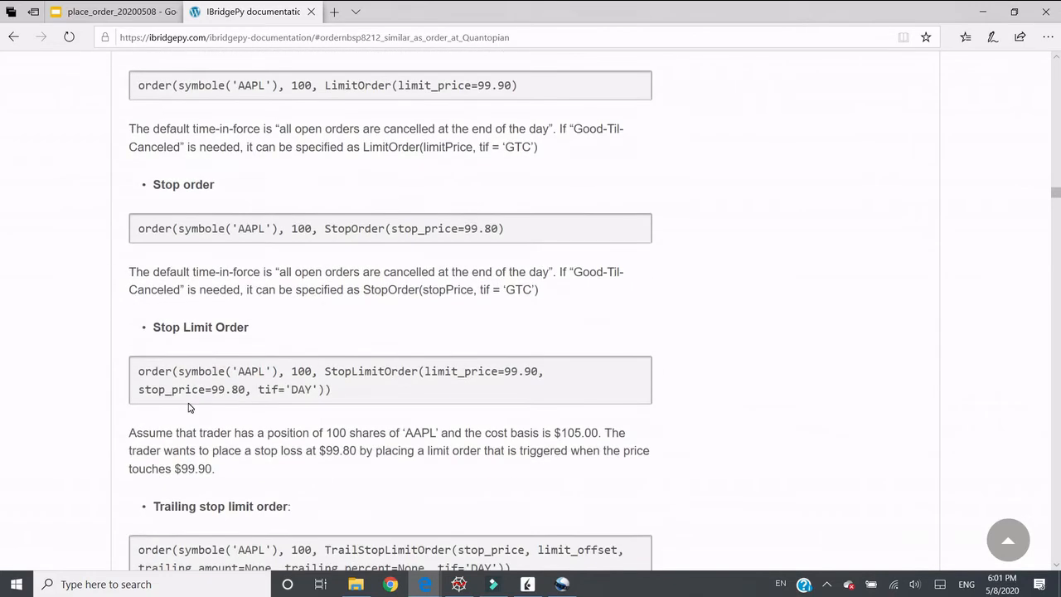
scroll("down", 3)
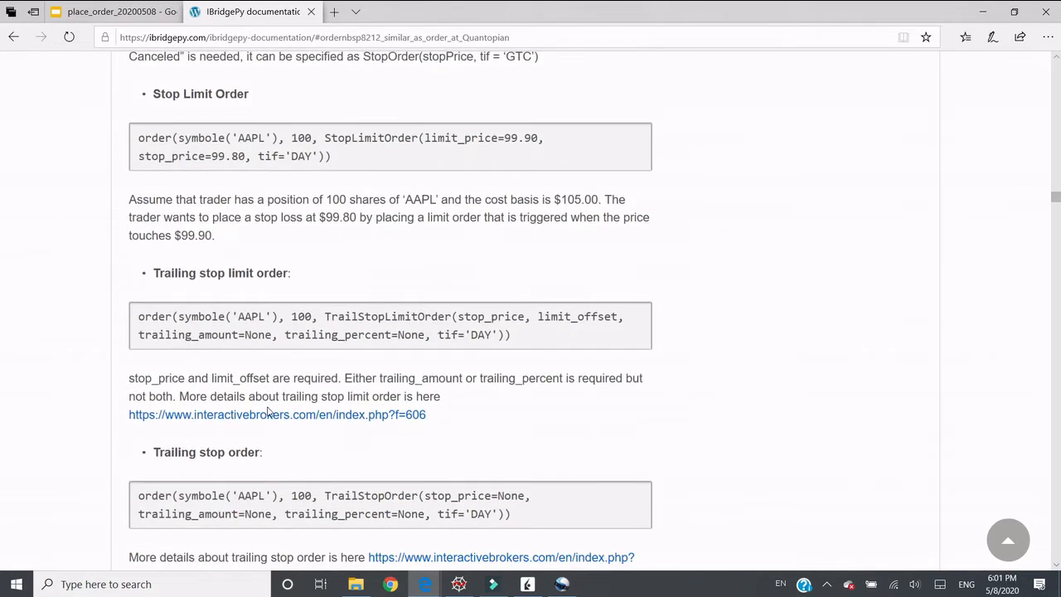
scroll("down", 3)
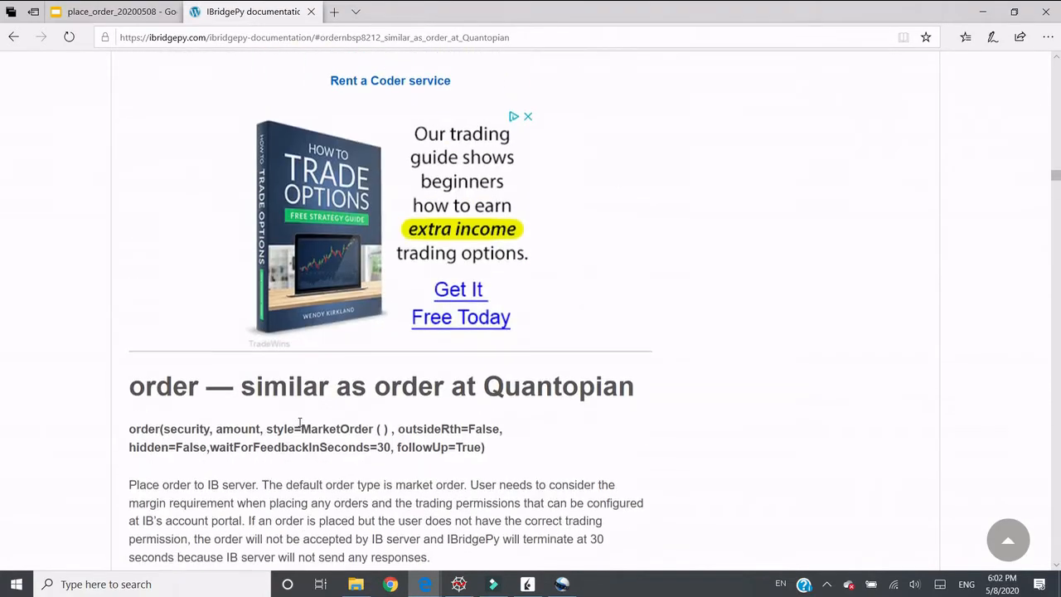
scroll("down", 3)
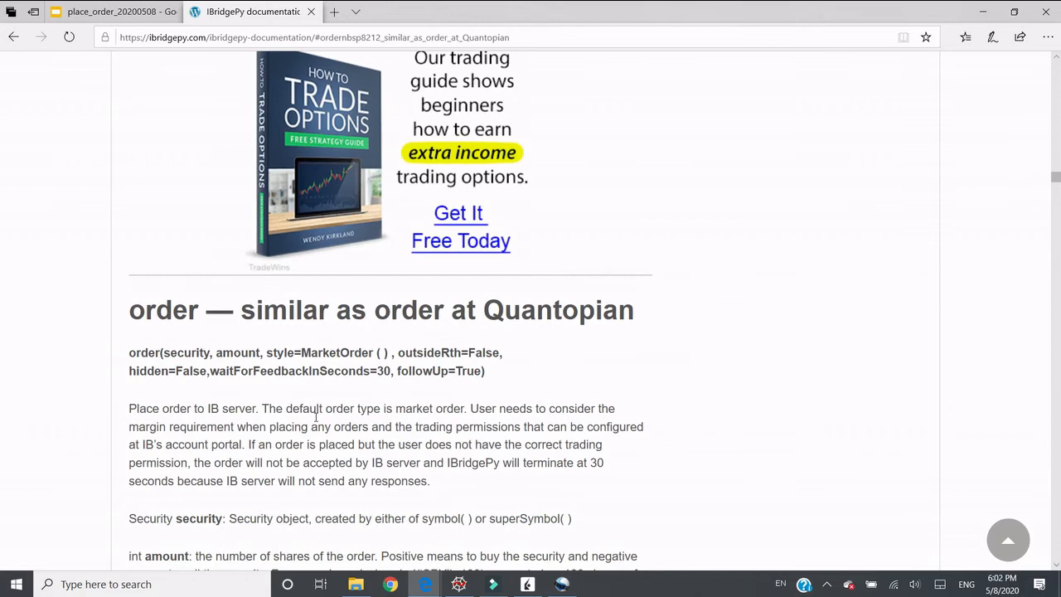
mouse_move(355, 368)
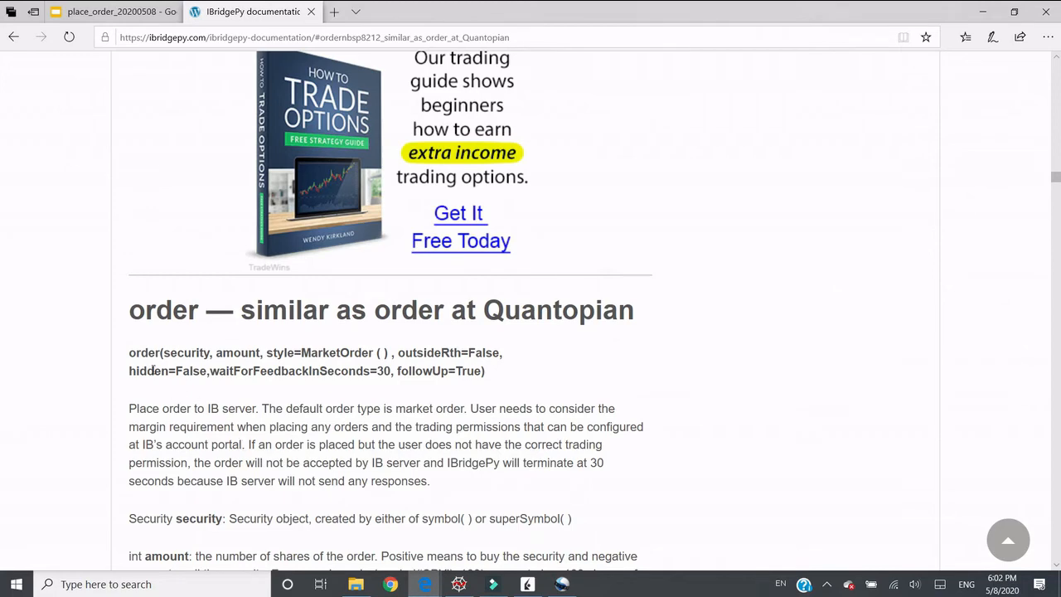
scroll("down", 3)
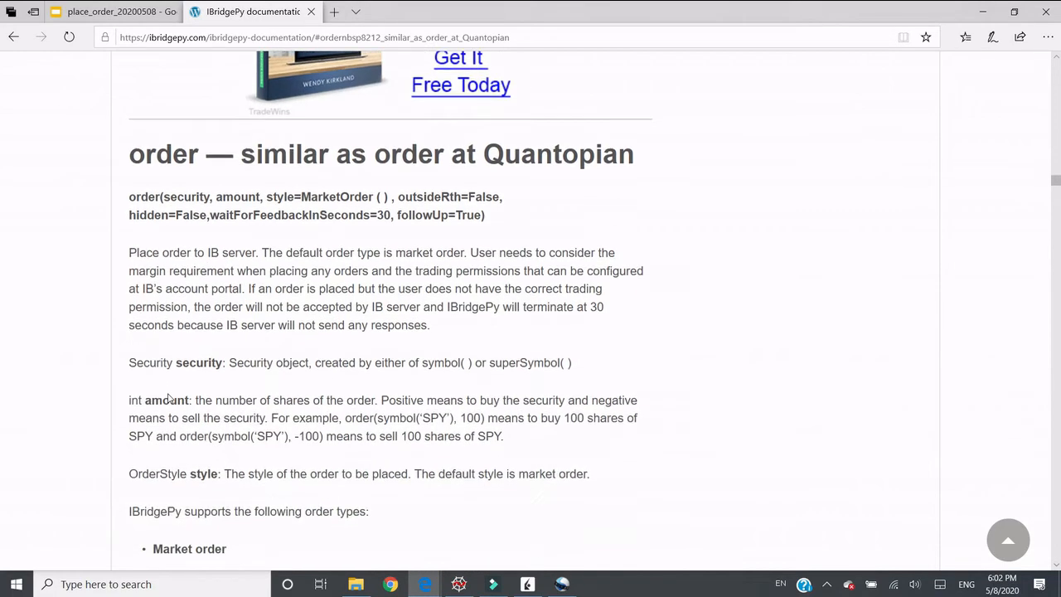
scroll("down", 3)
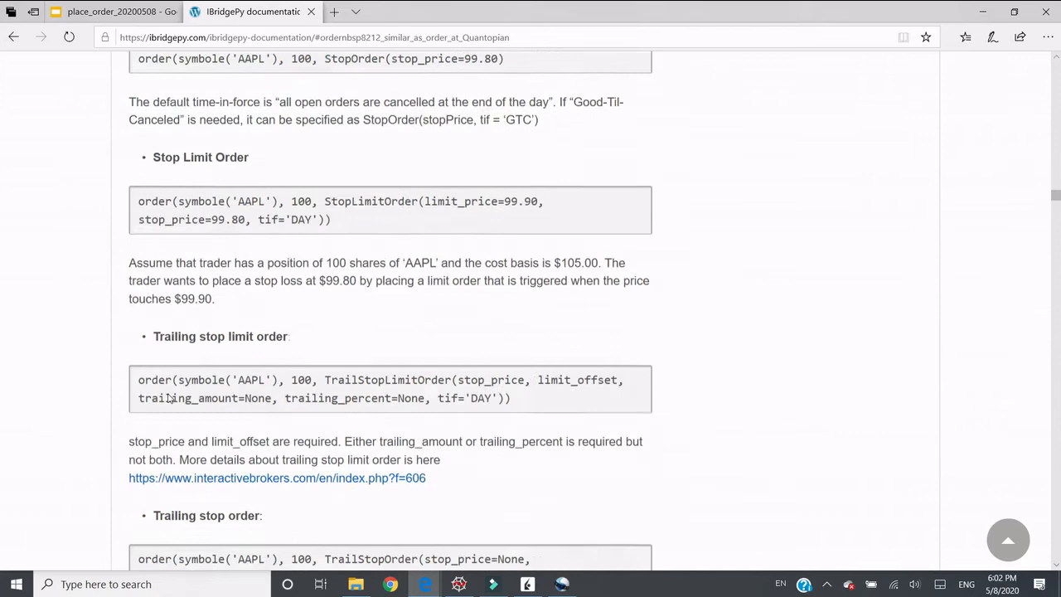
scroll("down", 3)
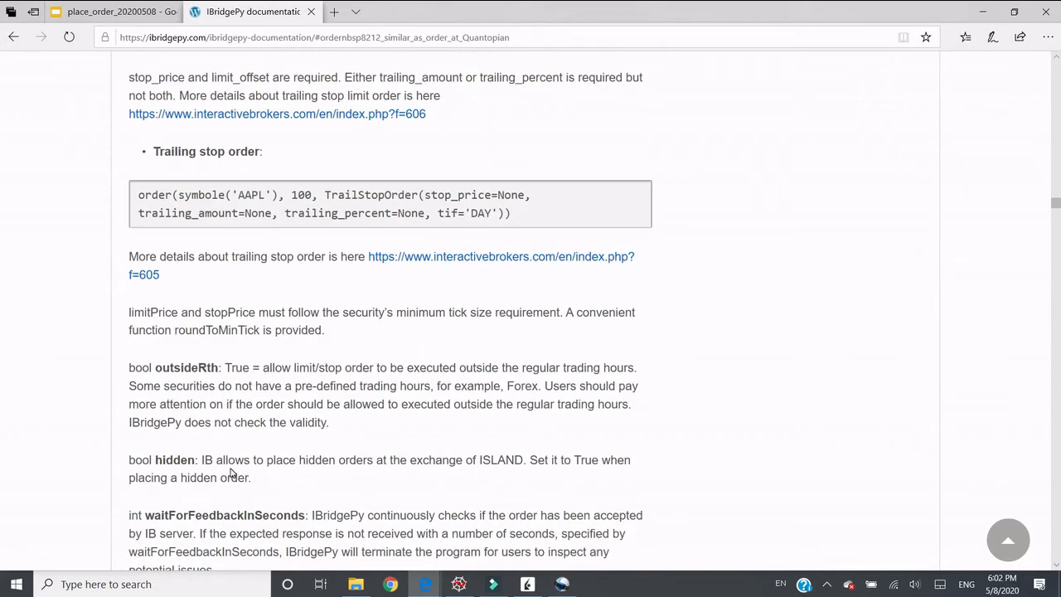
mouse_move(354, 463)
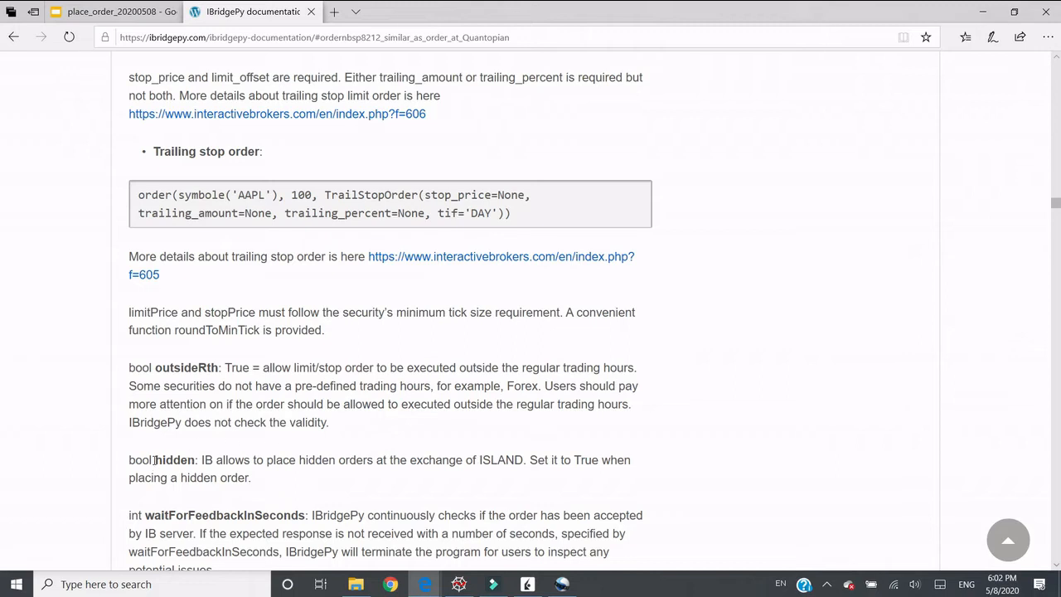
mouse_move(195, 418)
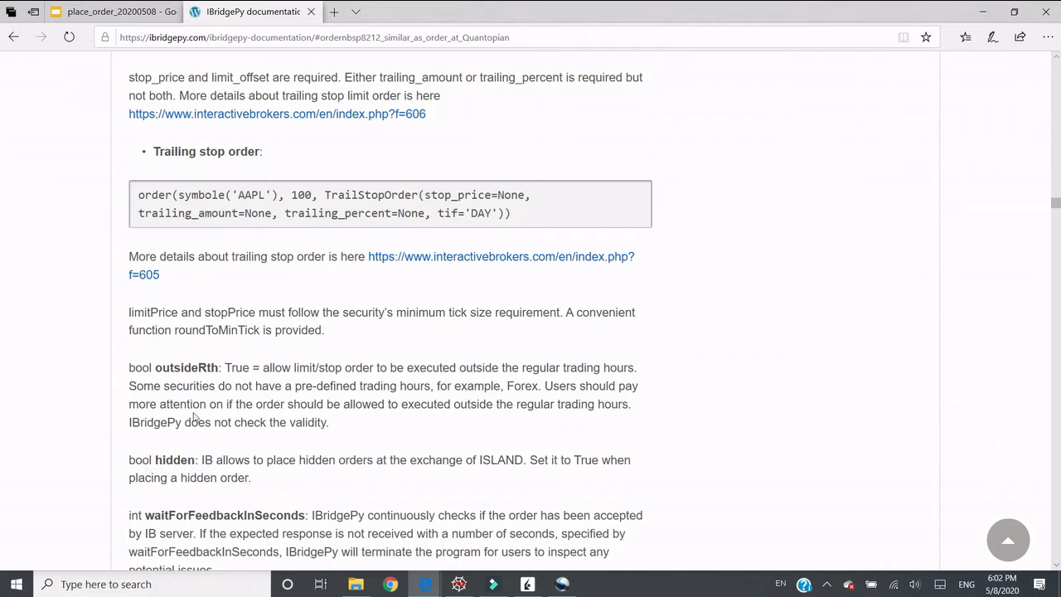
mouse_move(243, 438)
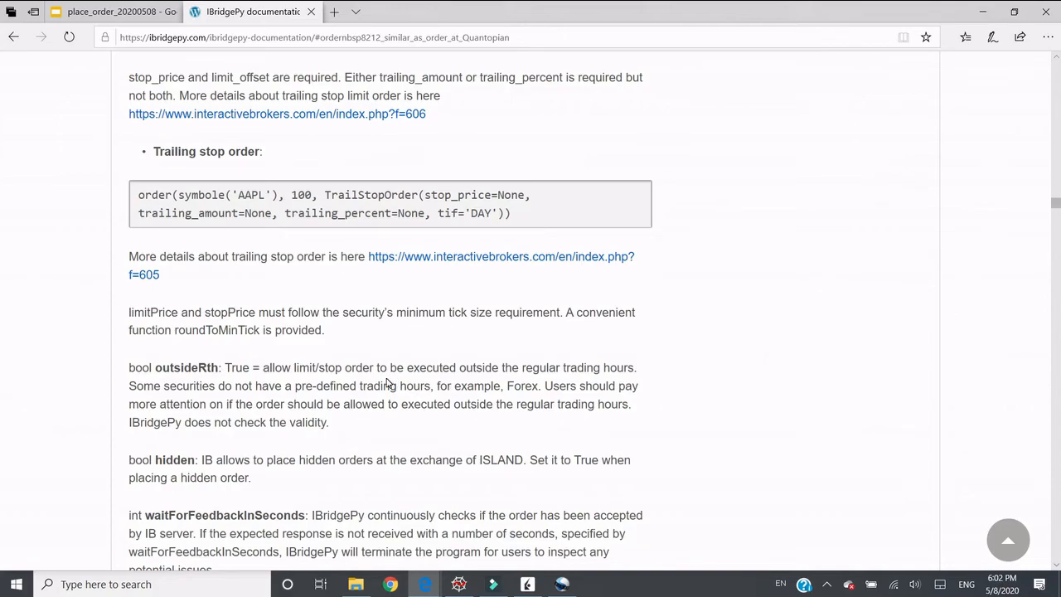
Pass the order_target section and return to example_place_order.py in Spyder.
scroll("down", 3)
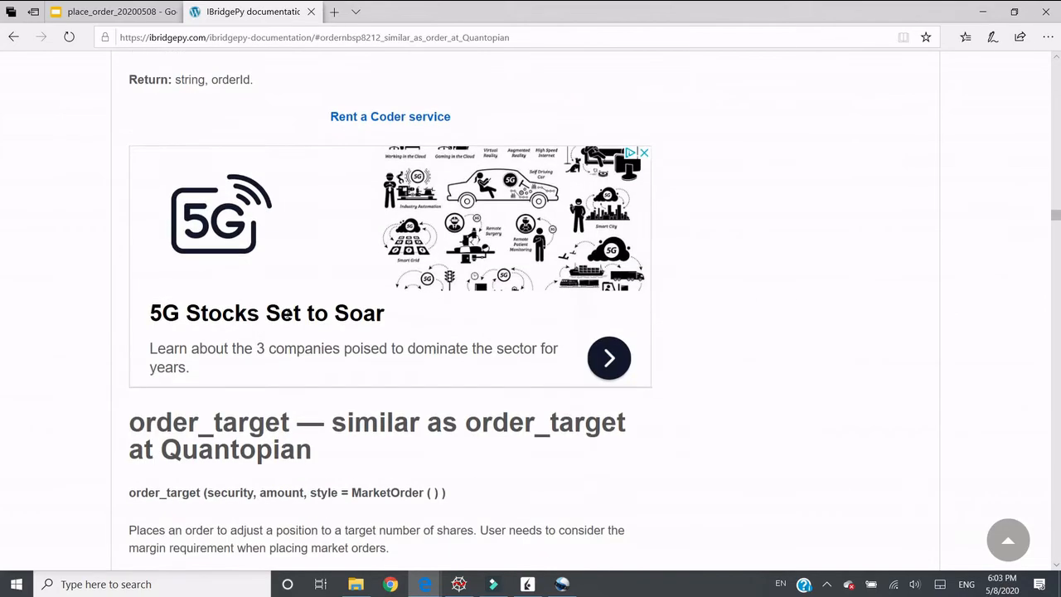
scroll("up", 3)
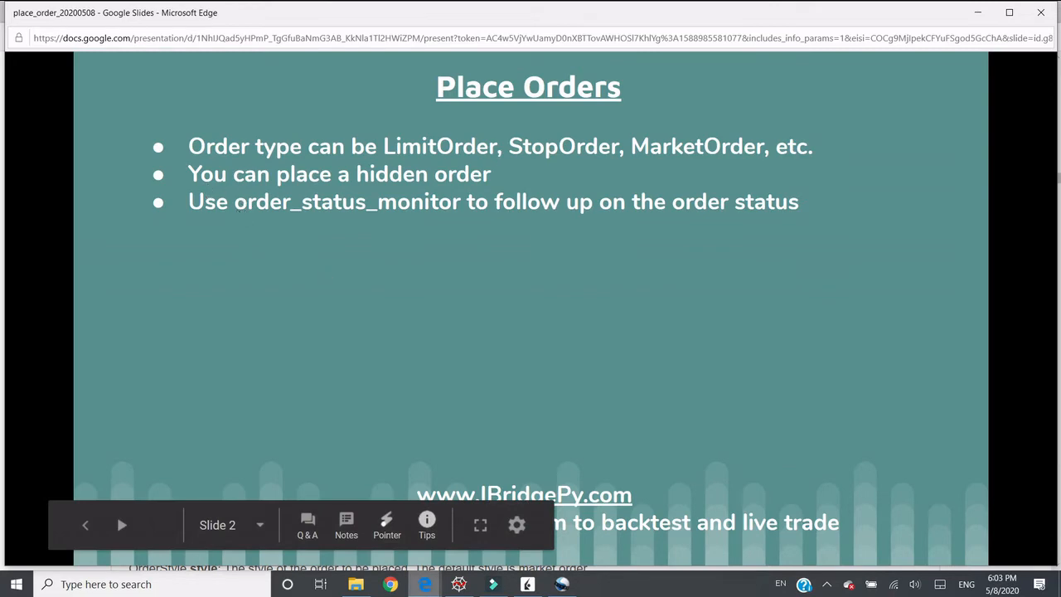
left_click(458, 583)
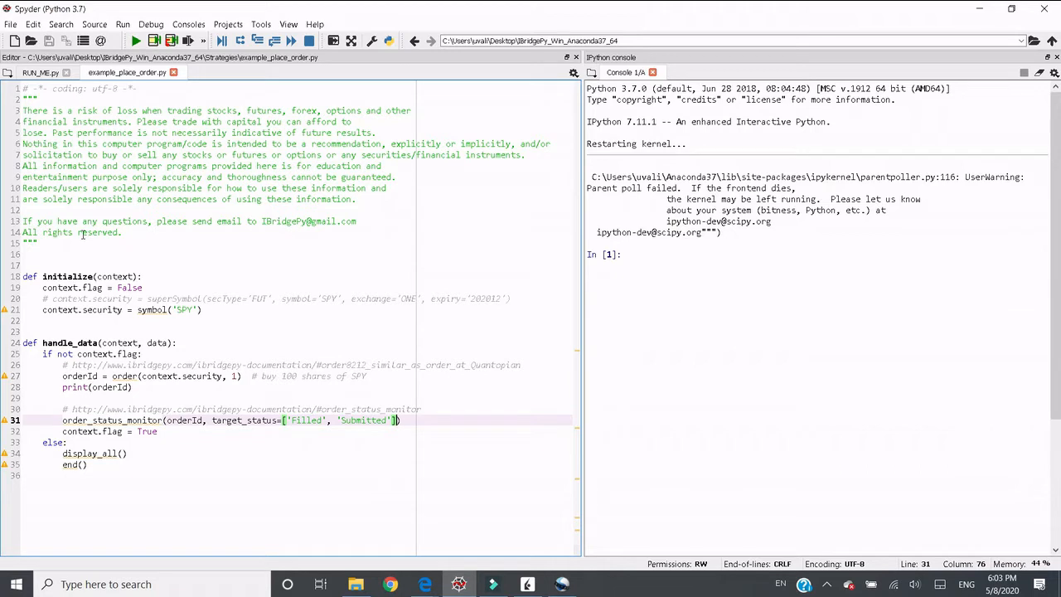
left_click(41, 72)
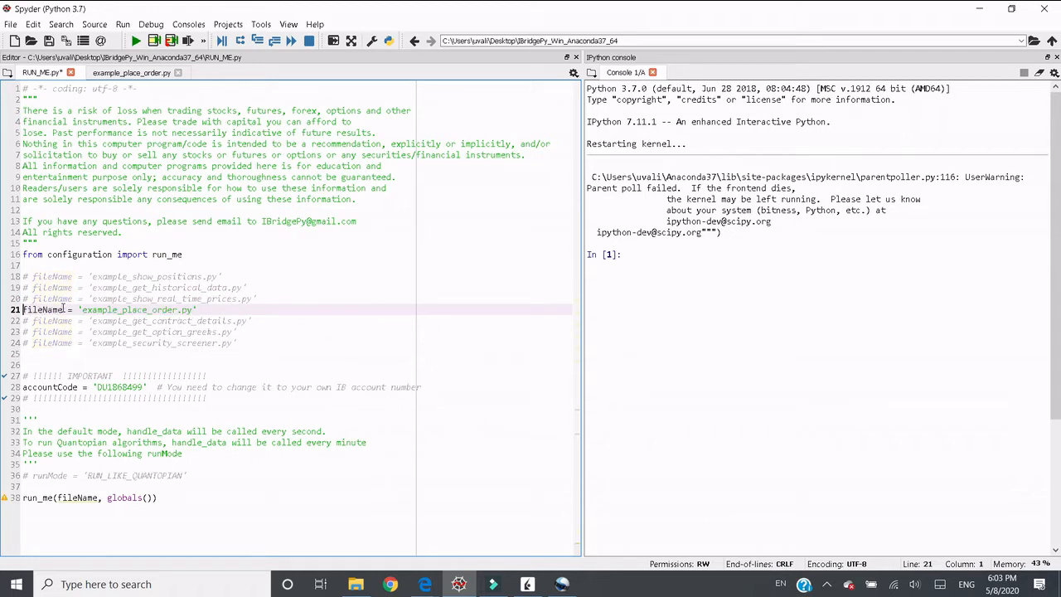
left_click(132, 72)
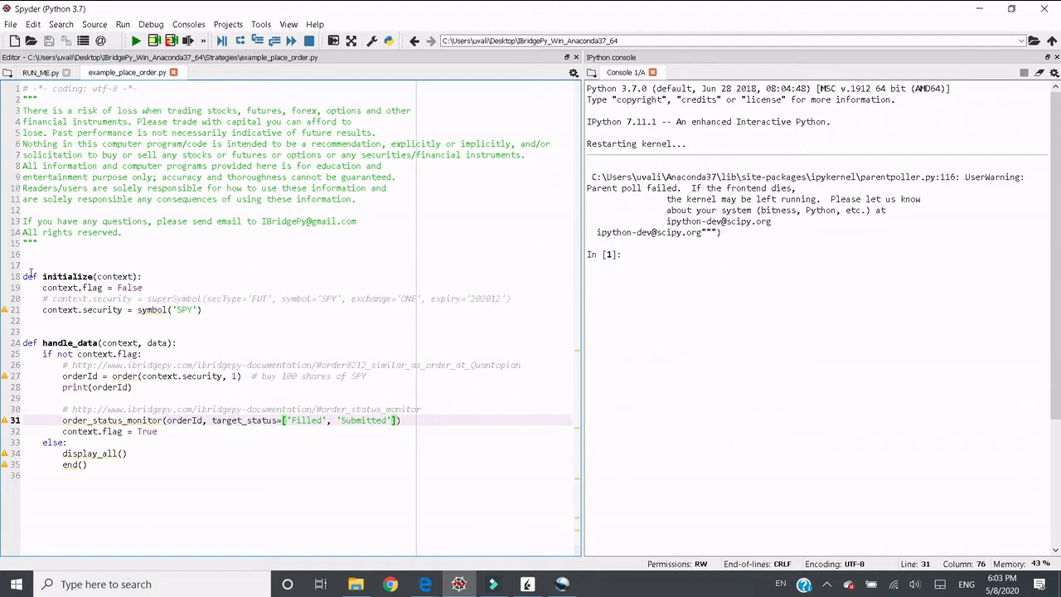
double_click(68, 275)
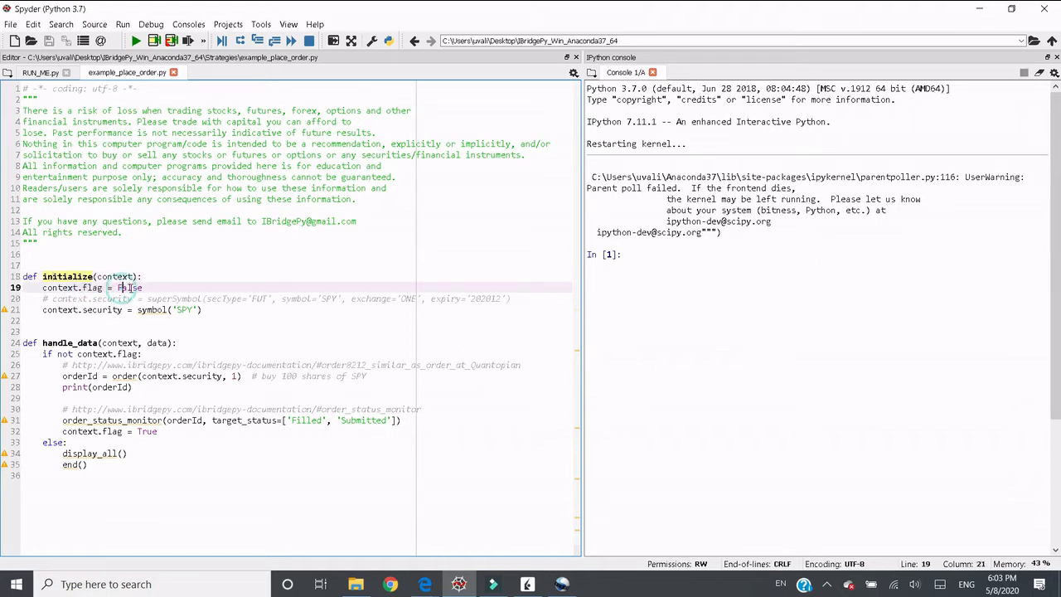
left_click(142, 287)
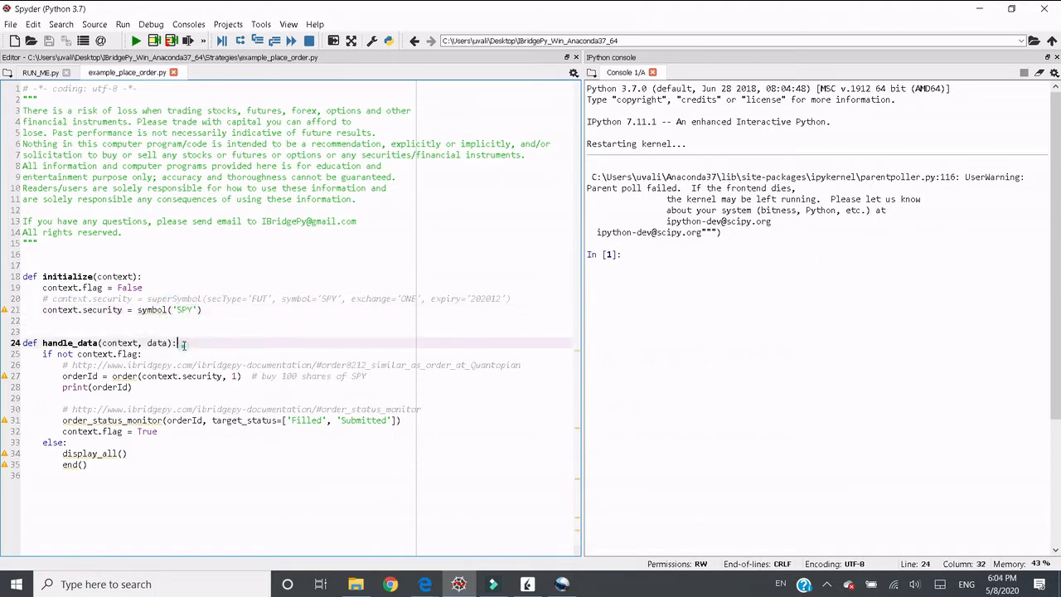
Change the order quantity in order(context.security, 1) to 100 shares, removing the stray minus sign.
left_click(73, 341)
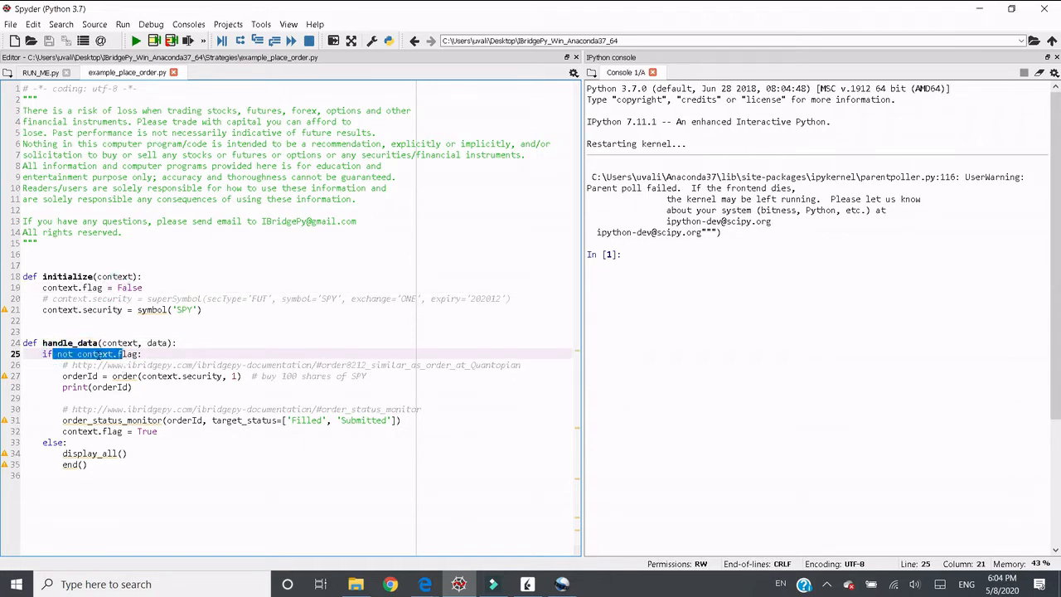
left_click(123, 375)
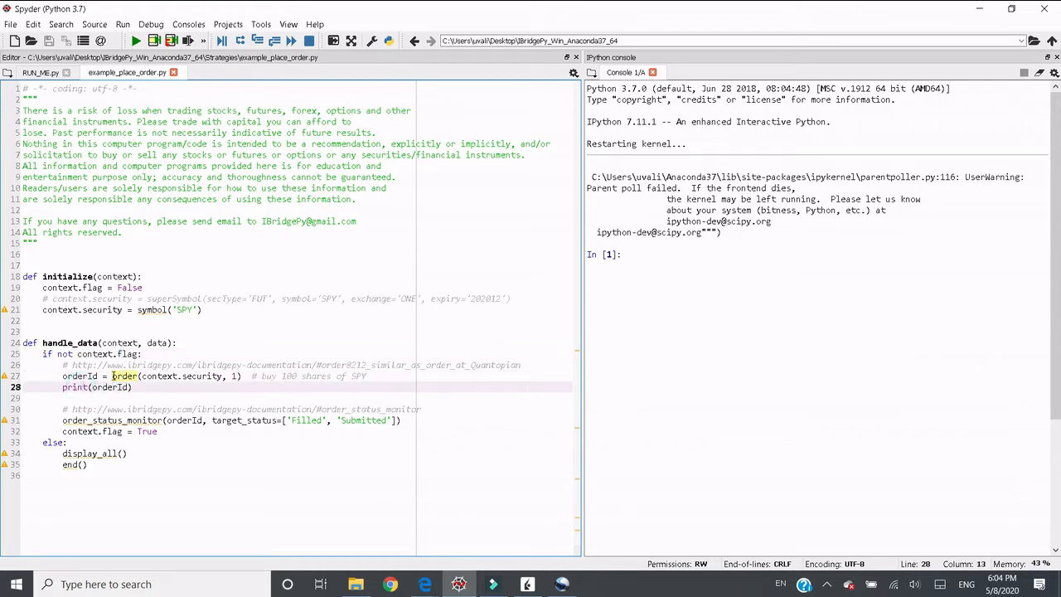
left_click(146, 374)
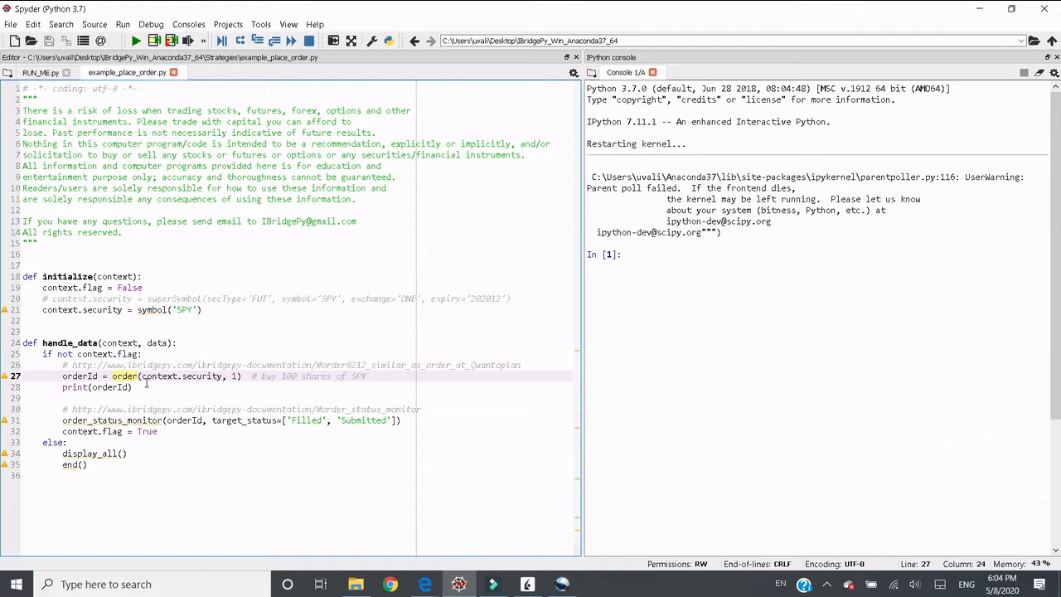
double_click(179, 375)
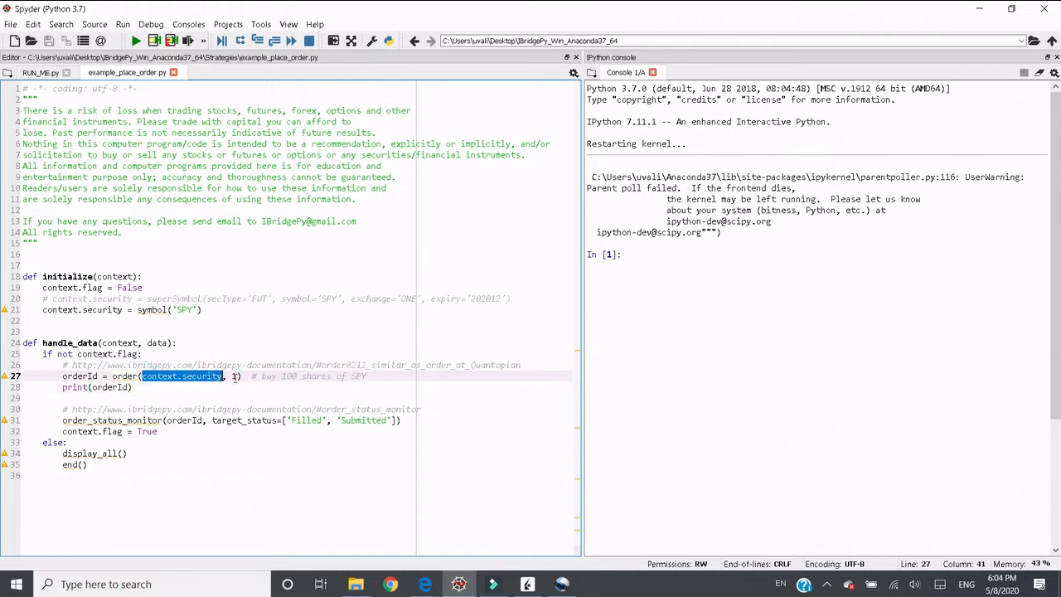
type("100")
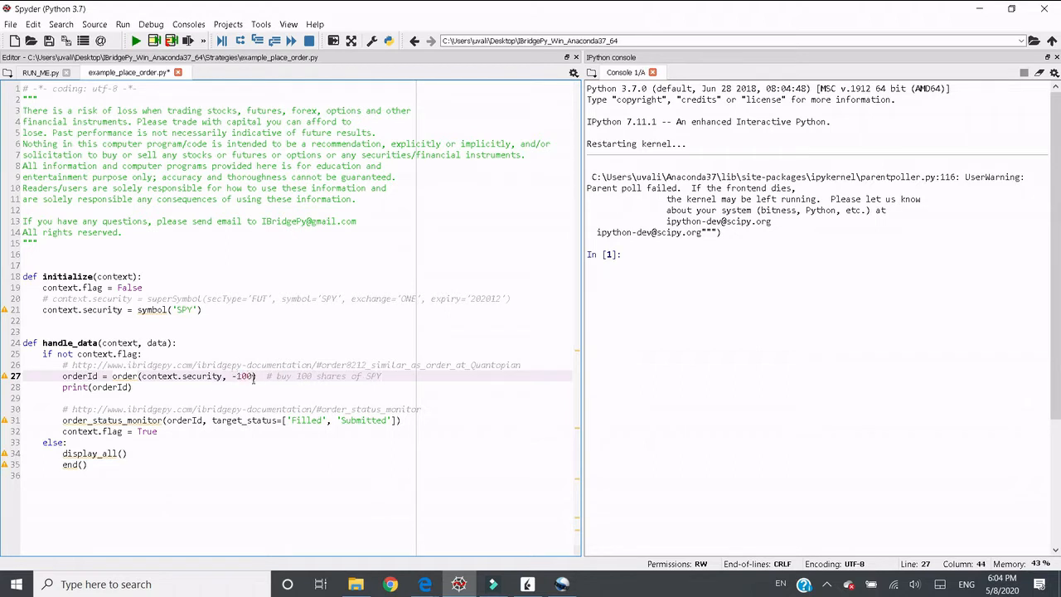
key("Backspace")
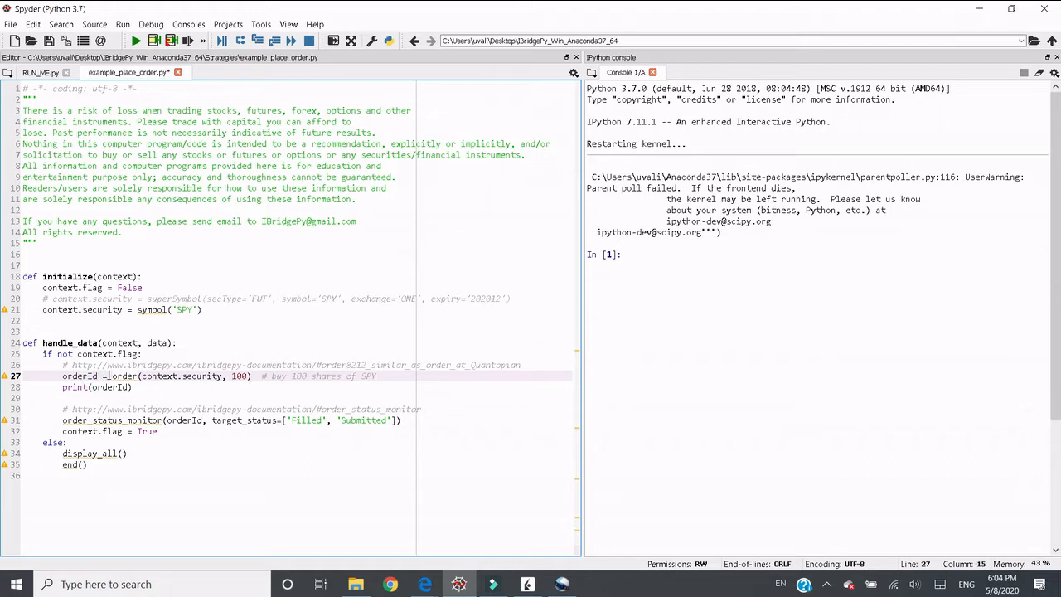
Review the returned orderId and the order_status_monitor call awaiting Filled or Submitted.
double_click(79, 374)
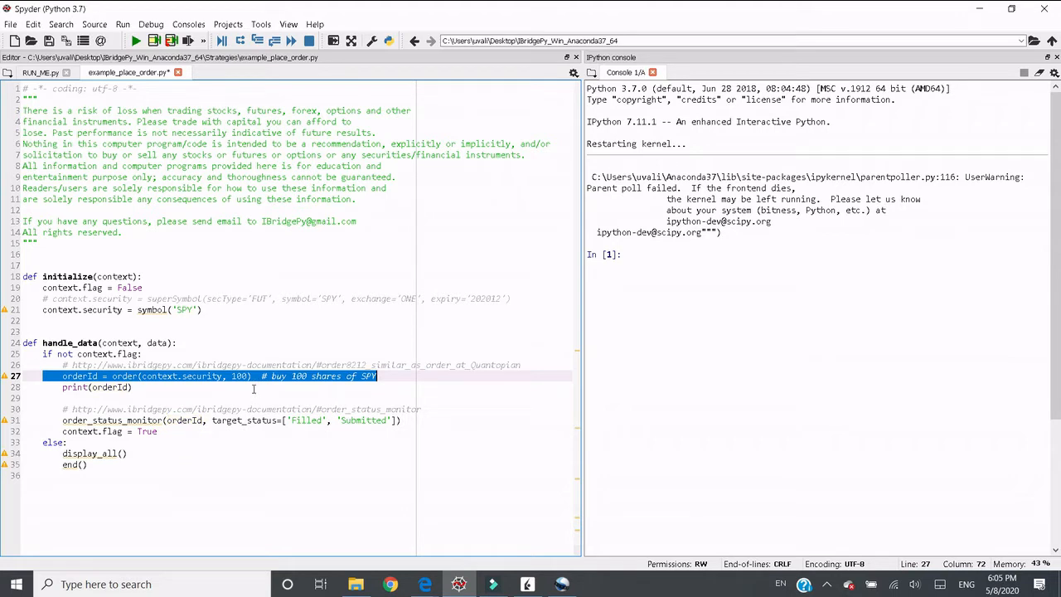
mouse_move(252, 394)
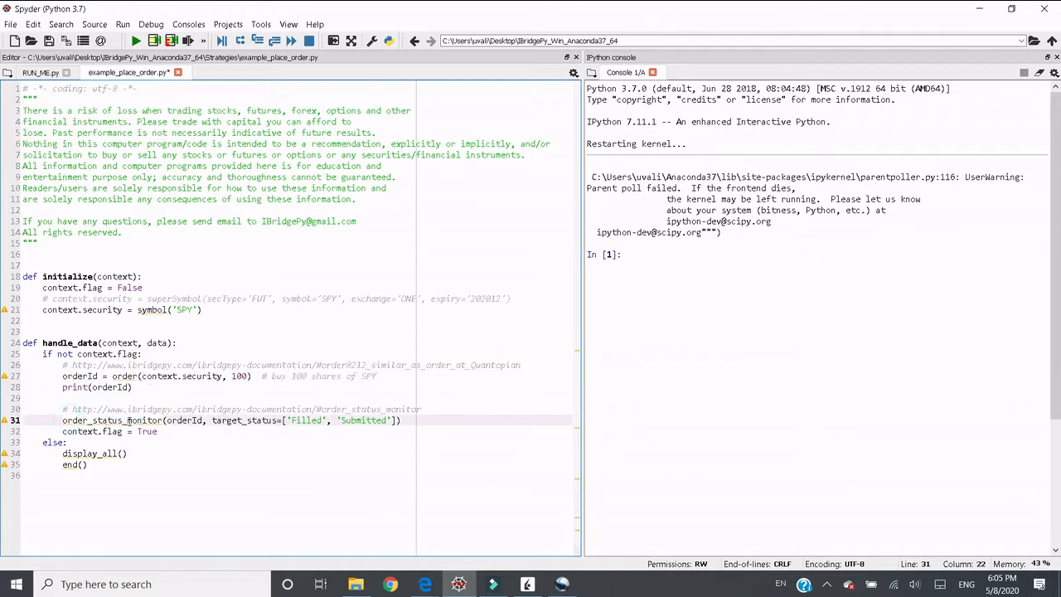
double_click(371, 408)
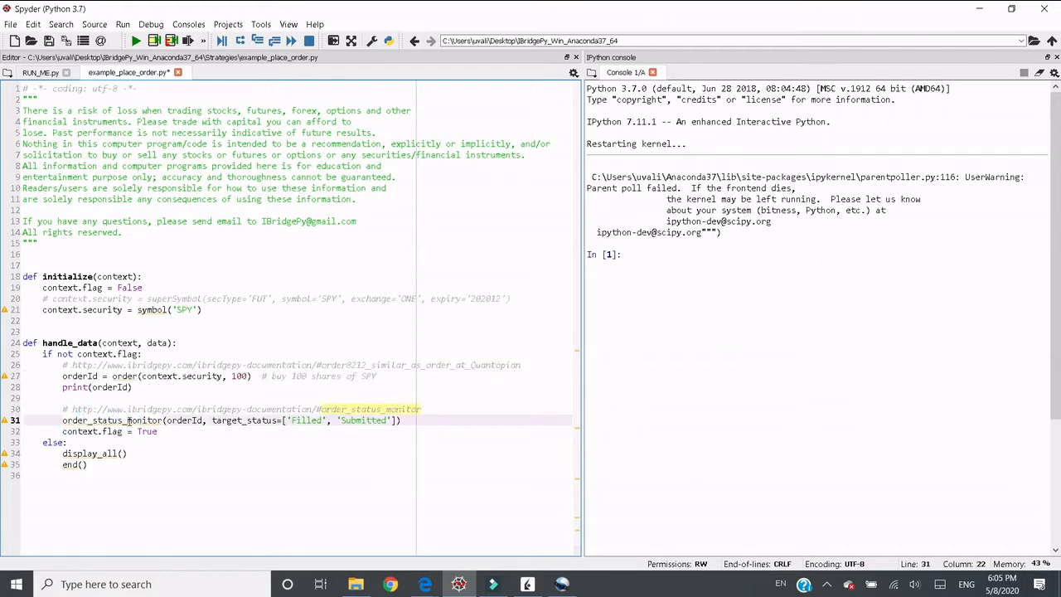
left_click(70, 441)
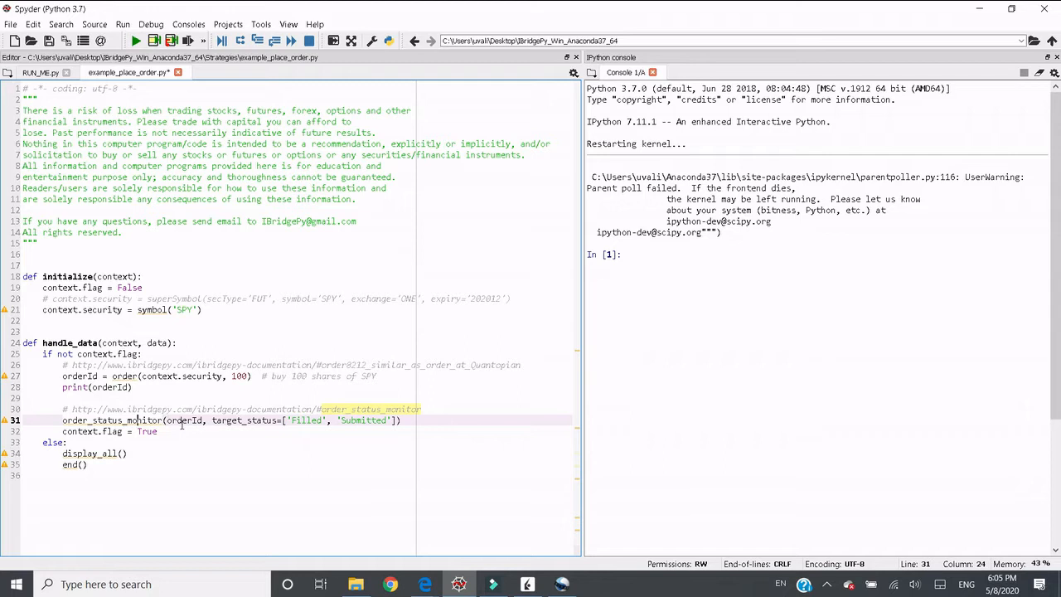
double_click(182, 421)
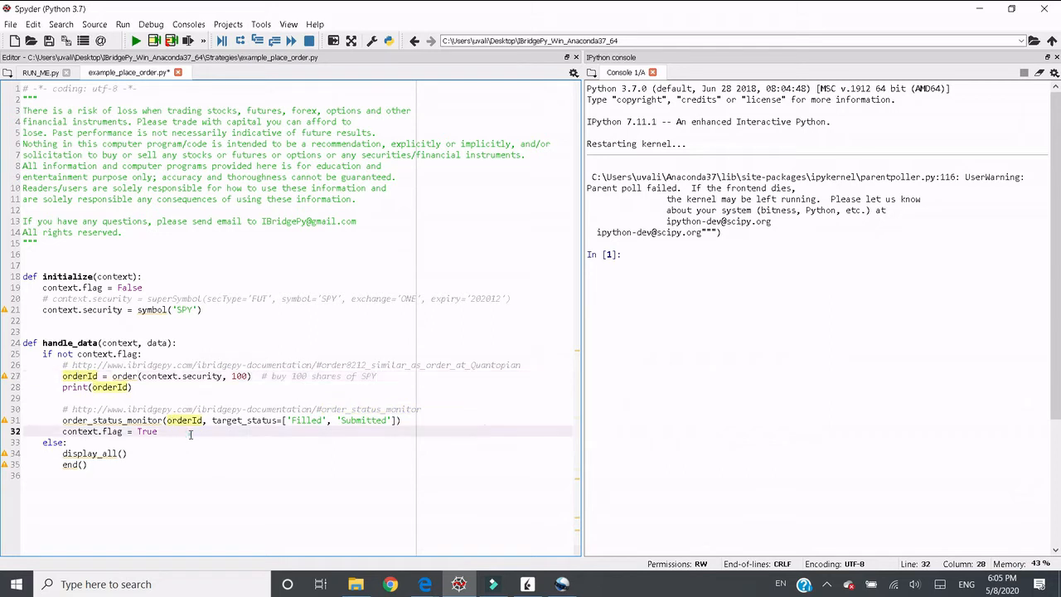
double_click(240, 421)
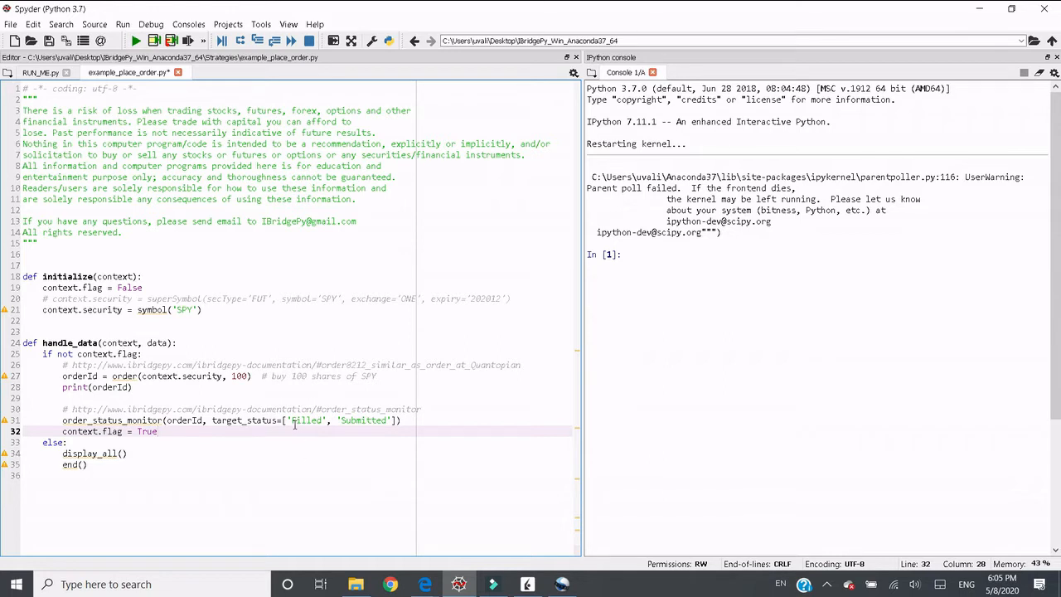
double_click(305, 421)
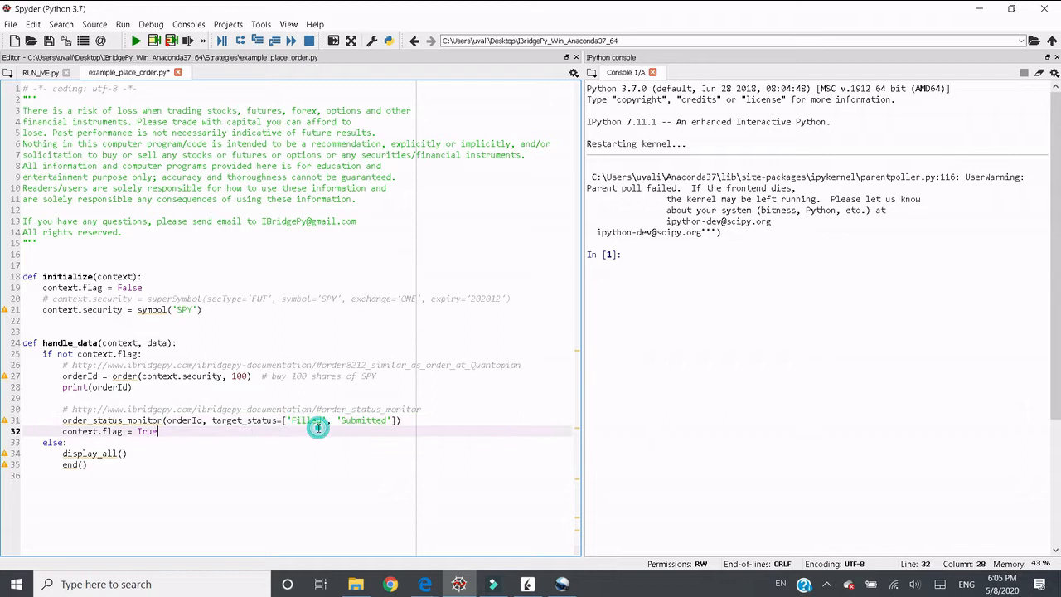
double_click(361, 421)
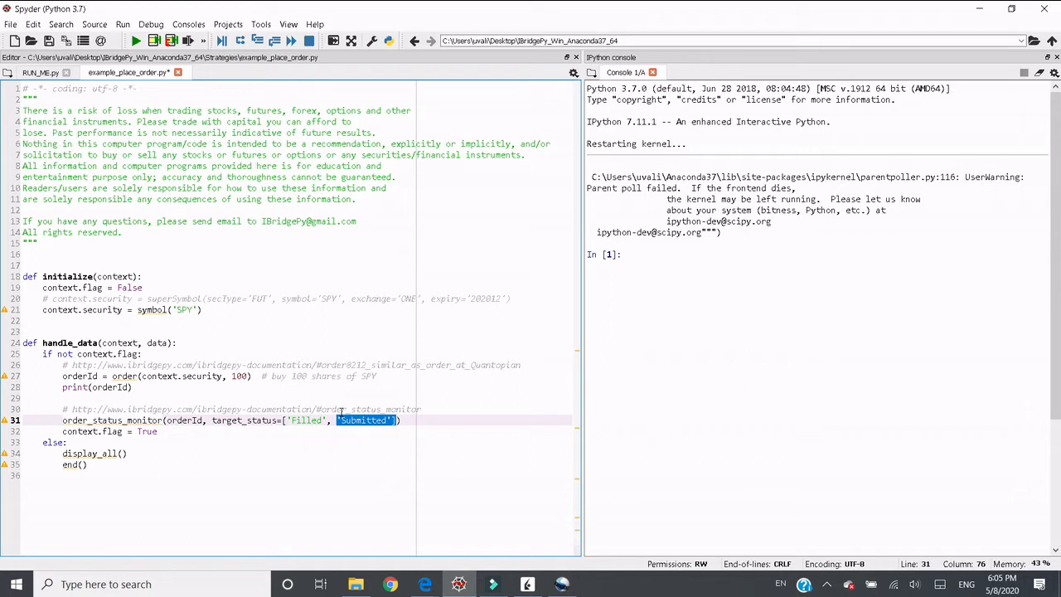
left_click(339, 408)
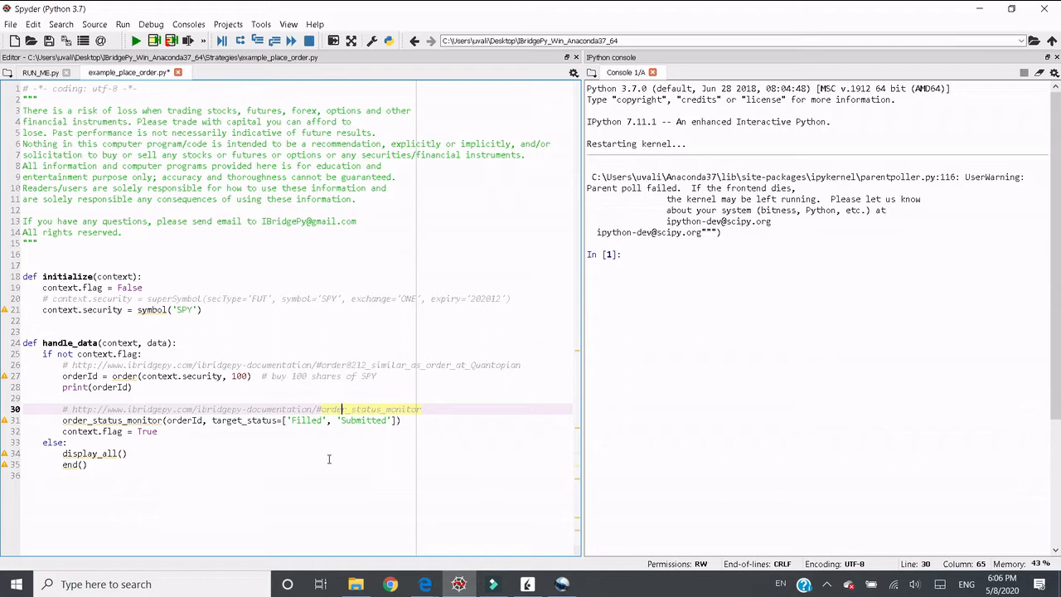
mouse_move(331, 436)
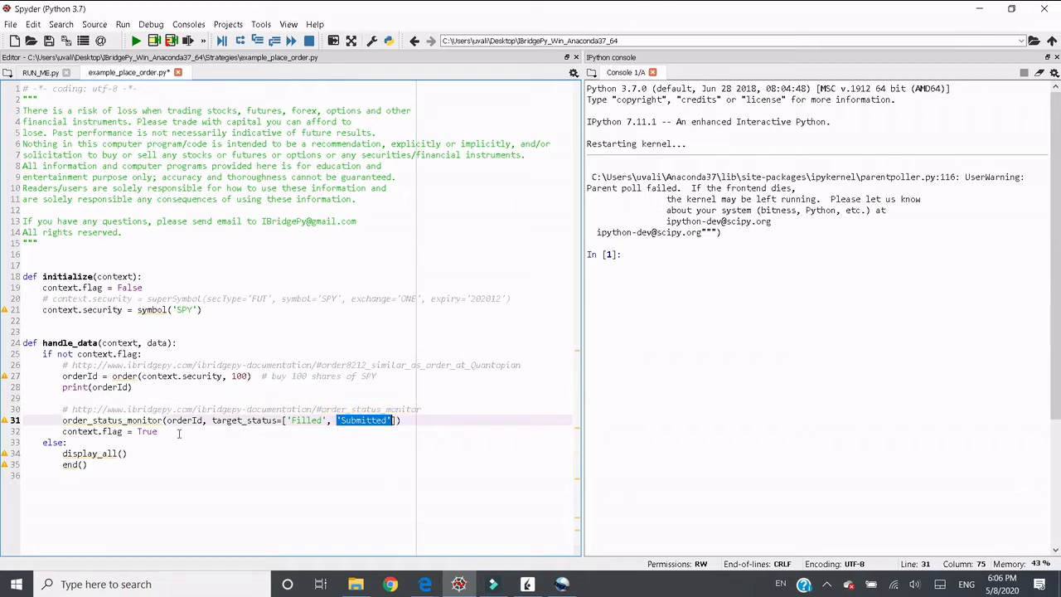
left_click(122, 421)
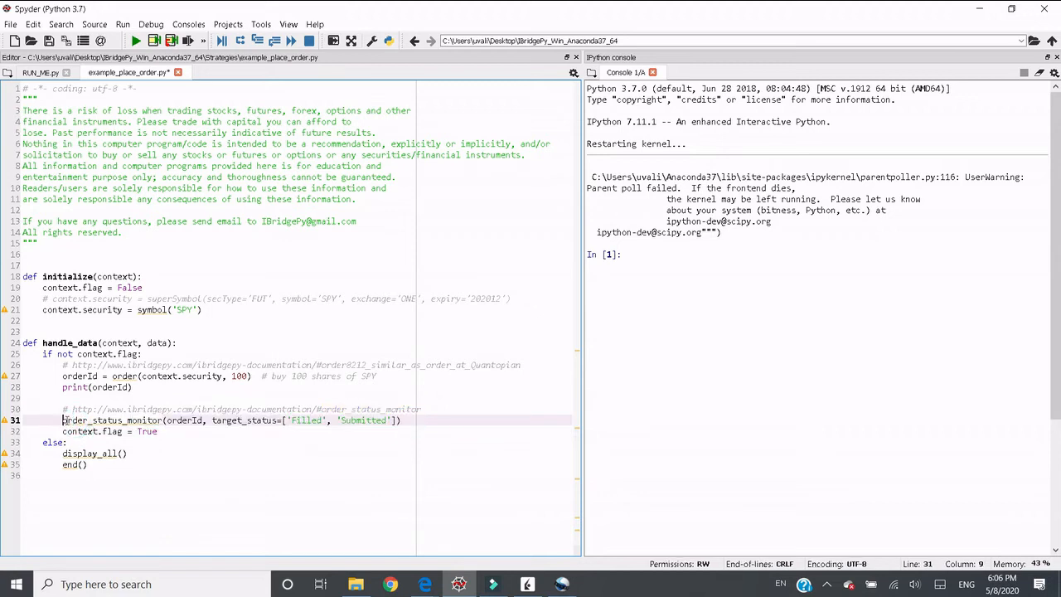
Review order_status_monitor and handle_data, then switch to the RUN_ME.py script.
double_click(112, 421)
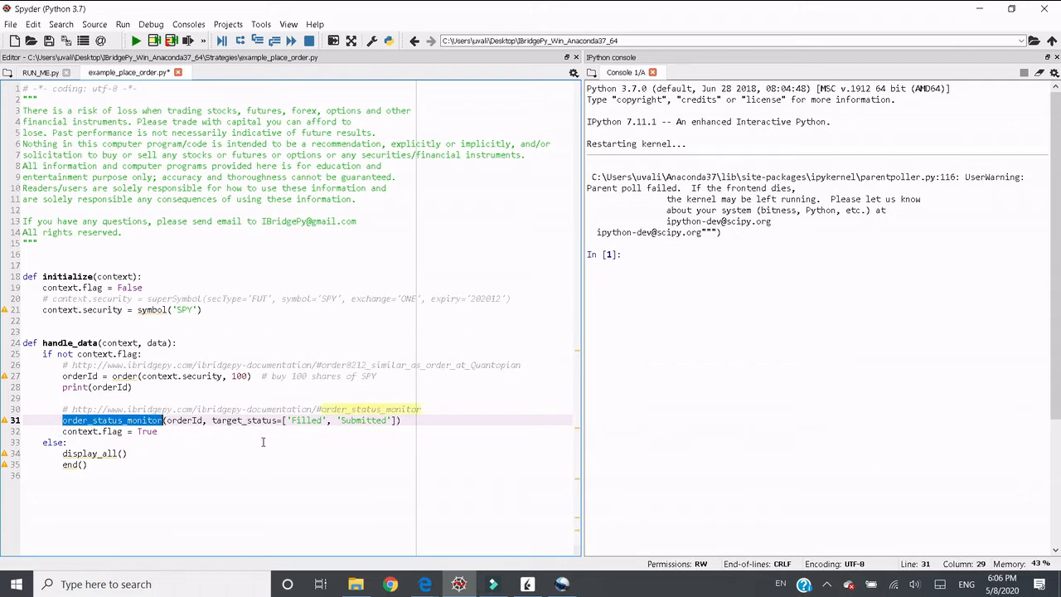
mouse_move(289, 441)
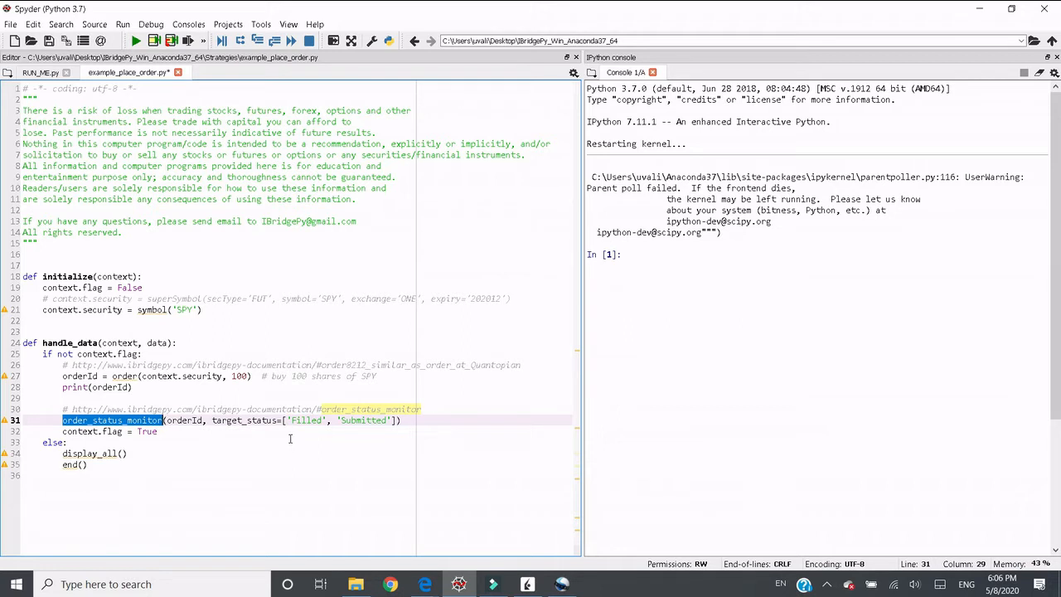
mouse_move(293, 441)
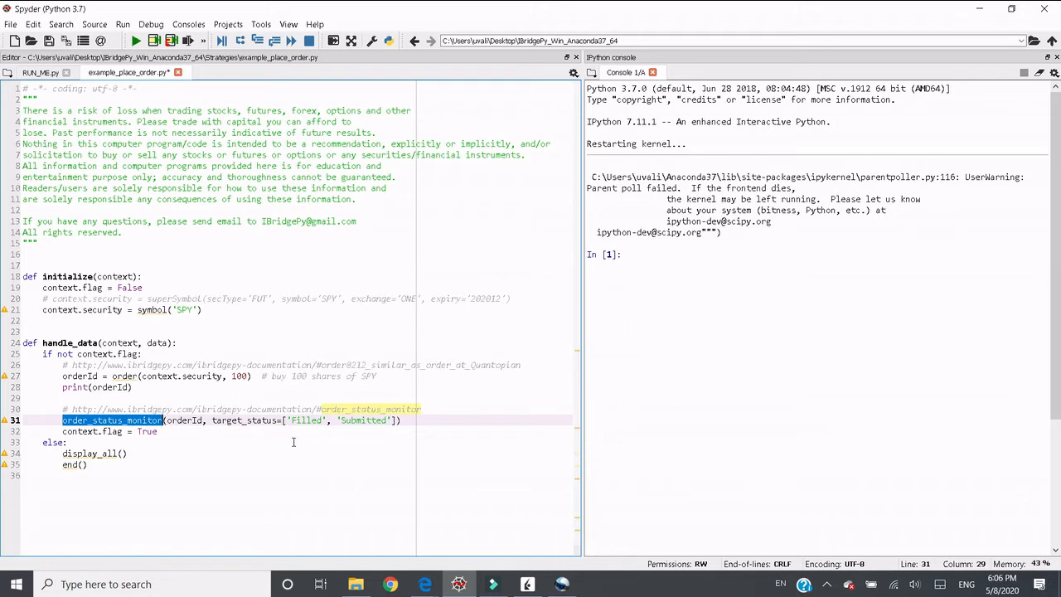
mouse_move(322, 437)
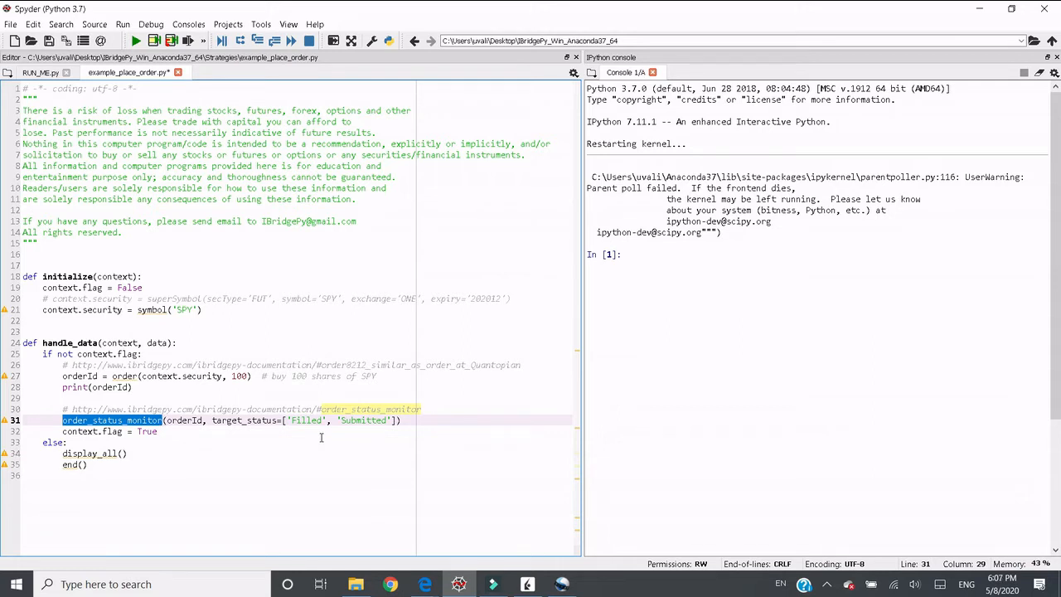
left_click(86, 441)
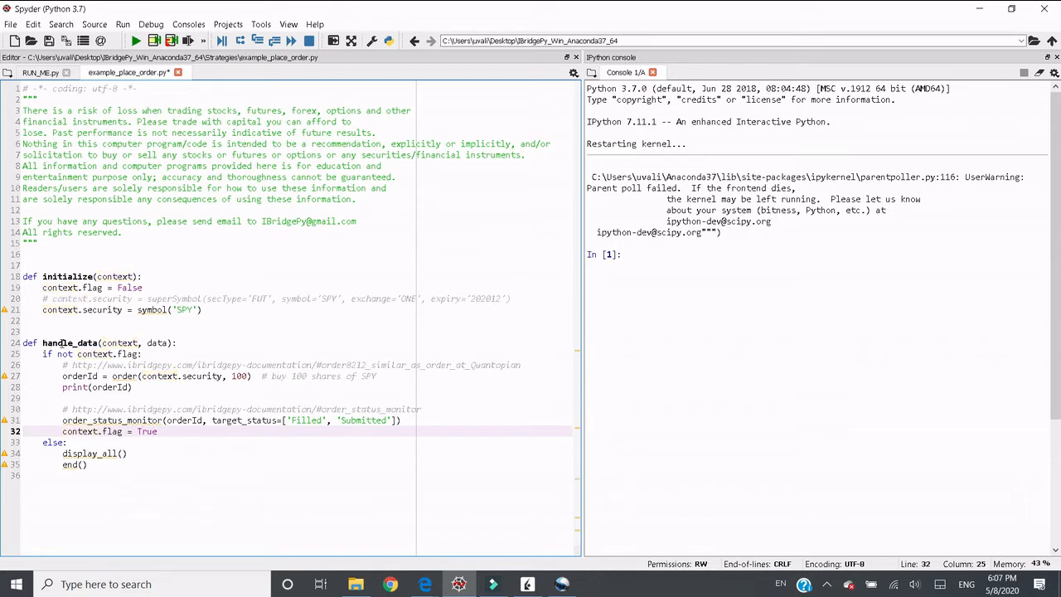
left_click(79, 454)
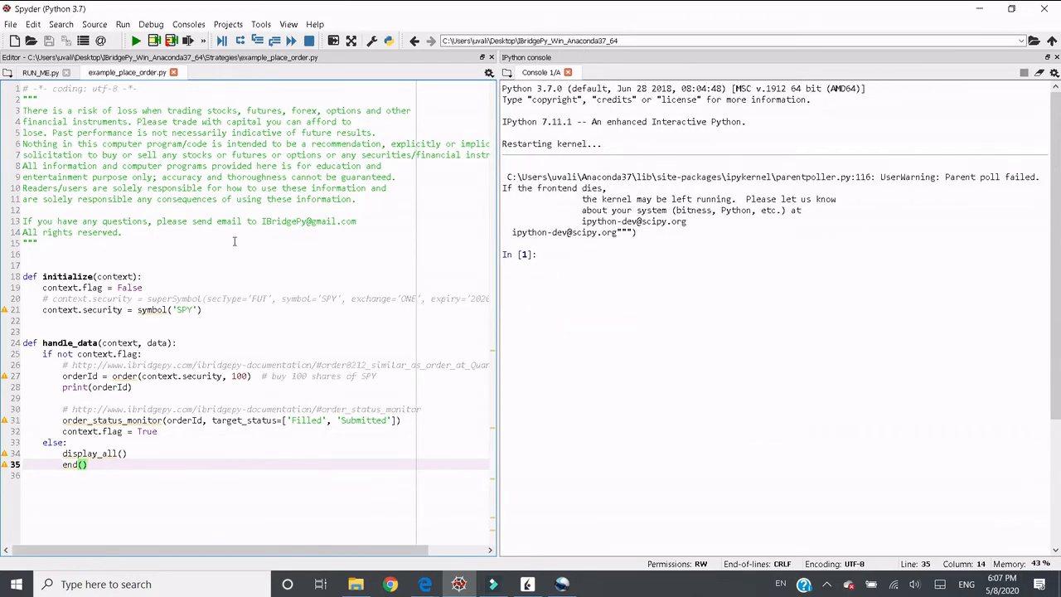
left_click(40, 73)
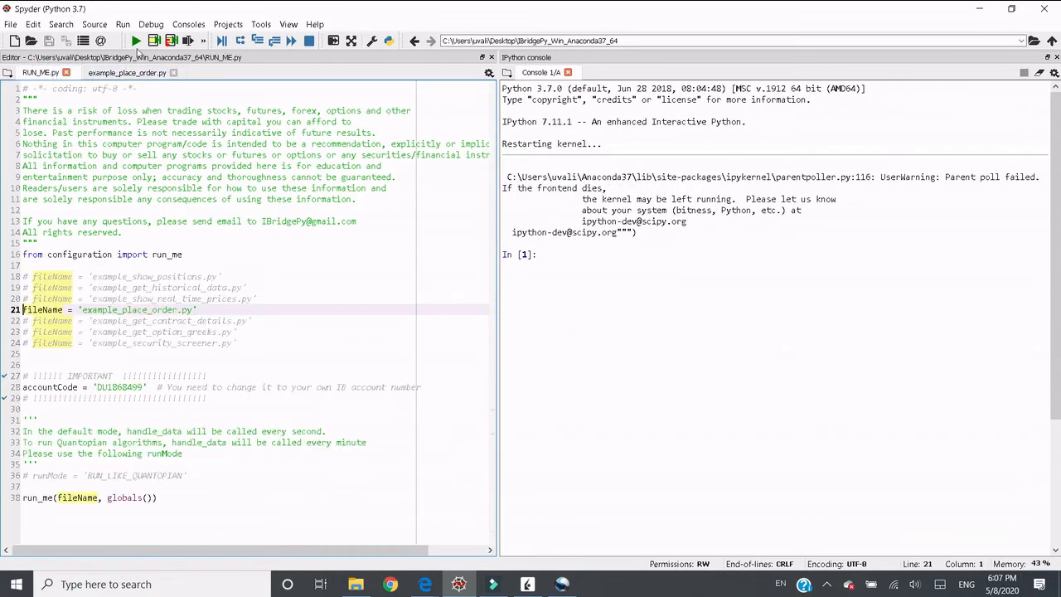
Run RUN_ME.py, sending the BUY 100 SPY order with id ib12, and return to the example script.
left_click(136, 40)
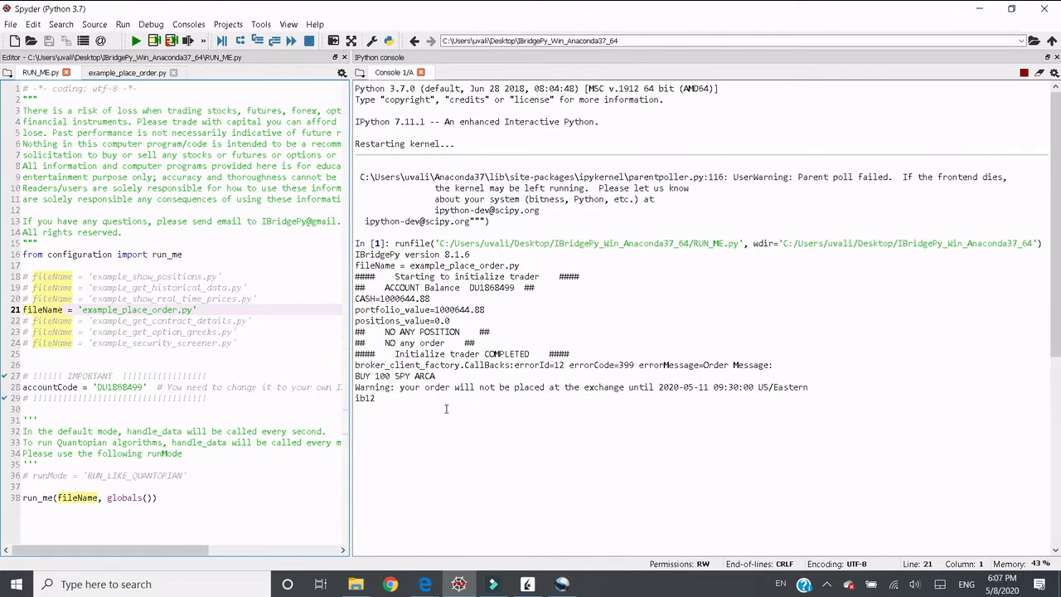
mouse_move(703, 365)
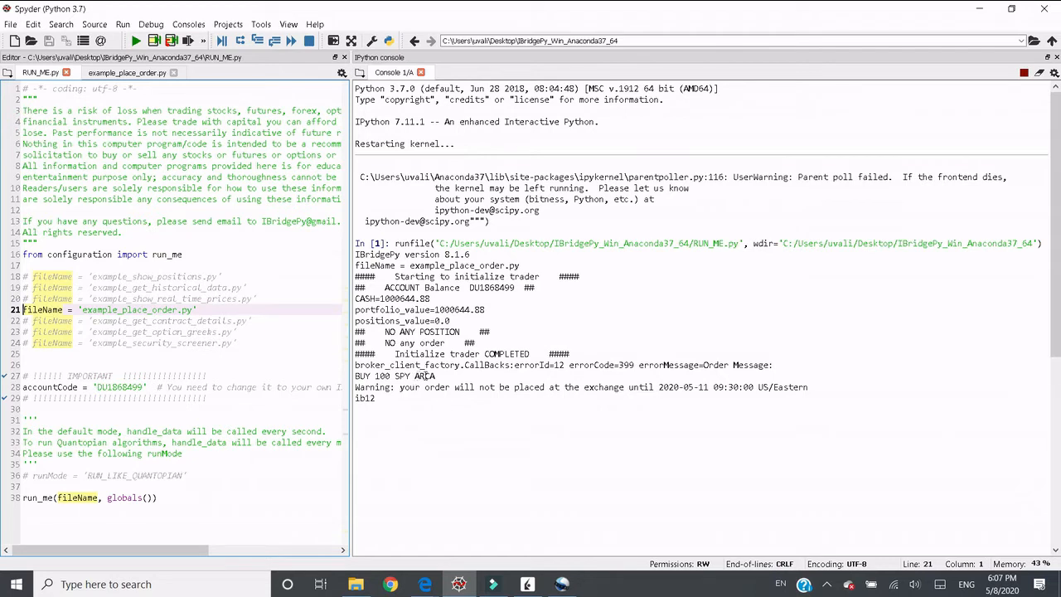
double_click(381, 388)
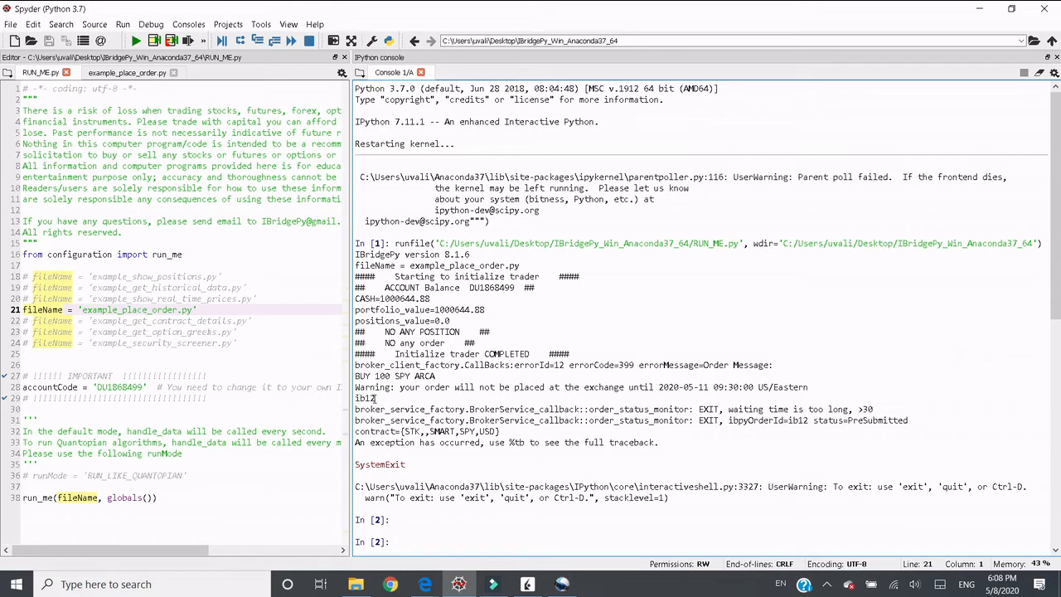
double_click(364, 398)
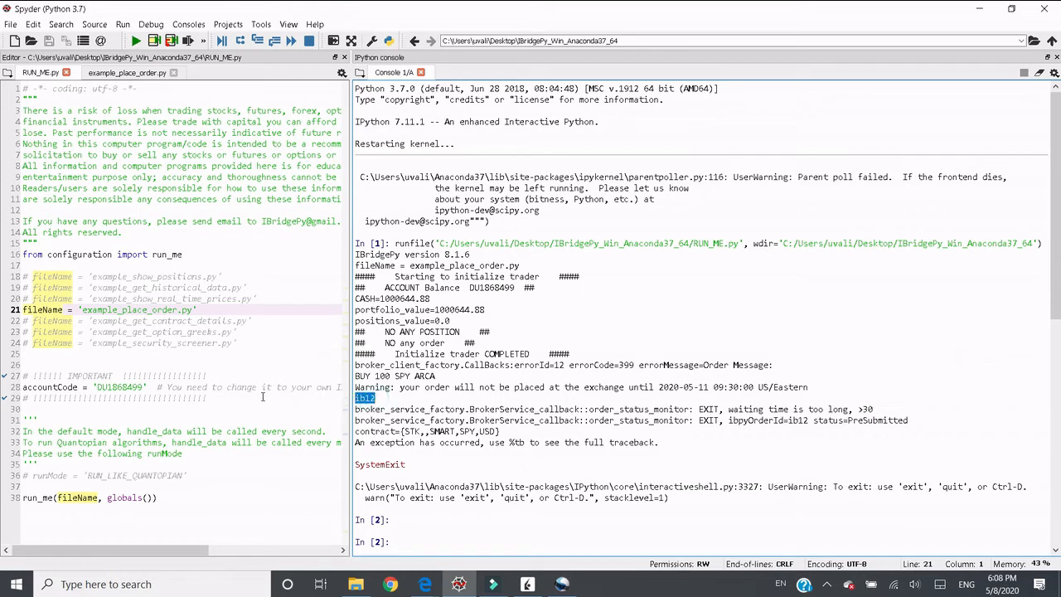
mouse_move(287, 404)
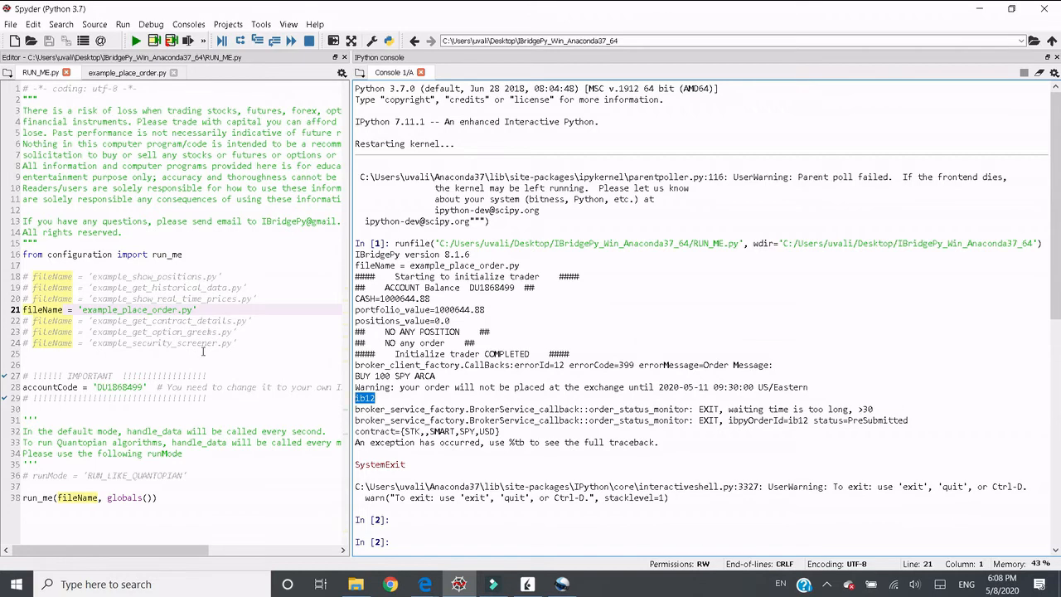
left_click(126, 73)
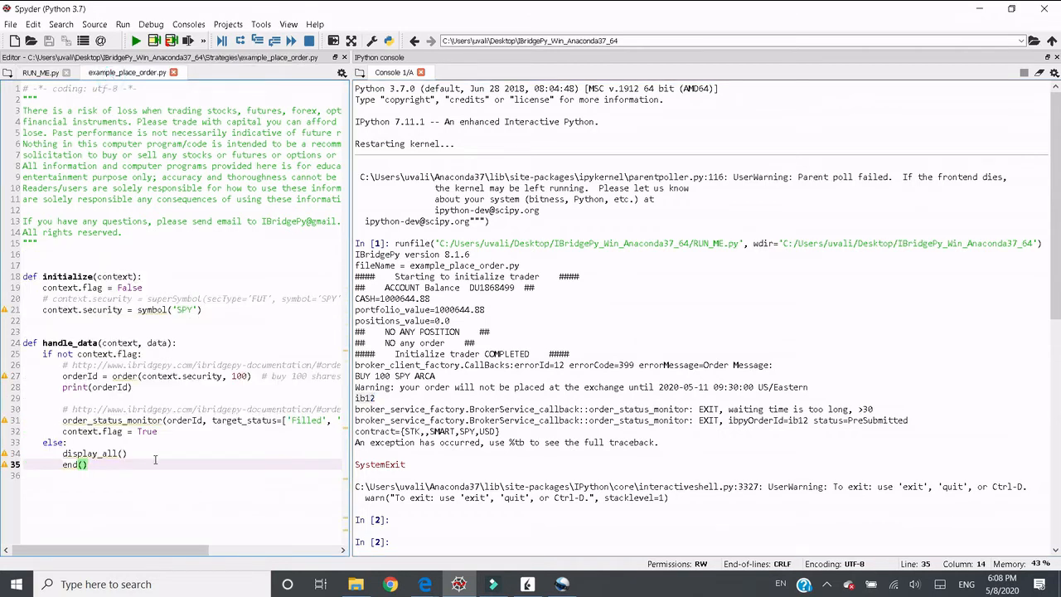
Review the 'waiting time is too long' status messages and start adding 'Pre' to target_status.
left_click(106, 420)
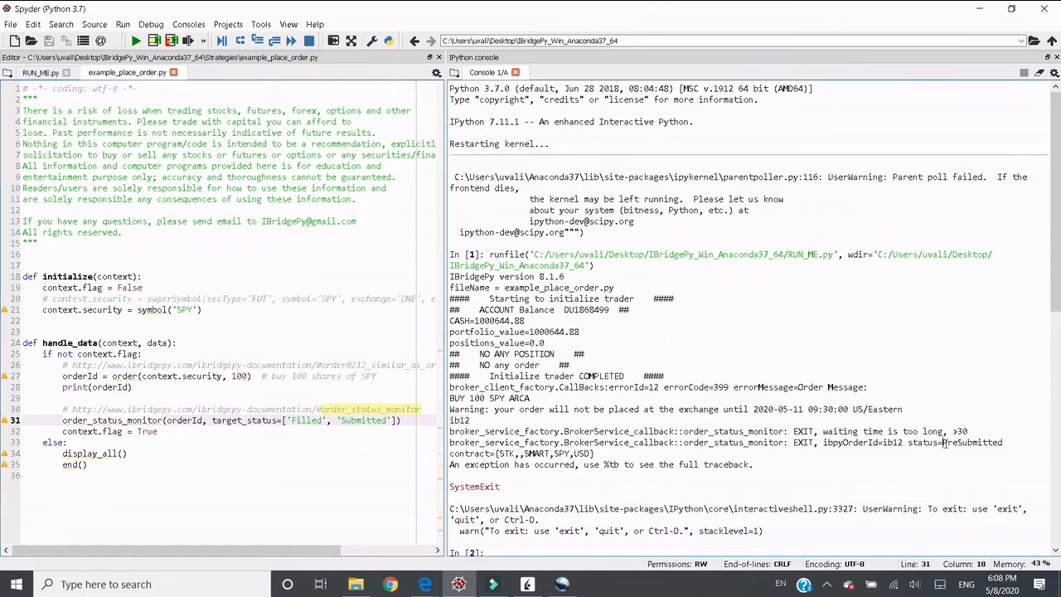
double_click(971, 441)
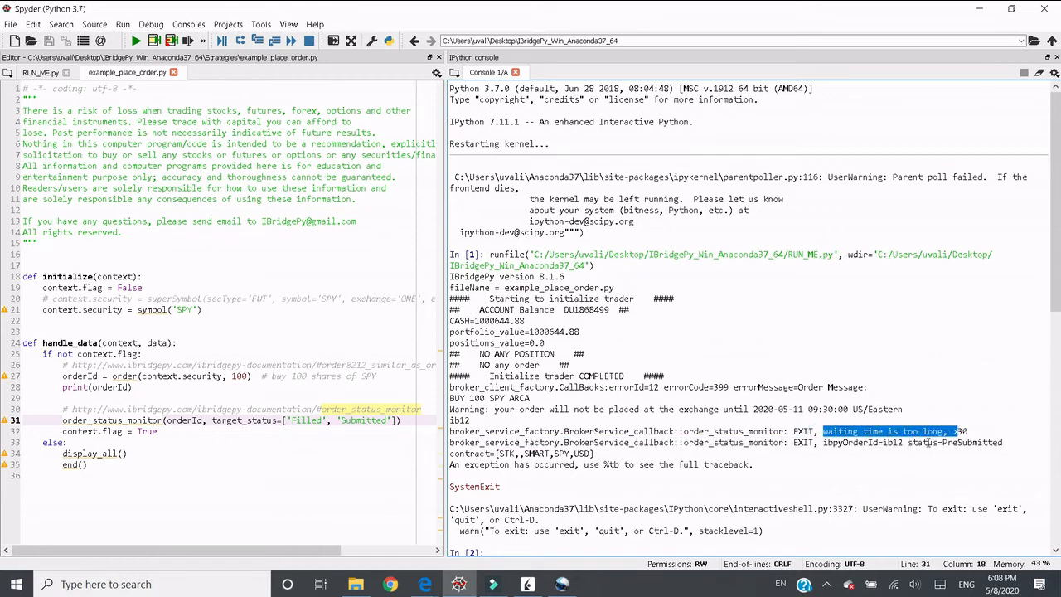
double_click(845, 440)
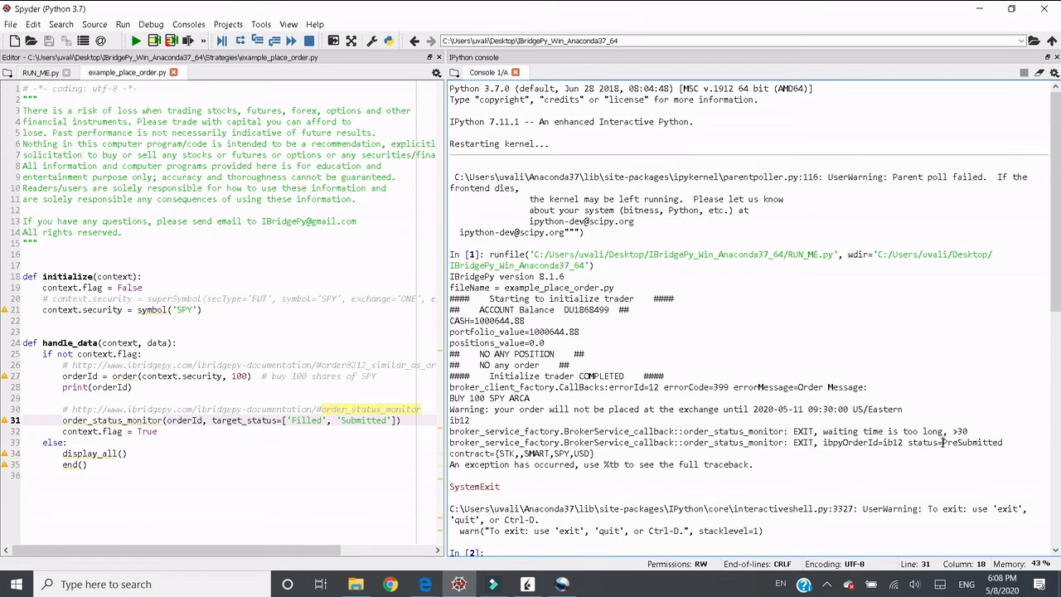
double_click(969, 441)
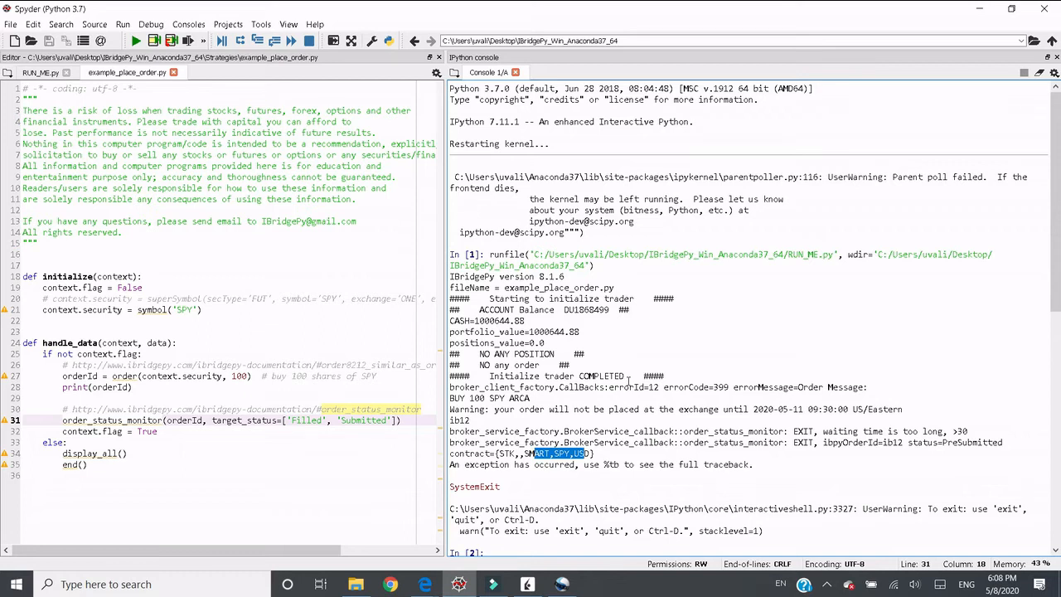
mouse_move(366, 421)
type(", ")
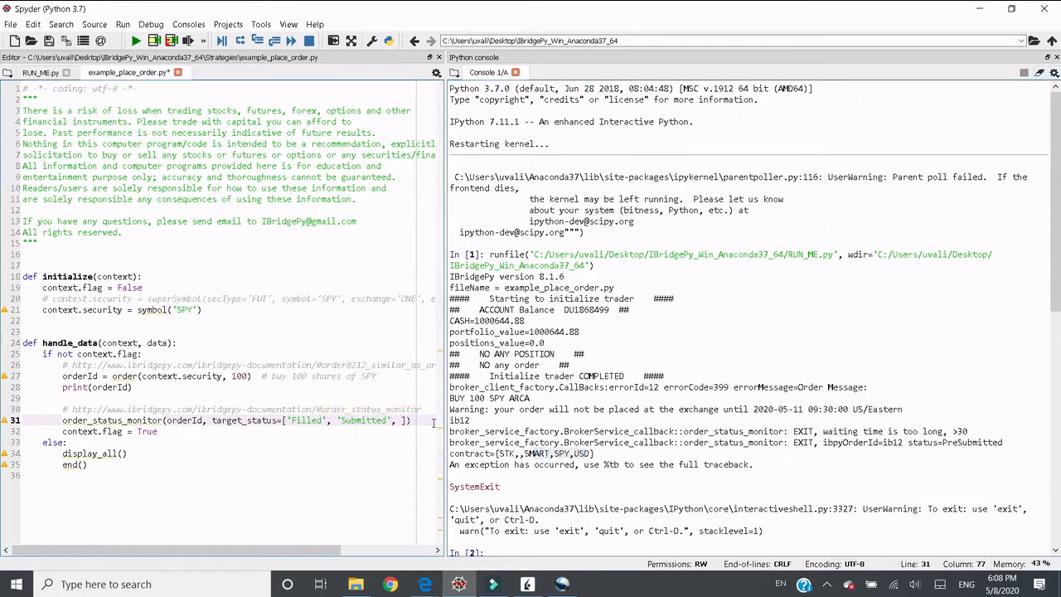
type("PreSubmitted'")
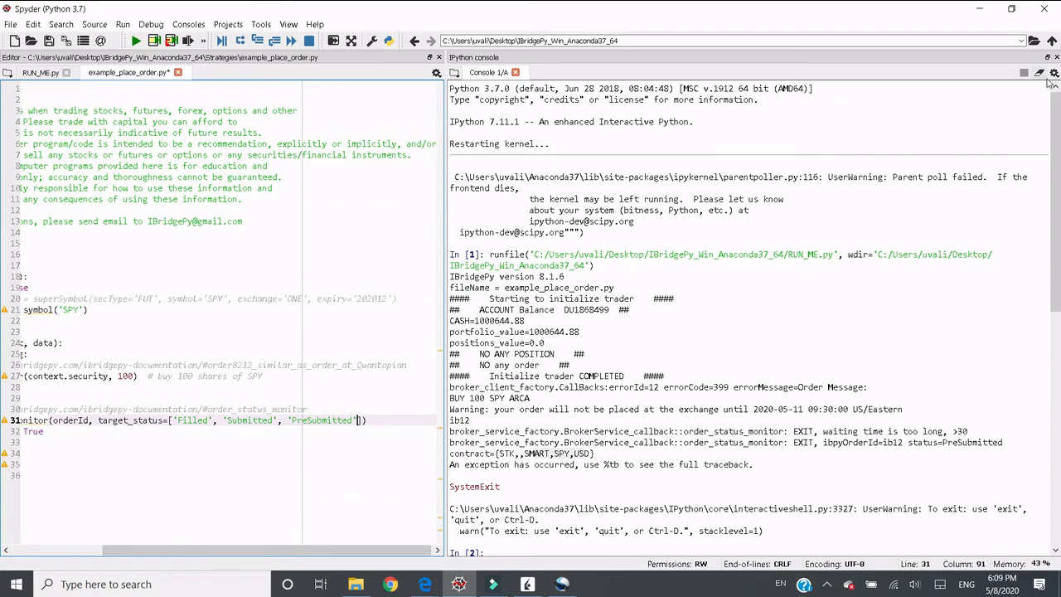
With 'PreSubmitted' accepted by the status monitor, restart the console kernel and rerun the example.
left_click(1037, 73)
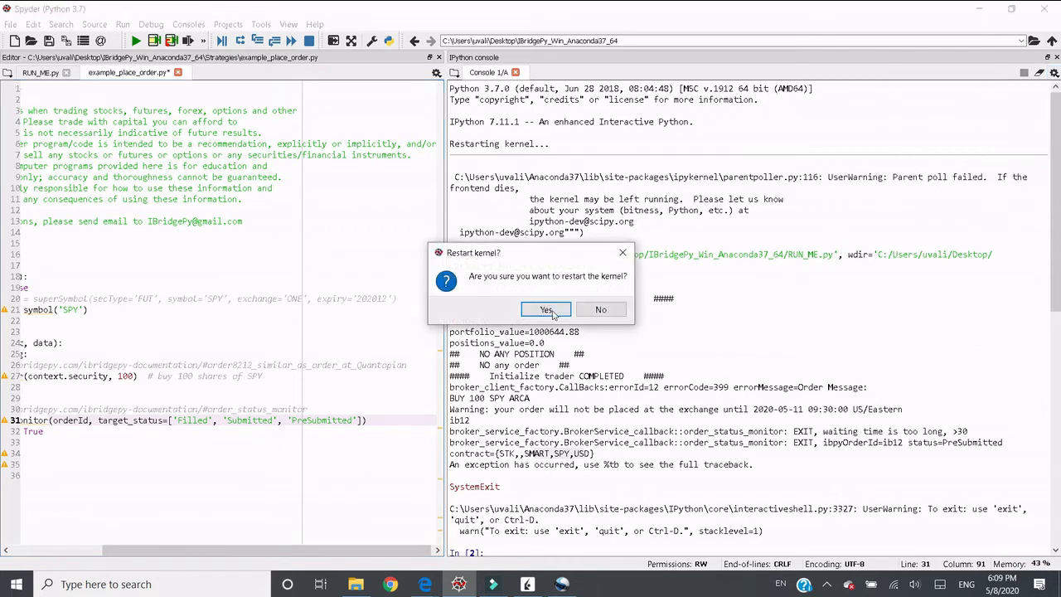
left_click(547, 310)
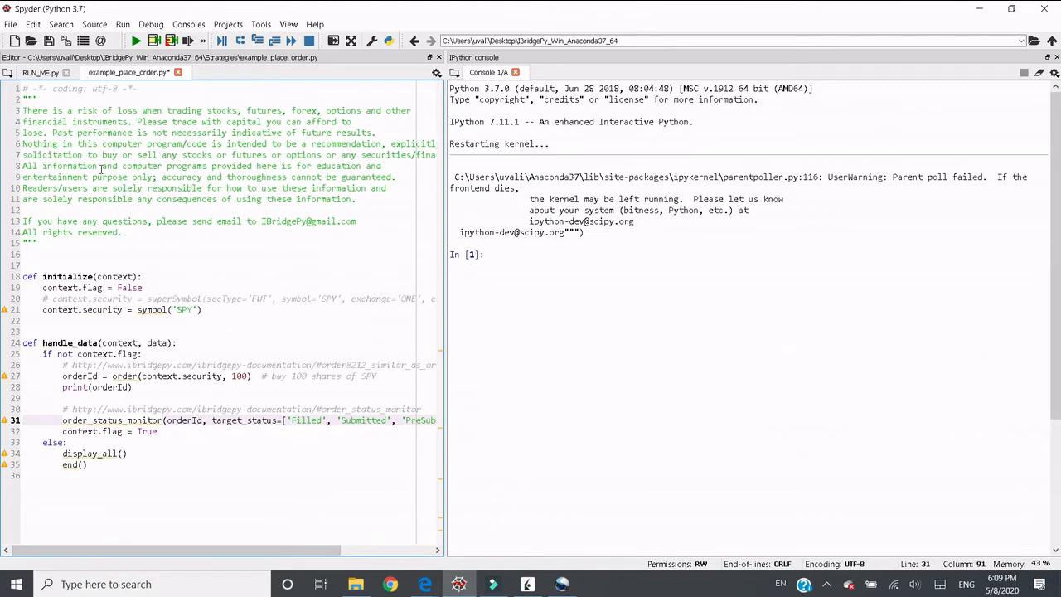
left_click(40, 73)
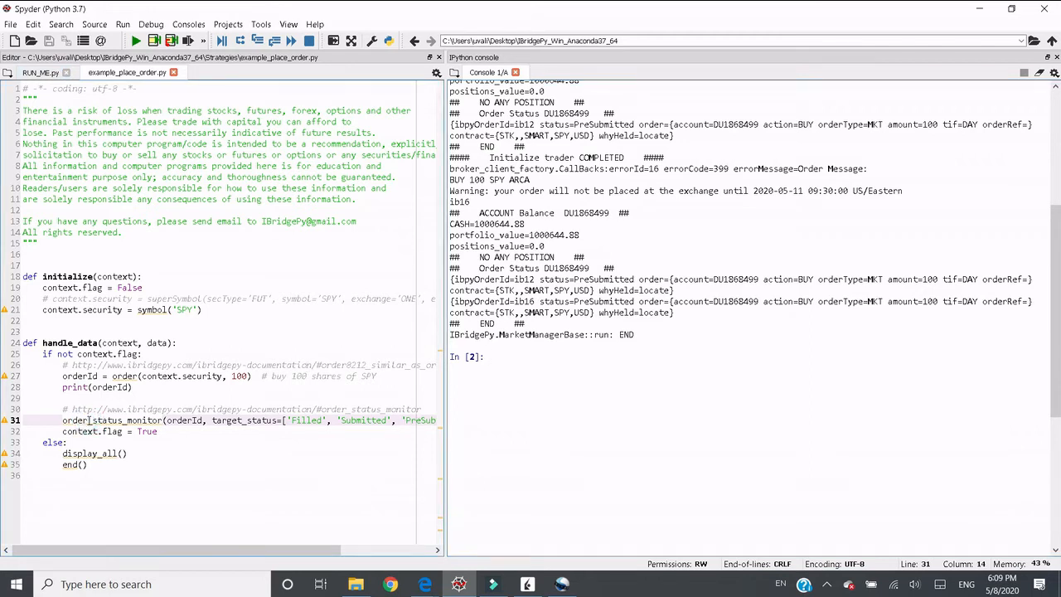
Review the rerun output: order id ib12 printed and the 100-share SPY buy order PreSubmitted.
double_click(371, 407)
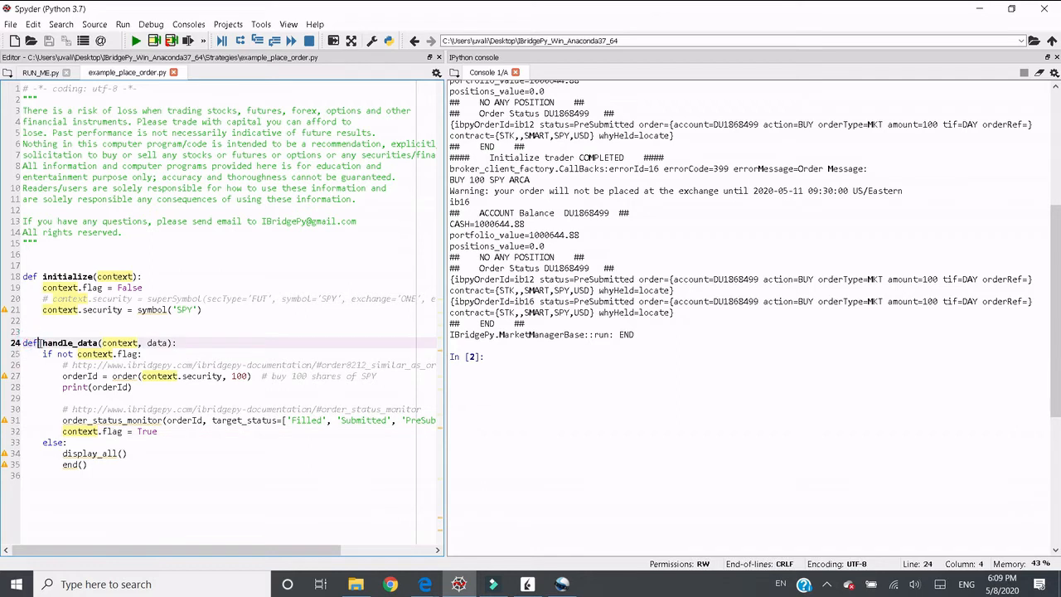
left_click(43, 354)
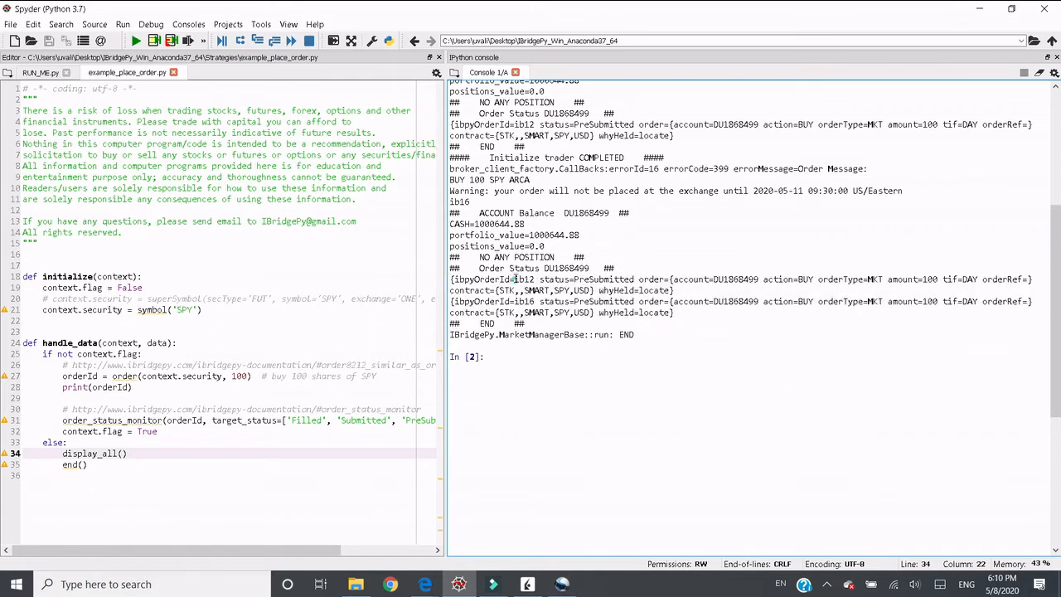
double_click(524, 278)
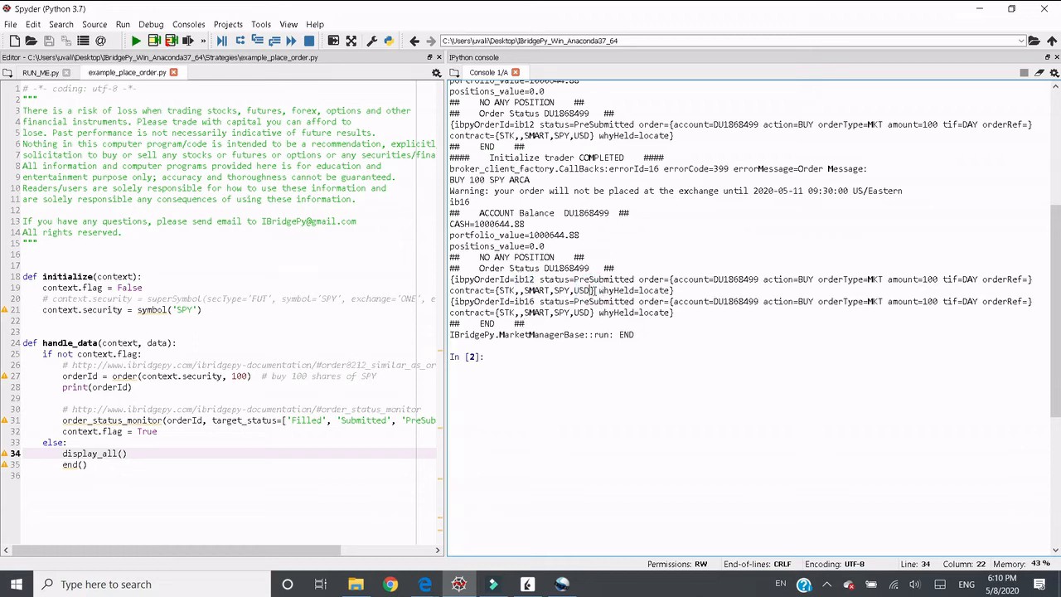
double_click(600, 279)
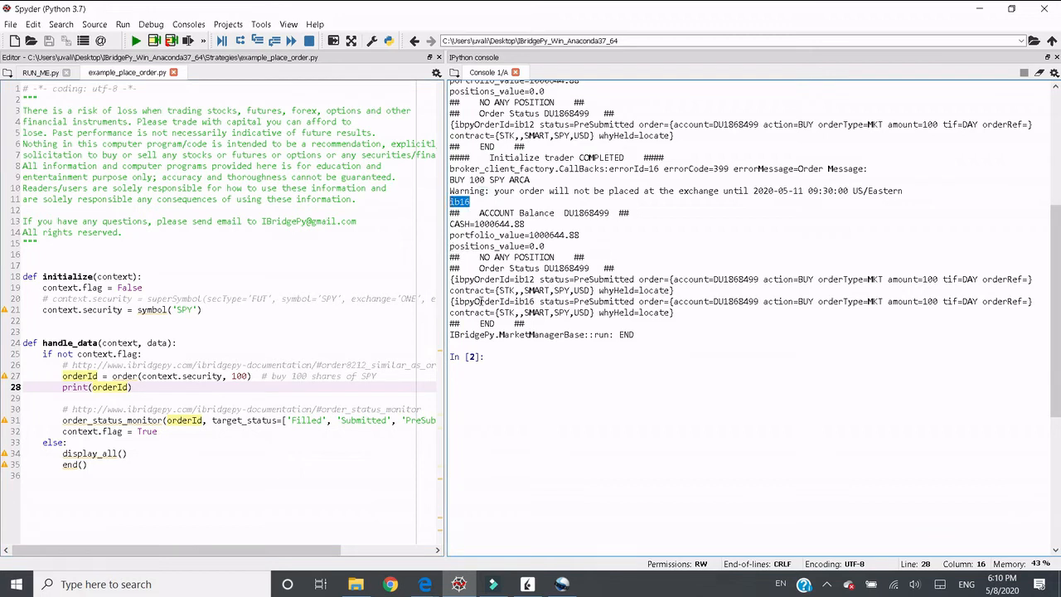
double_click(522, 301)
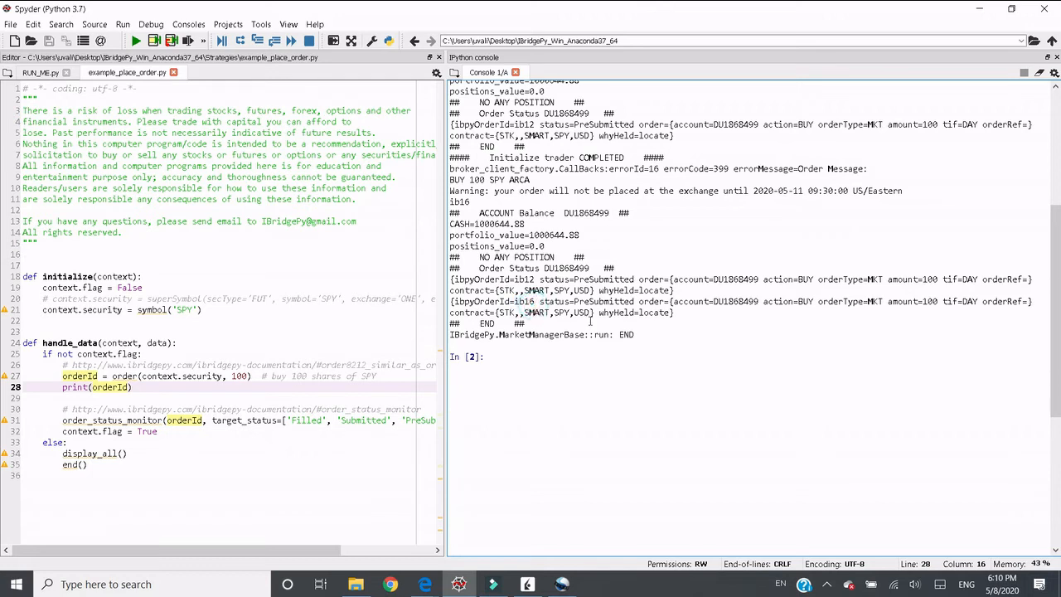
Note the PreSubmitted status, switch to RUN_ME.py and bring up the console's options menu.
double_click(595, 301)
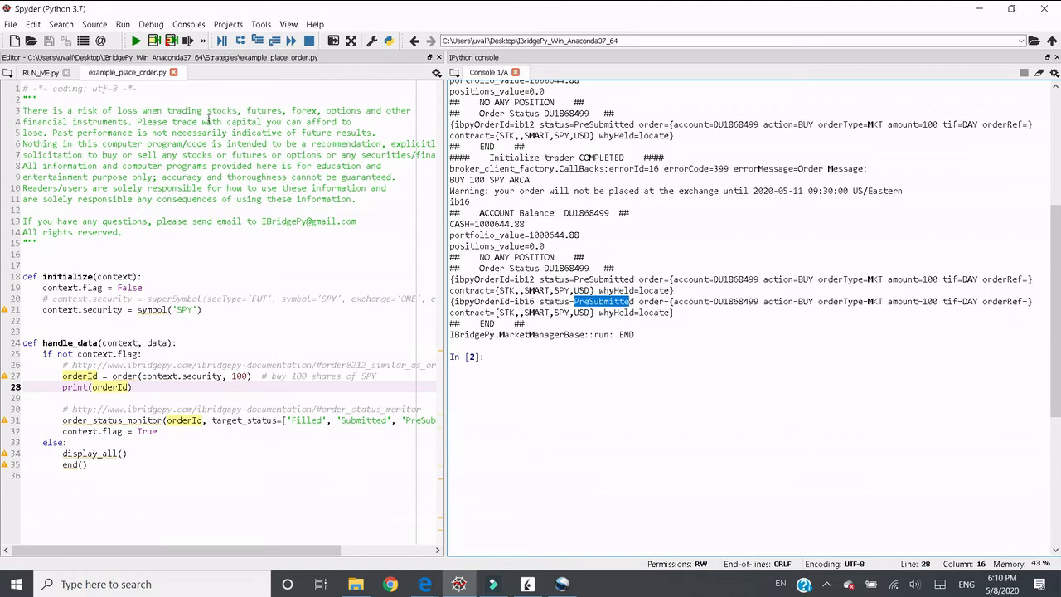
left_click(40, 73)
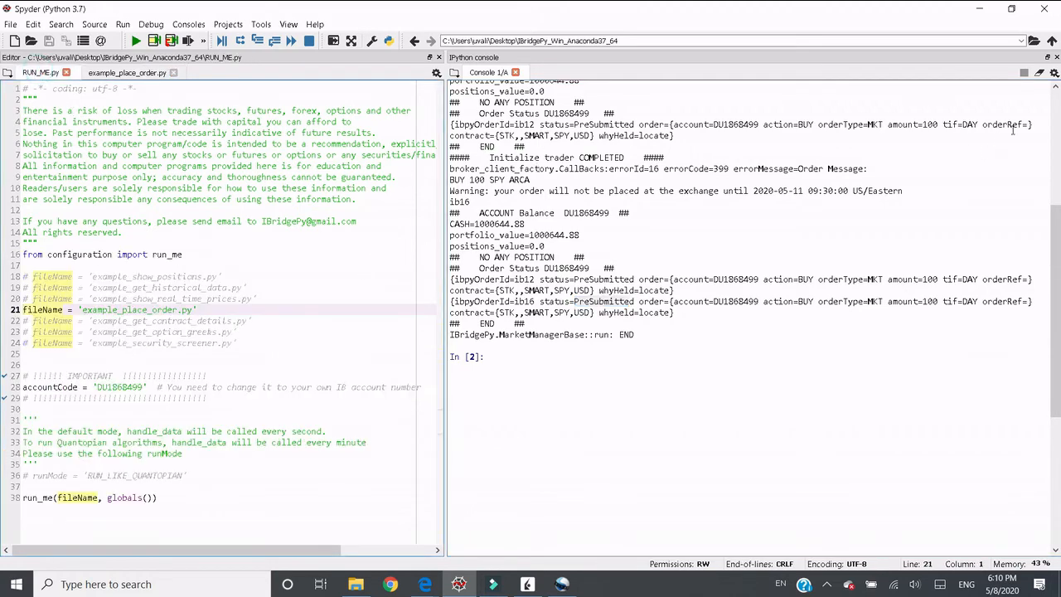
left_click(1054, 73)
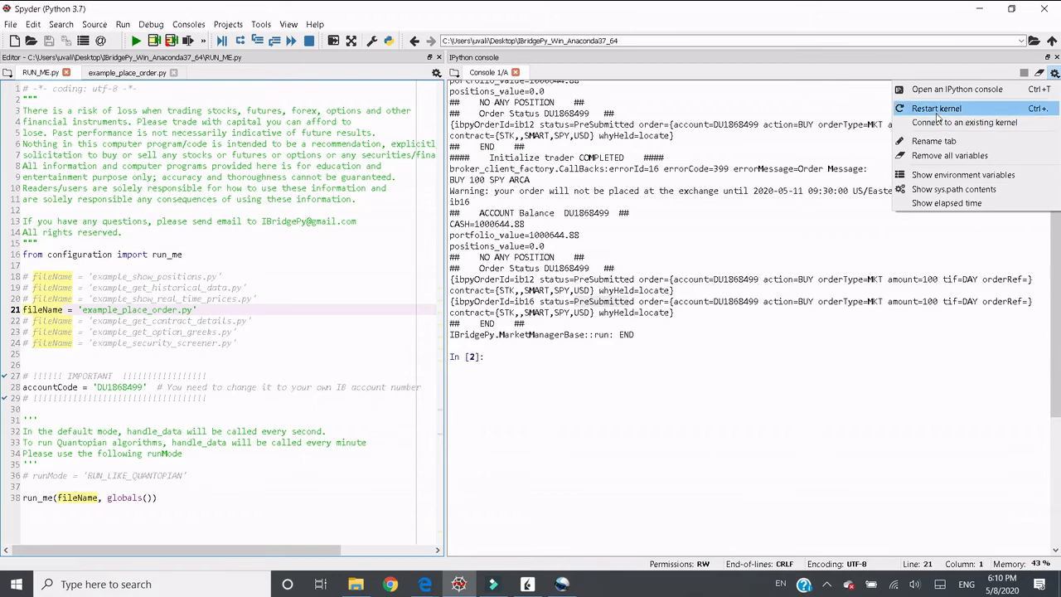
left_click(934, 107)
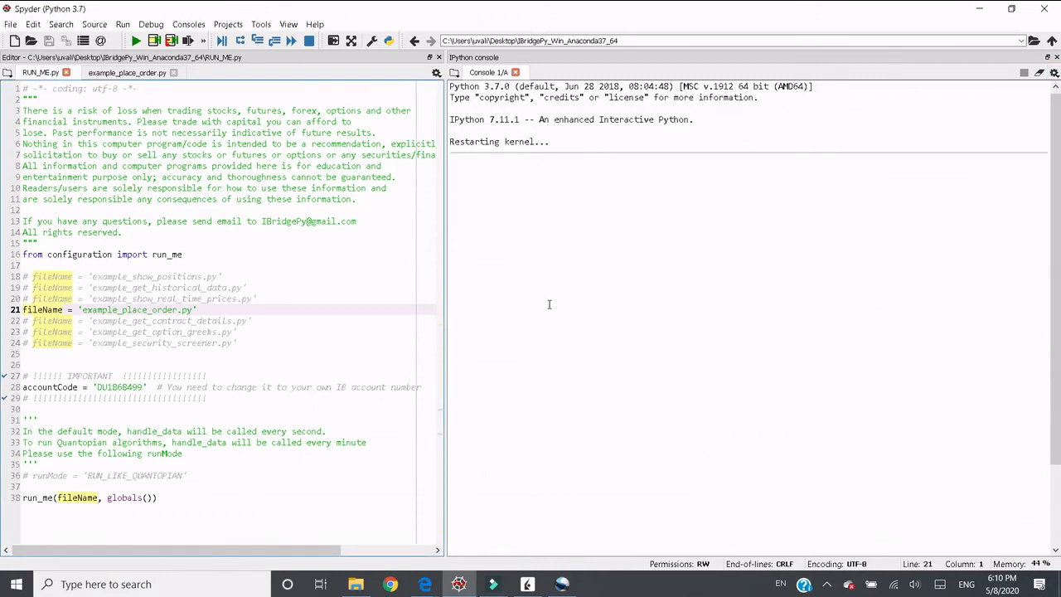
left_click(126, 73)
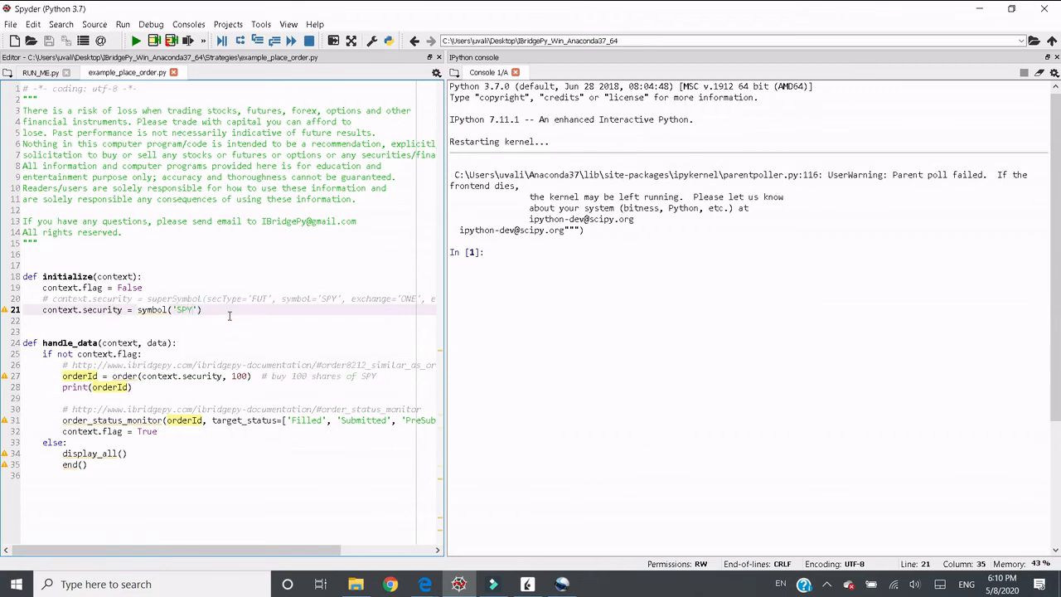
type("AAPL")
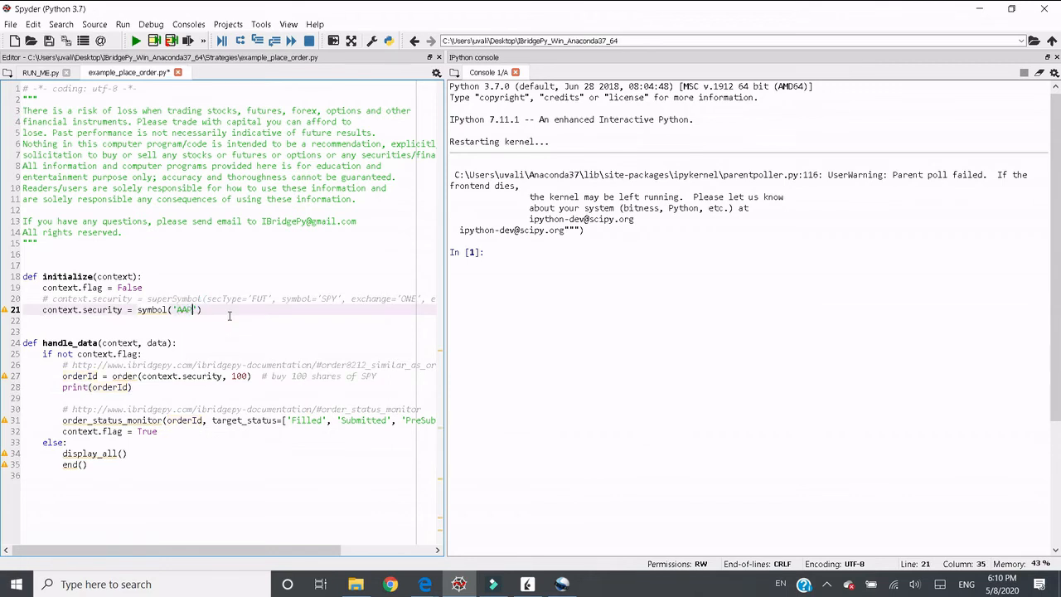
type("L")
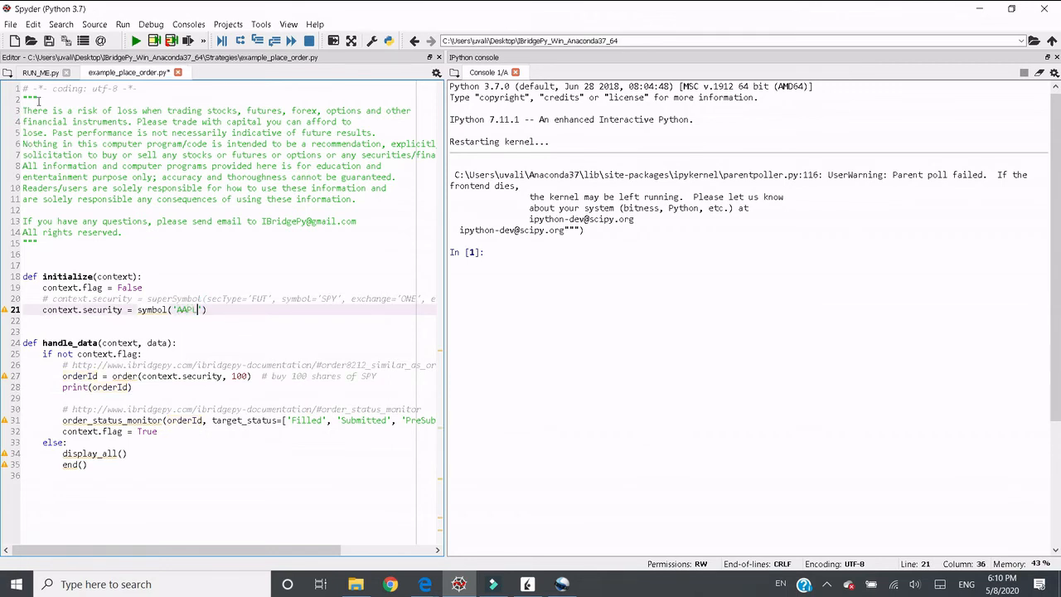
left_click(40, 73)
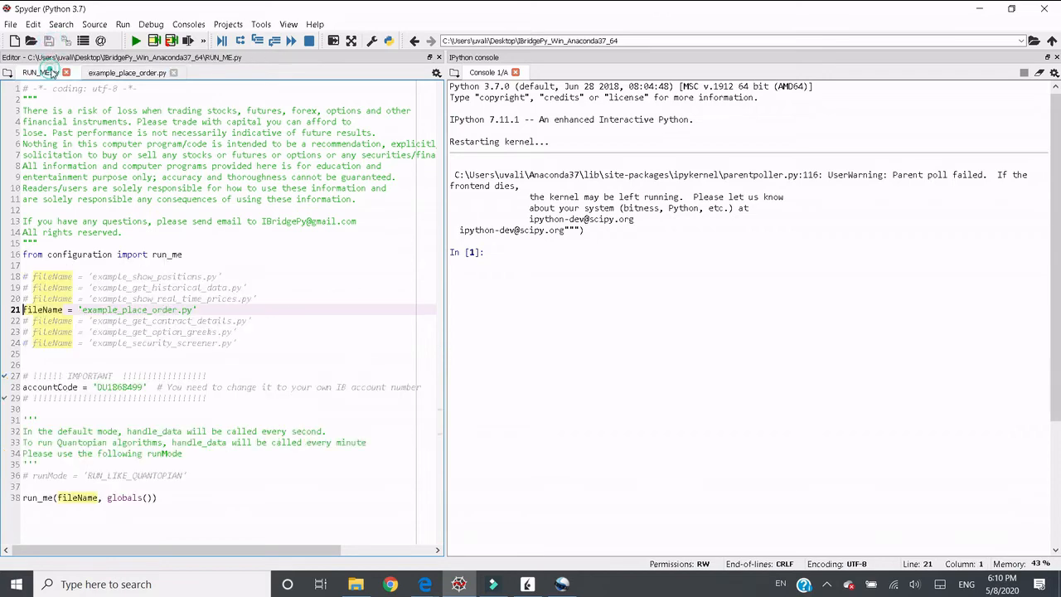
left_click(136, 39)
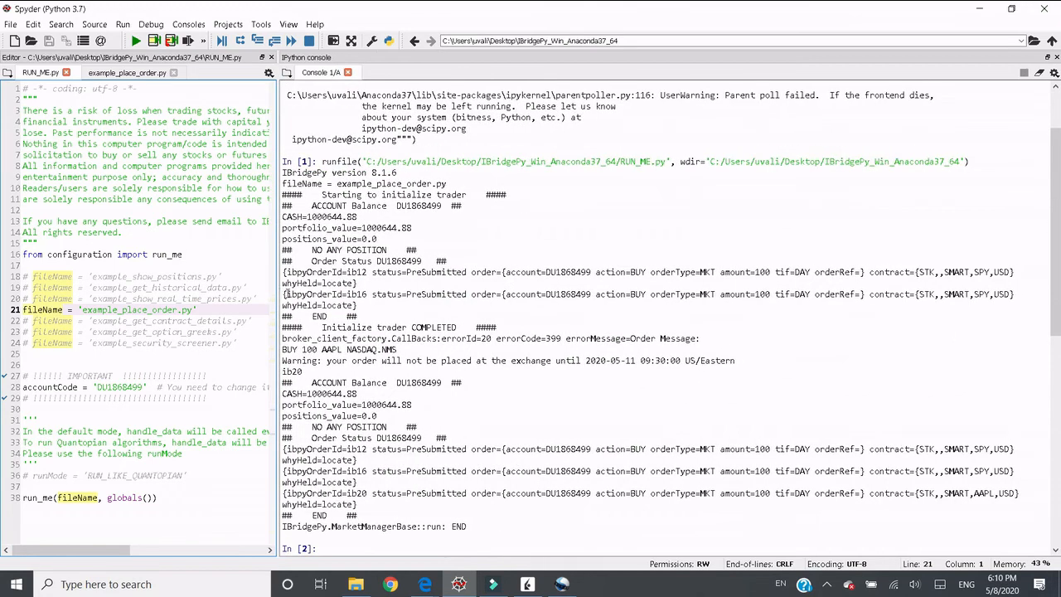
mouse_move(371, 374)
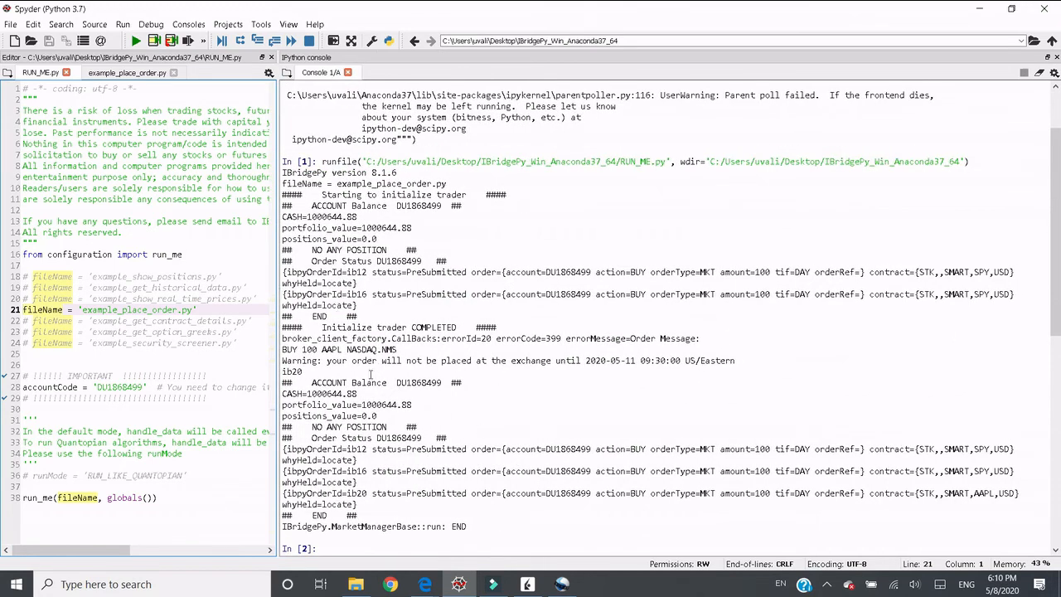
double_click(348, 348)
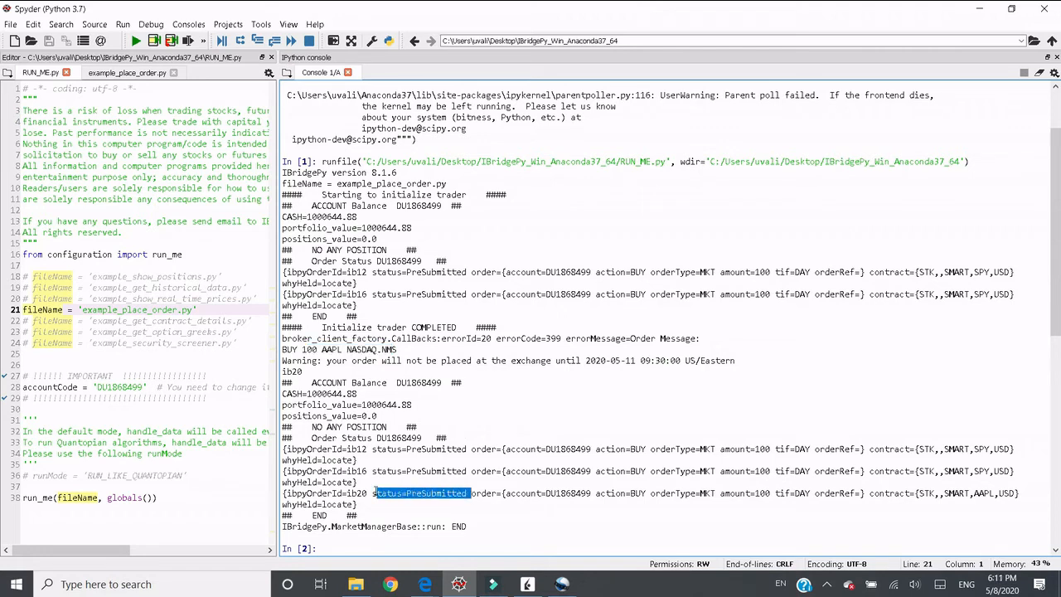
scroll("down", 3)
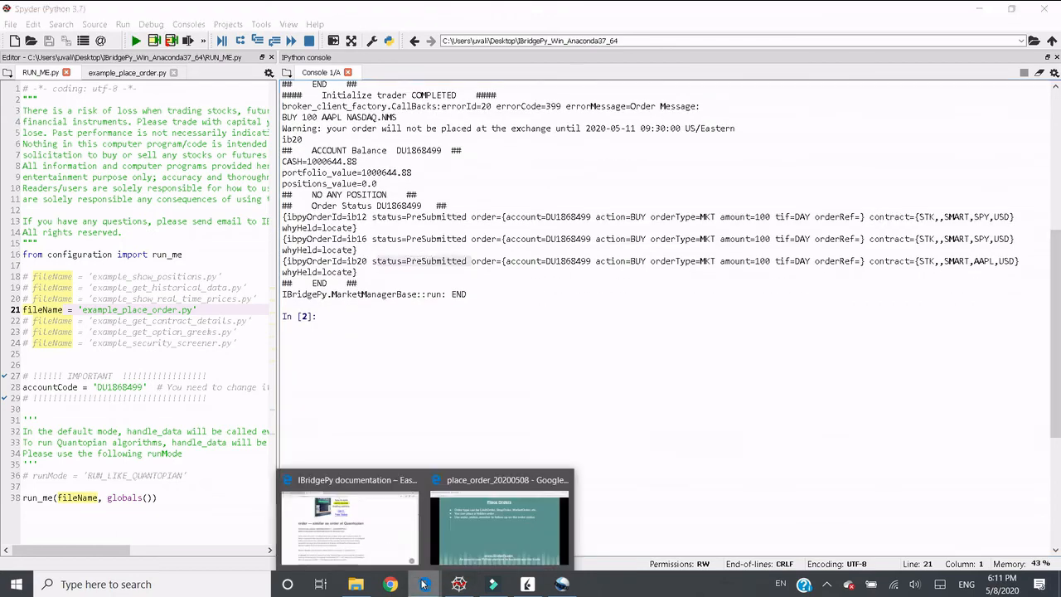
Return to the IBridgePy docs and highlight waitForFeedbackInSeconds, its 30-second default, and followUp in the order signature.
left_click(500, 522)
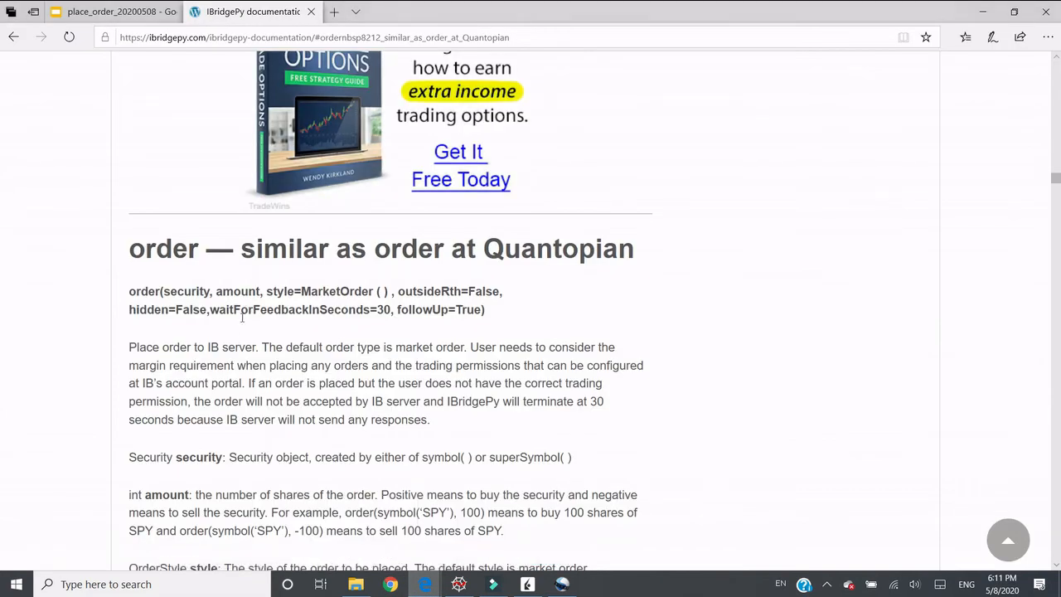
mouse_move(146, 315)
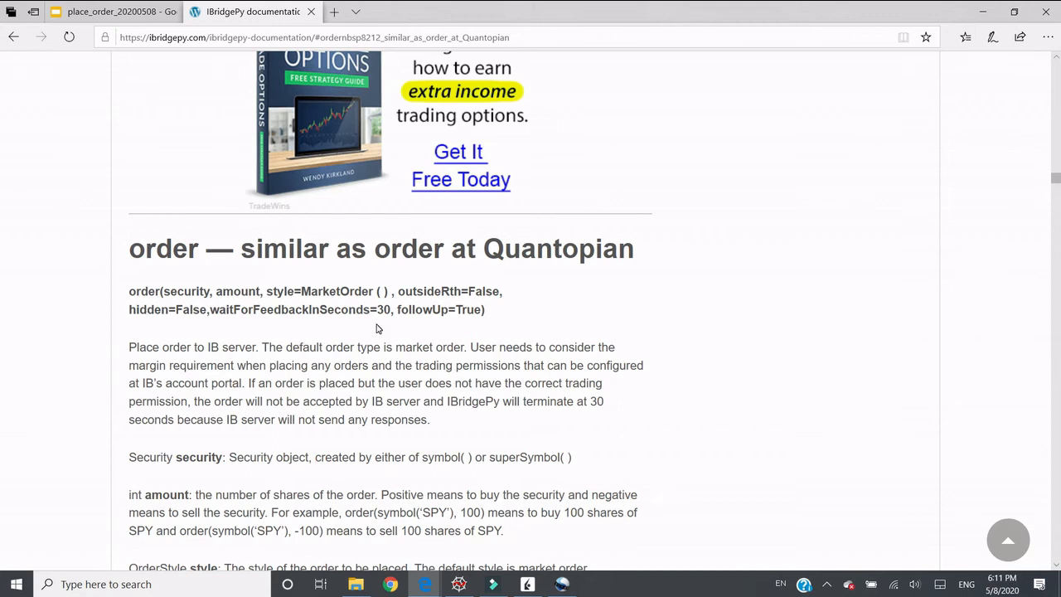
mouse_move(226, 306)
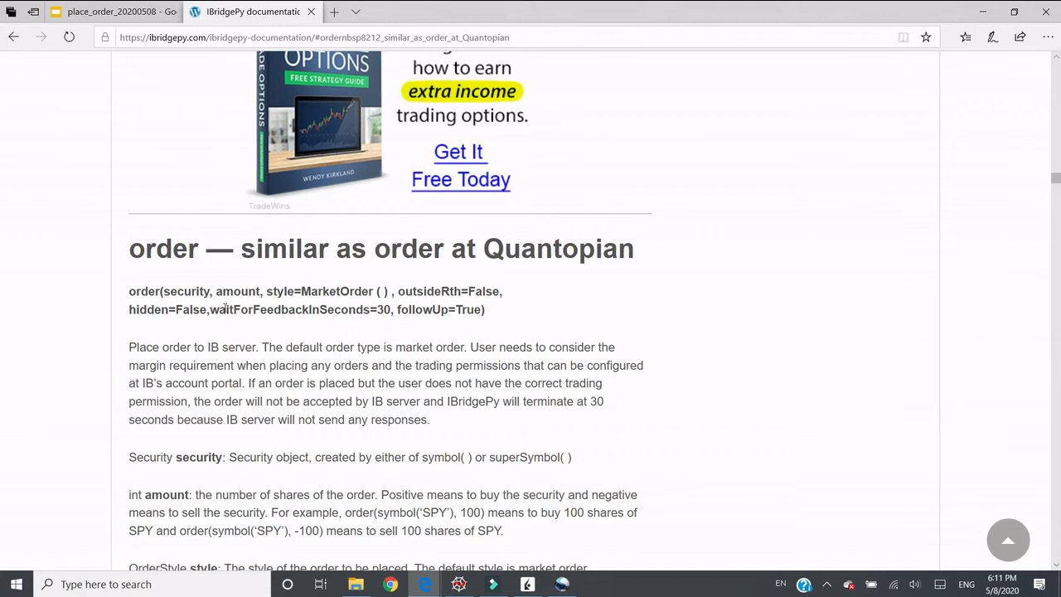
double_click(281, 310)
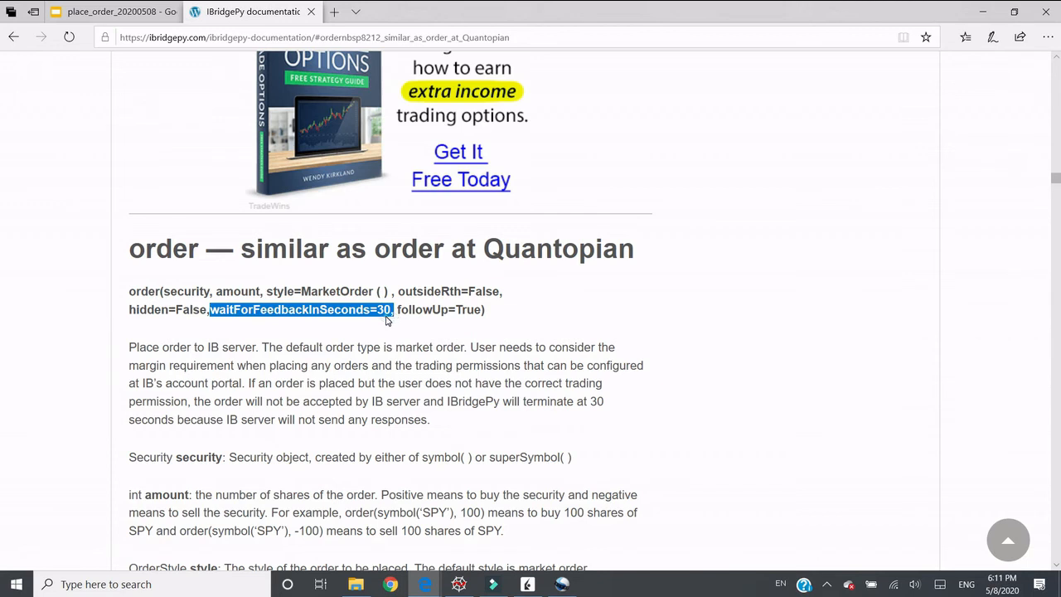
left_click(384, 351)
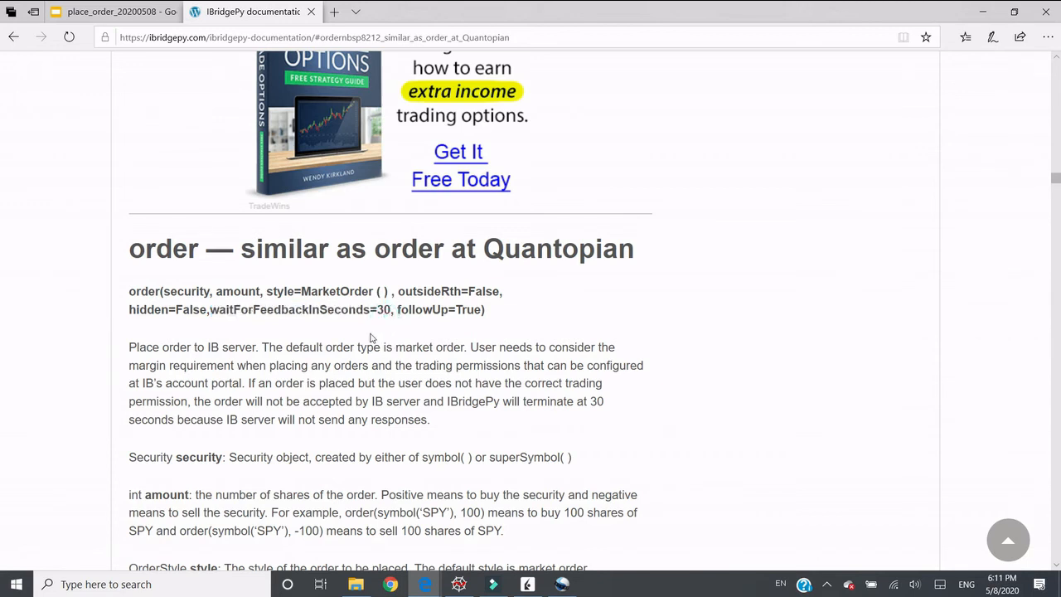
double_click(379, 310)
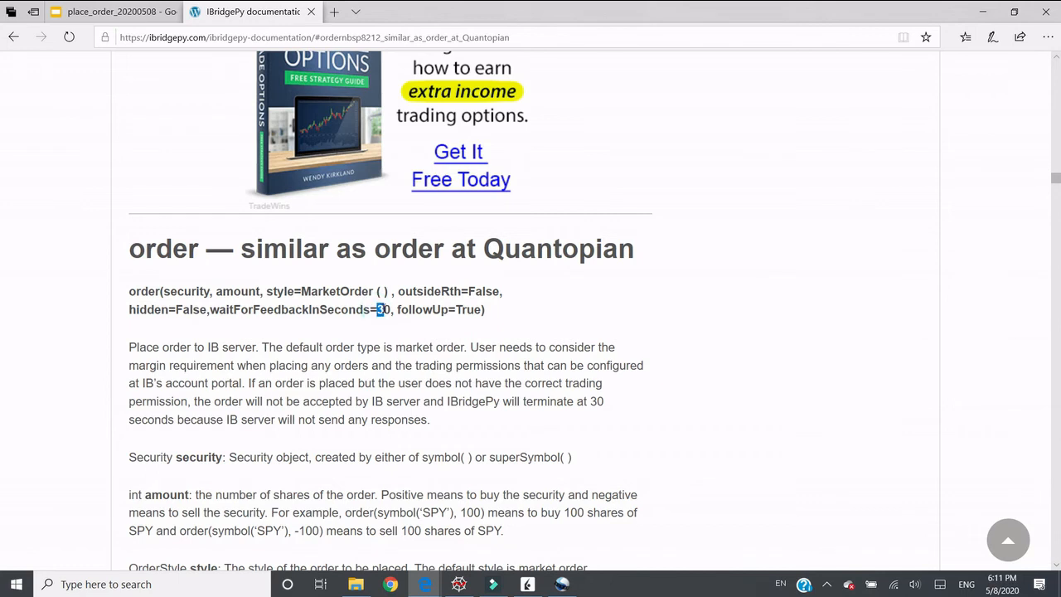
double_click(383, 309)
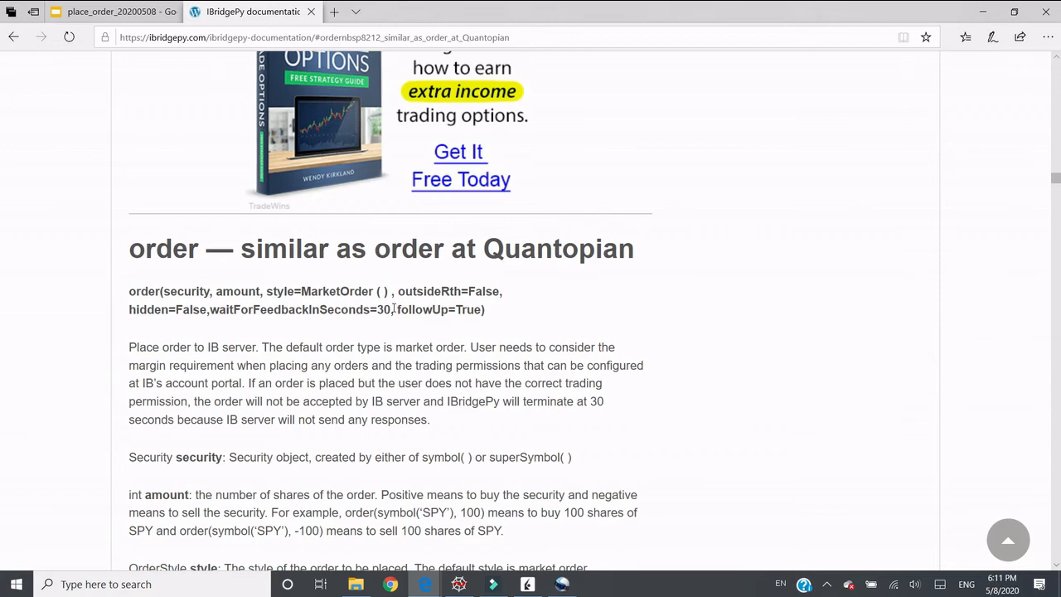
mouse_move(444, 361)
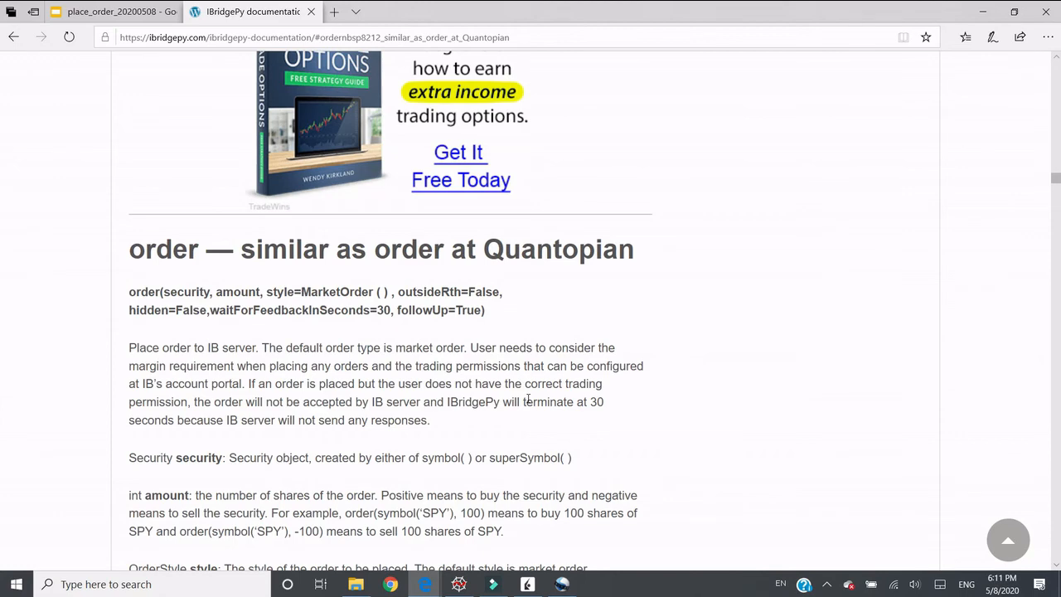
double_click(417, 310)
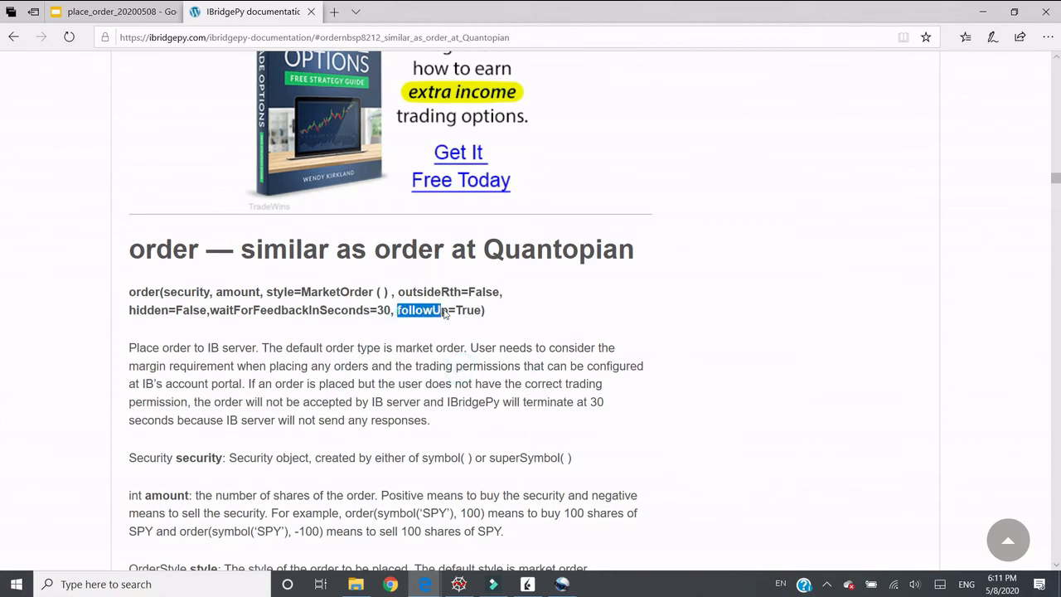
Scroll through the order type examples and highlight the followUp parameter again.
scroll("down", 3)
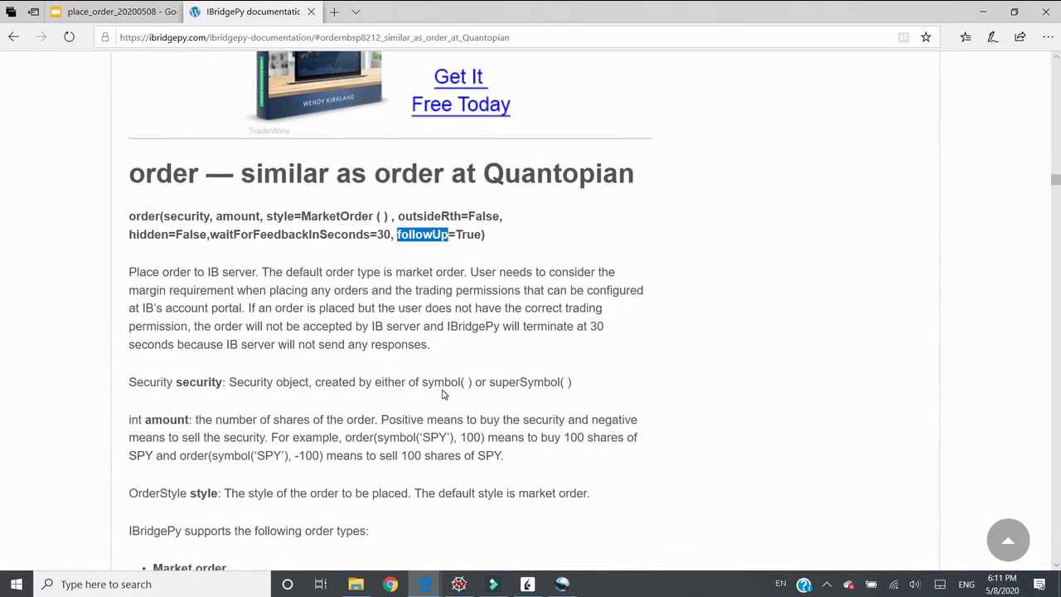
scroll("down", 3)
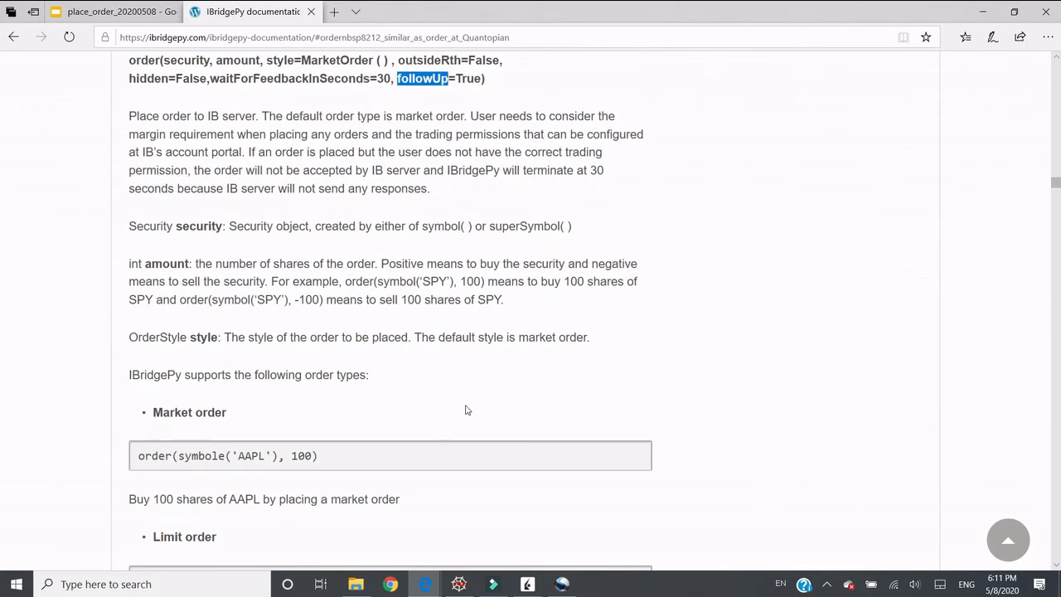
mouse_move(468, 406)
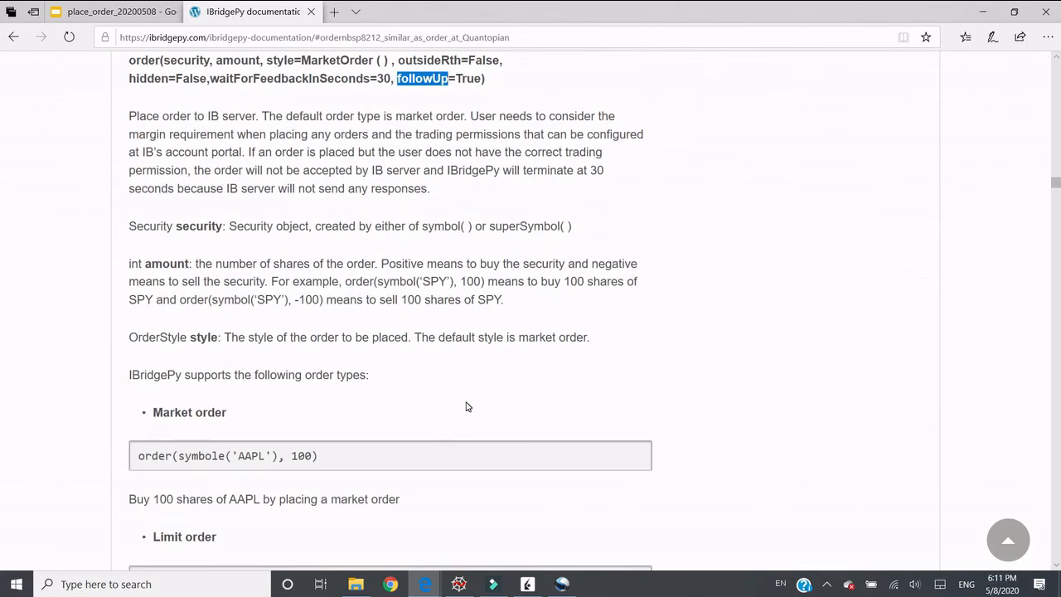
scroll("down", 3)
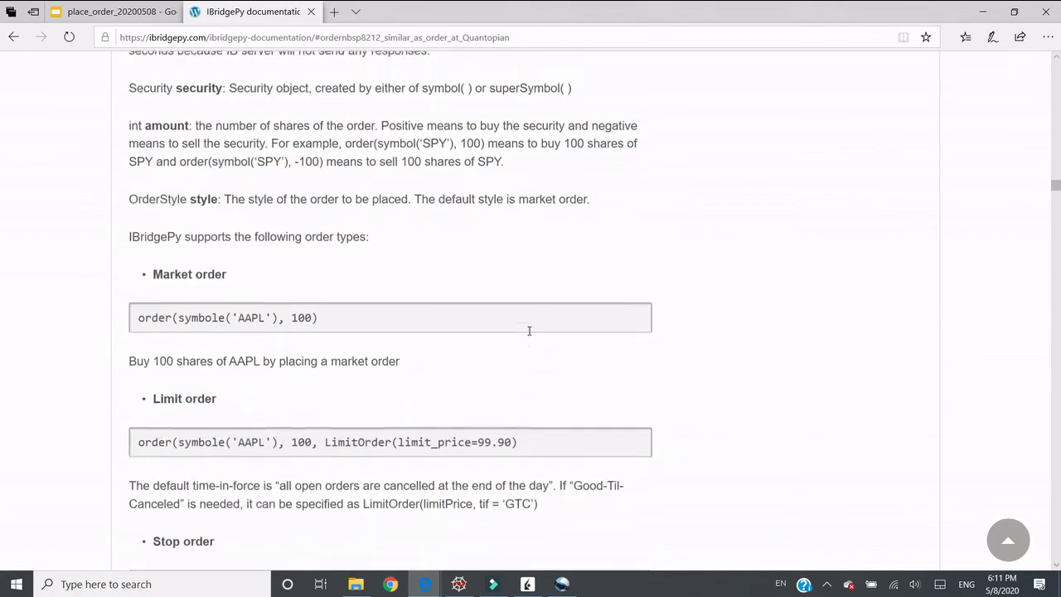
scroll("up", 3)
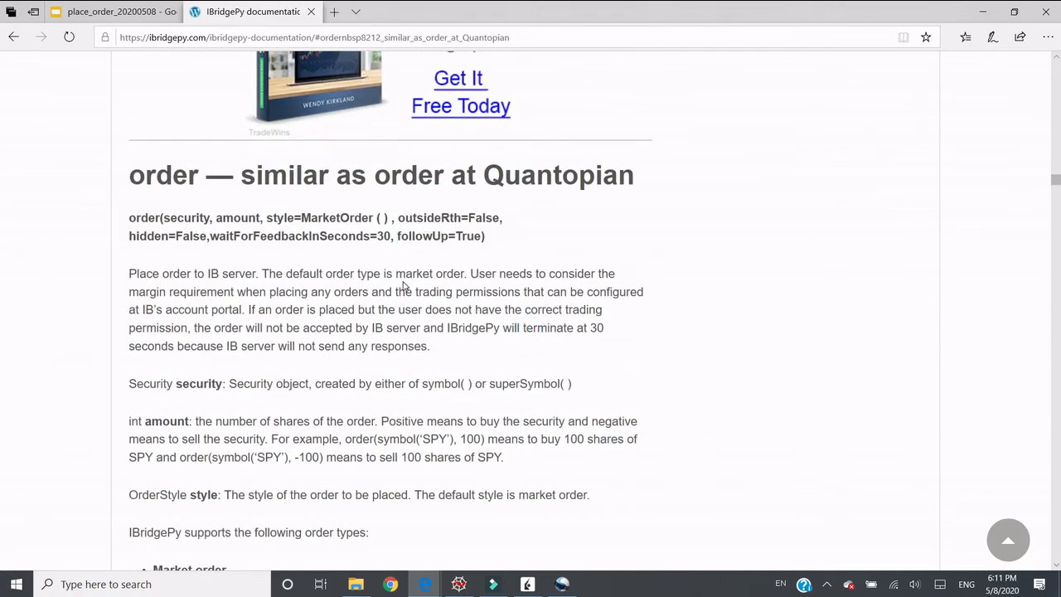
mouse_move(426, 327)
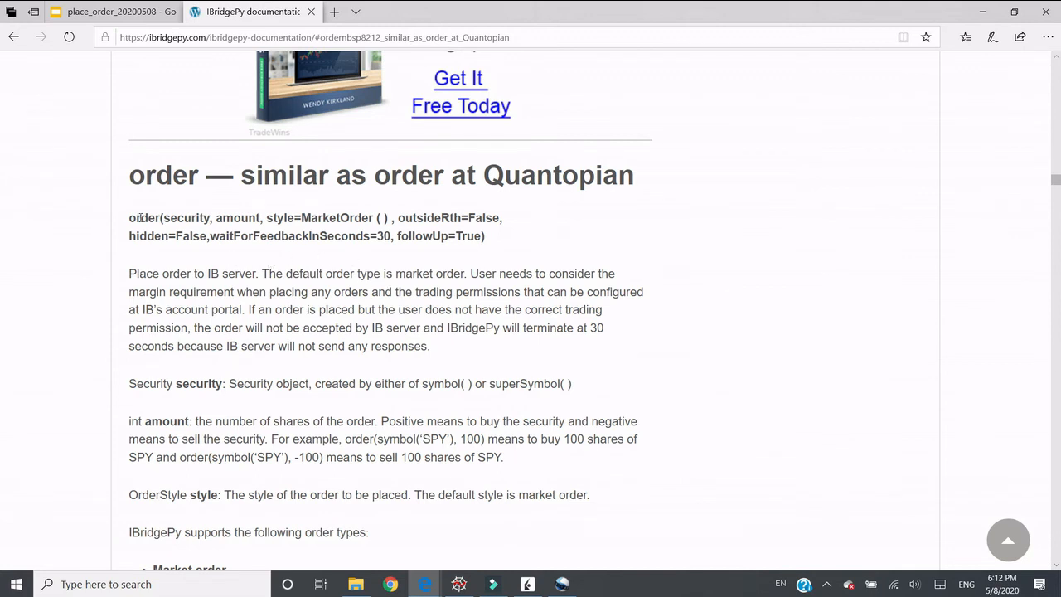
mouse_move(442, 323)
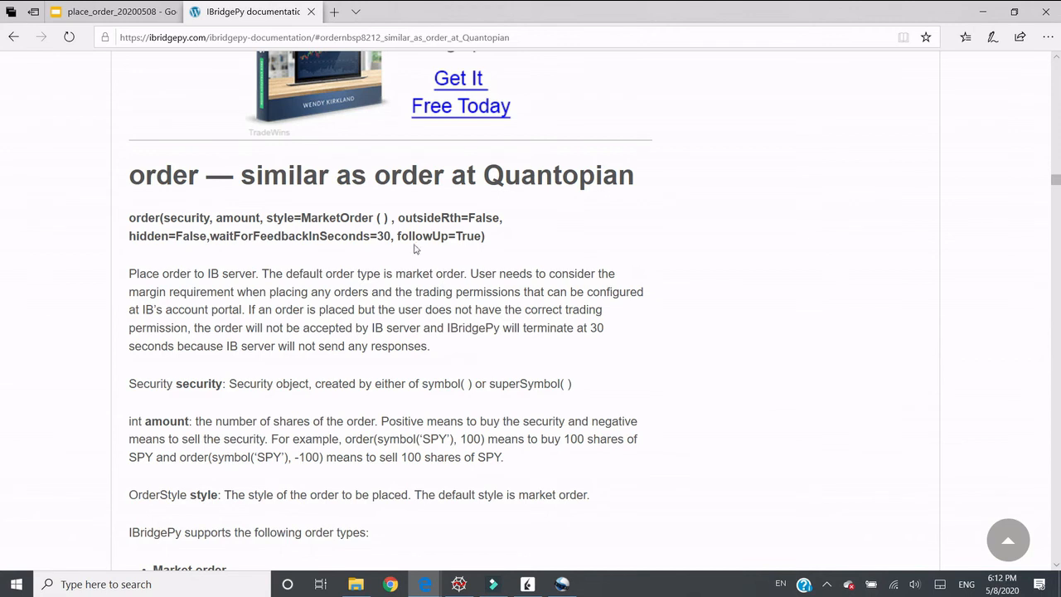
double_click(431, 235)
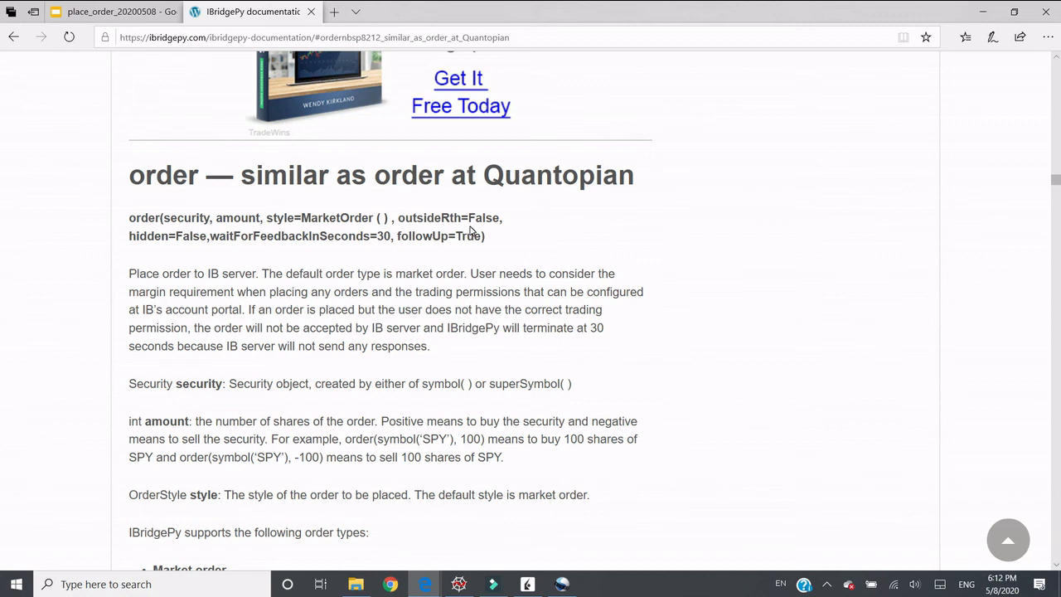
mouse_move(406, 254)
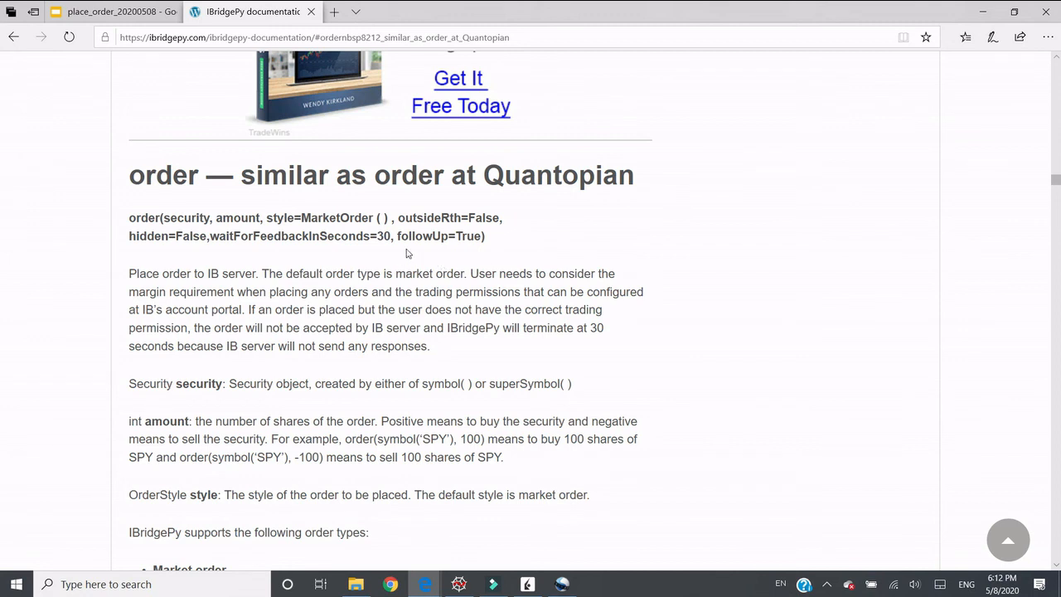
double_click(417, 236)
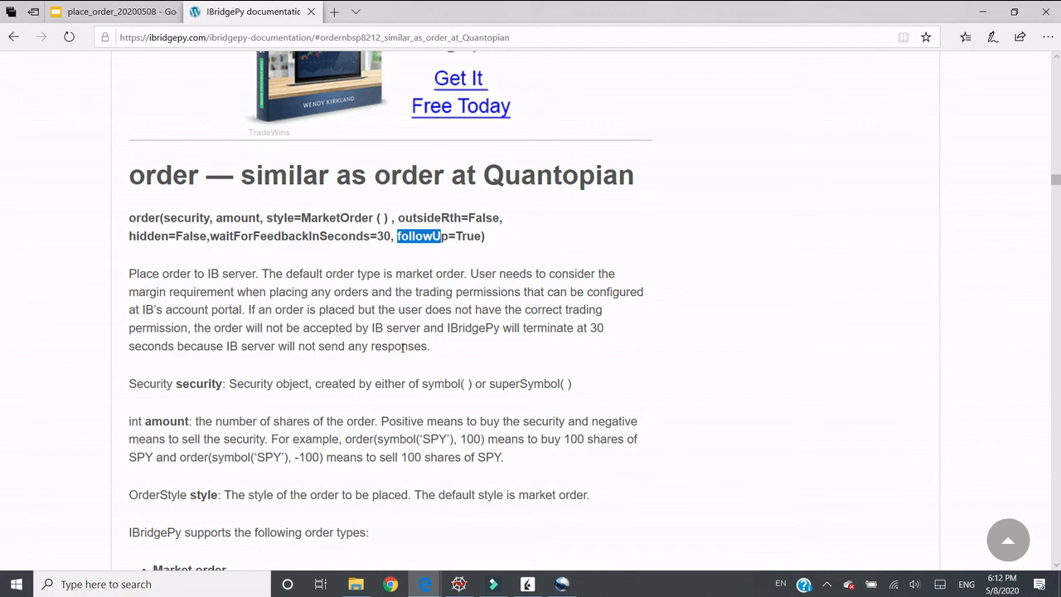
Scroll down to the descriptions of outsideRth, hidden, waitForFeedbackInSeconds and followUp.
scroll("down", 3)
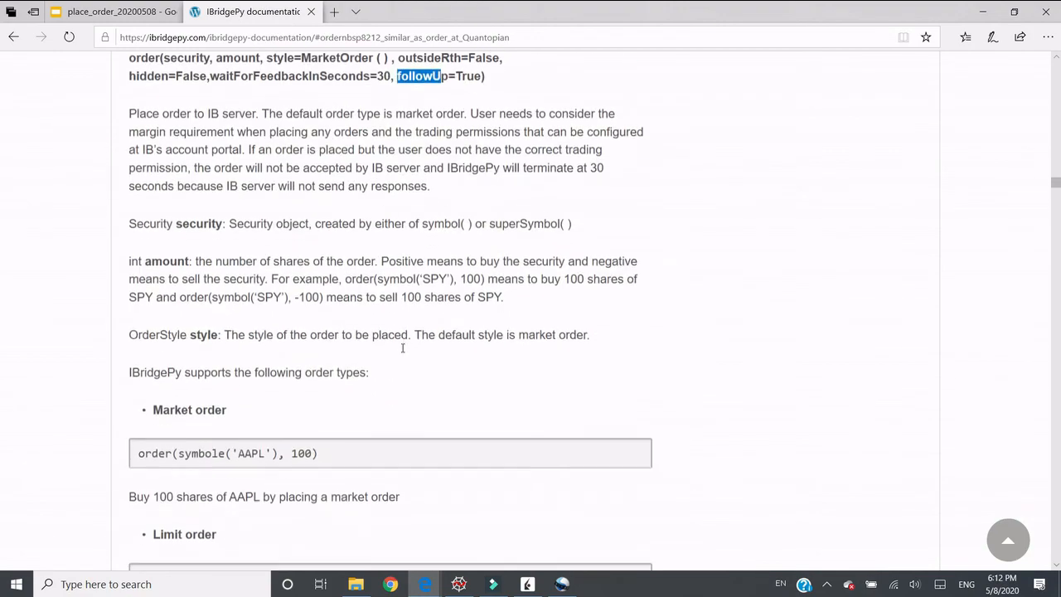
scroll("down", 3)
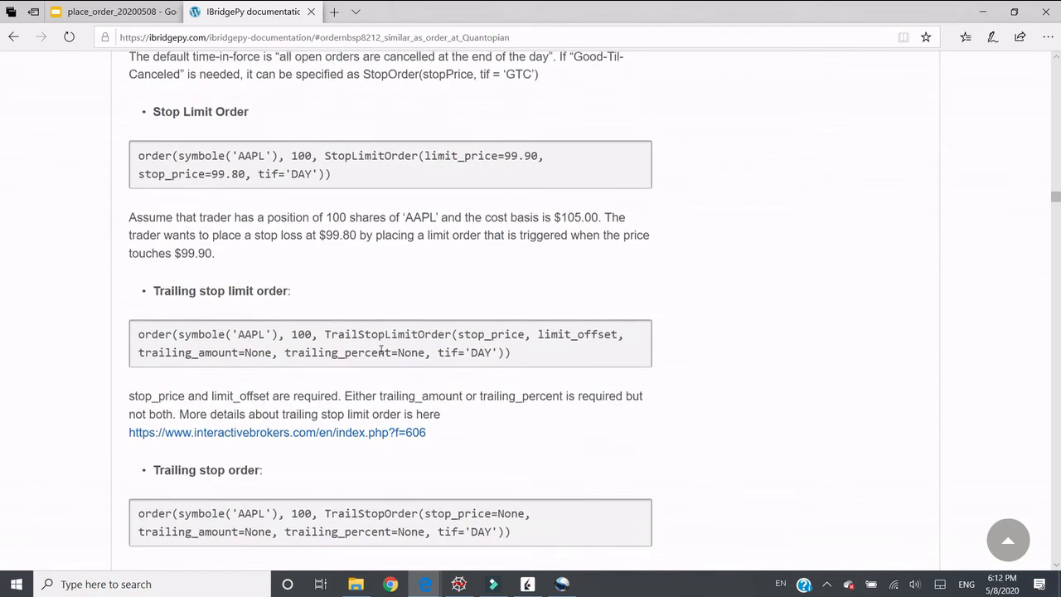
scroll("down", 3)
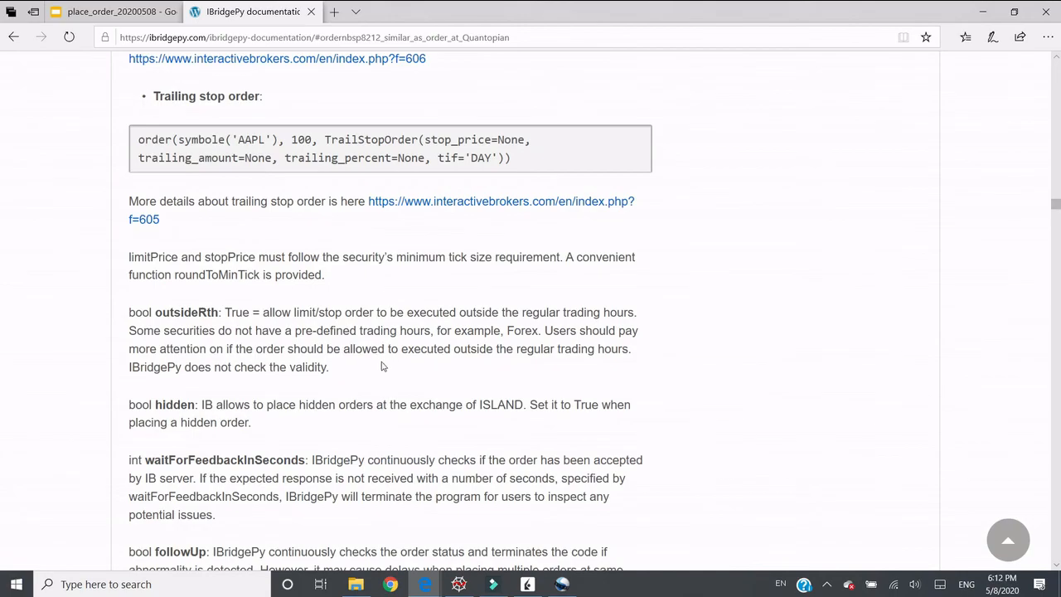
scroll("down", 3)
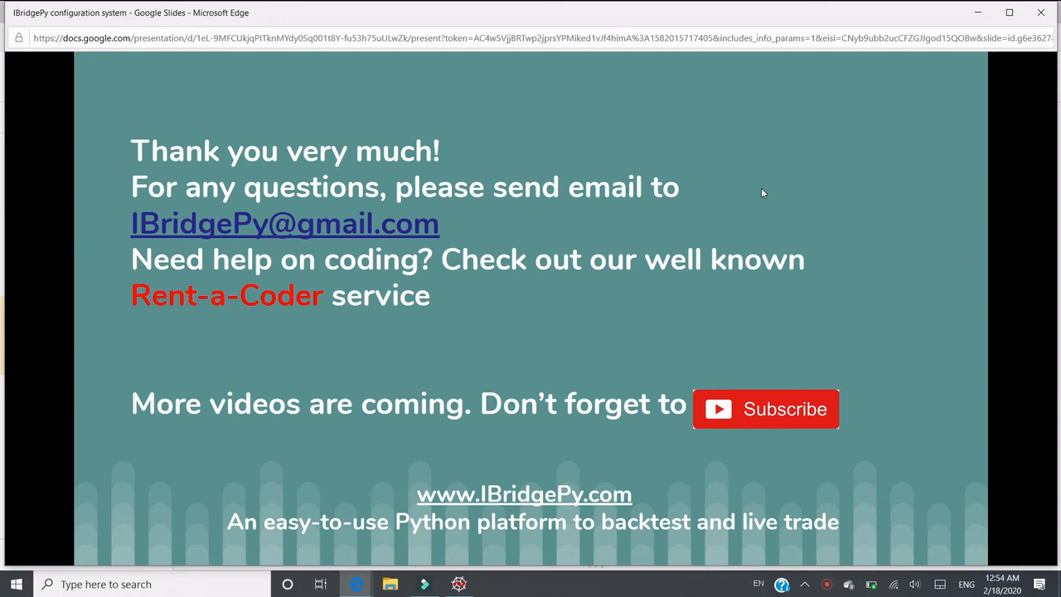
mouse_move(777, 192)
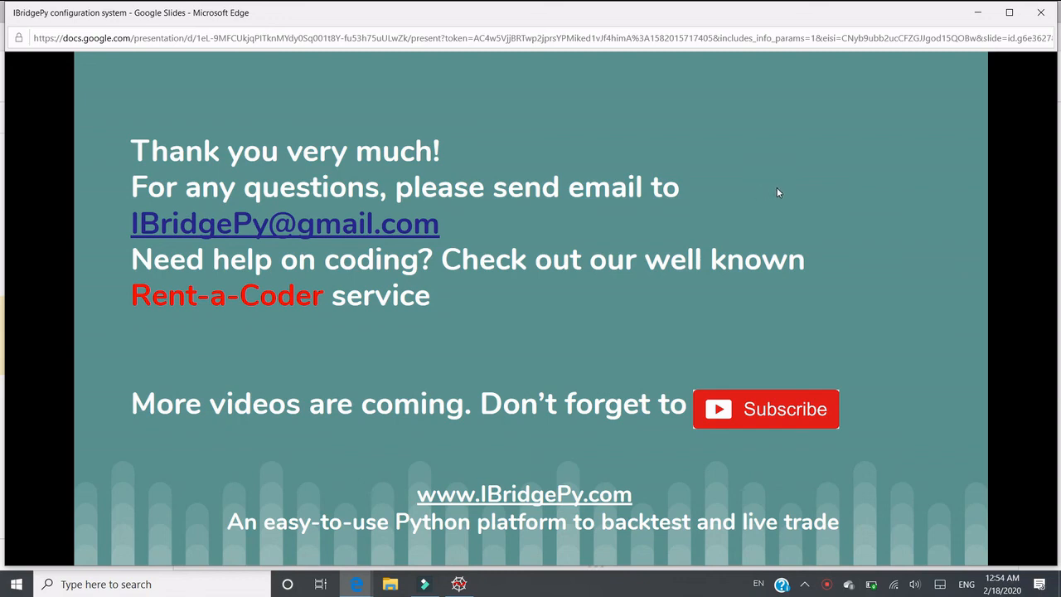